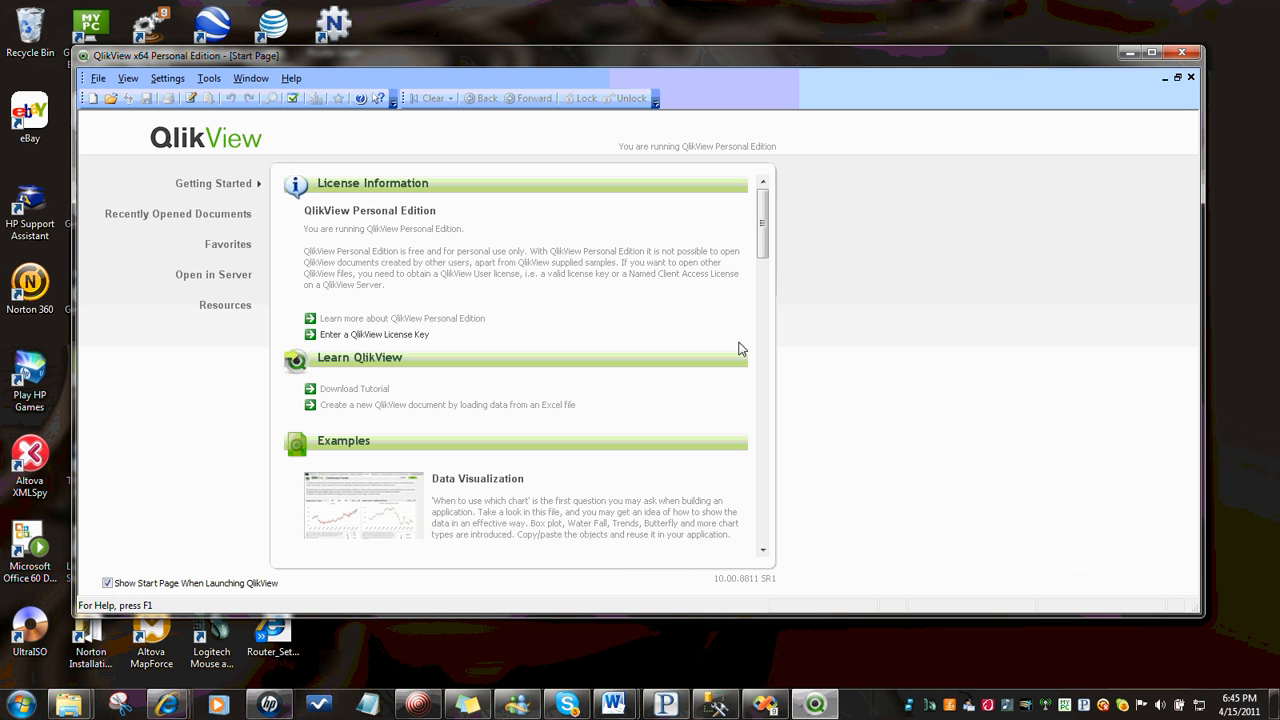
mouse_move(868, 320)
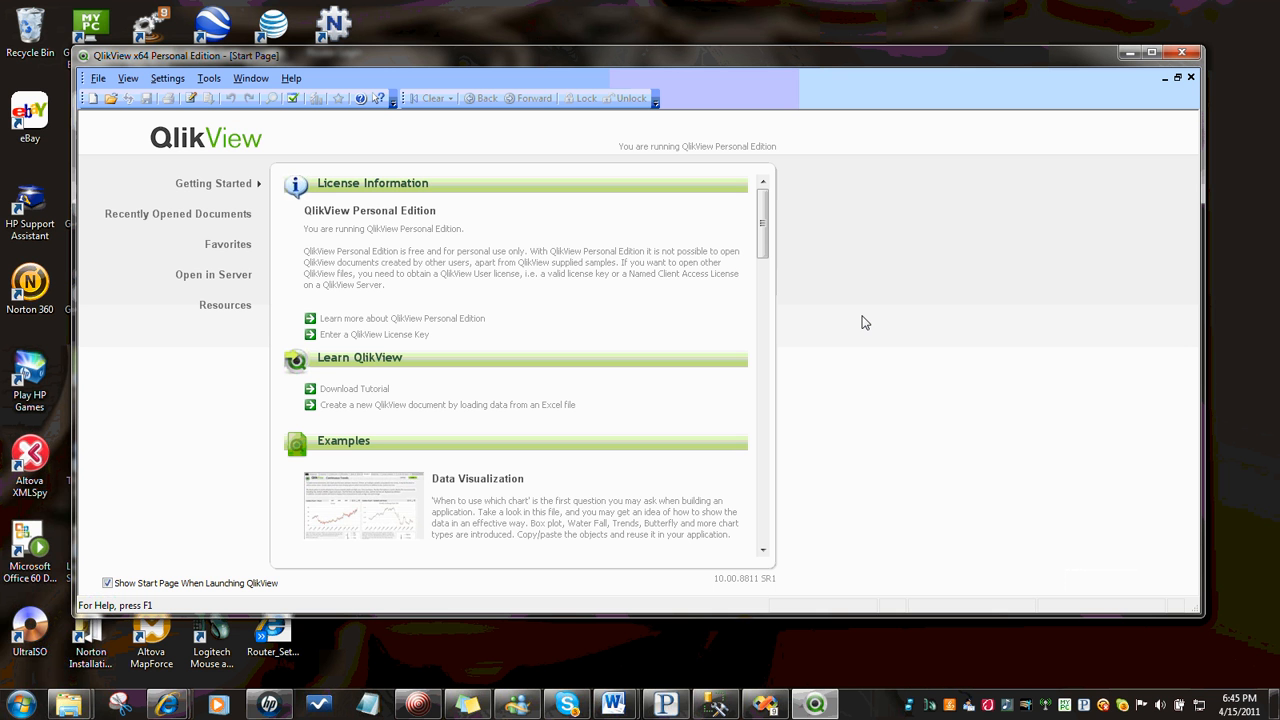
mouse_move(880, 332)
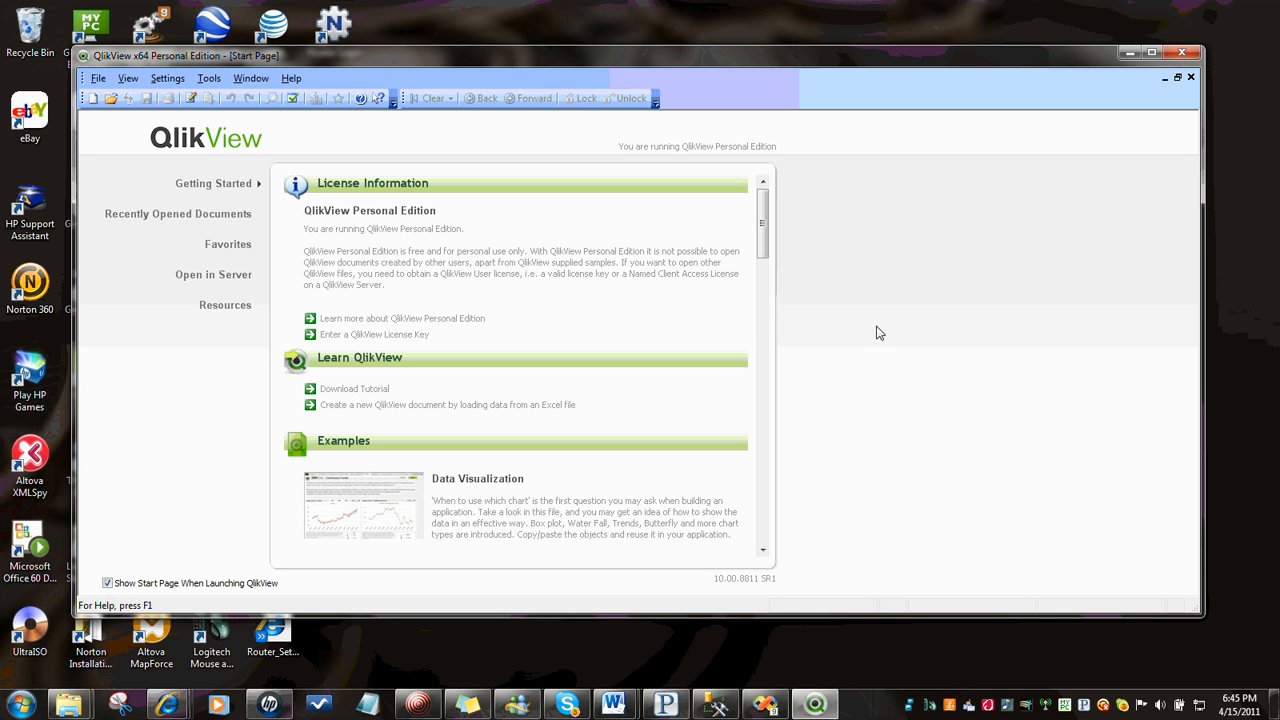
mouse_move(734, 334)
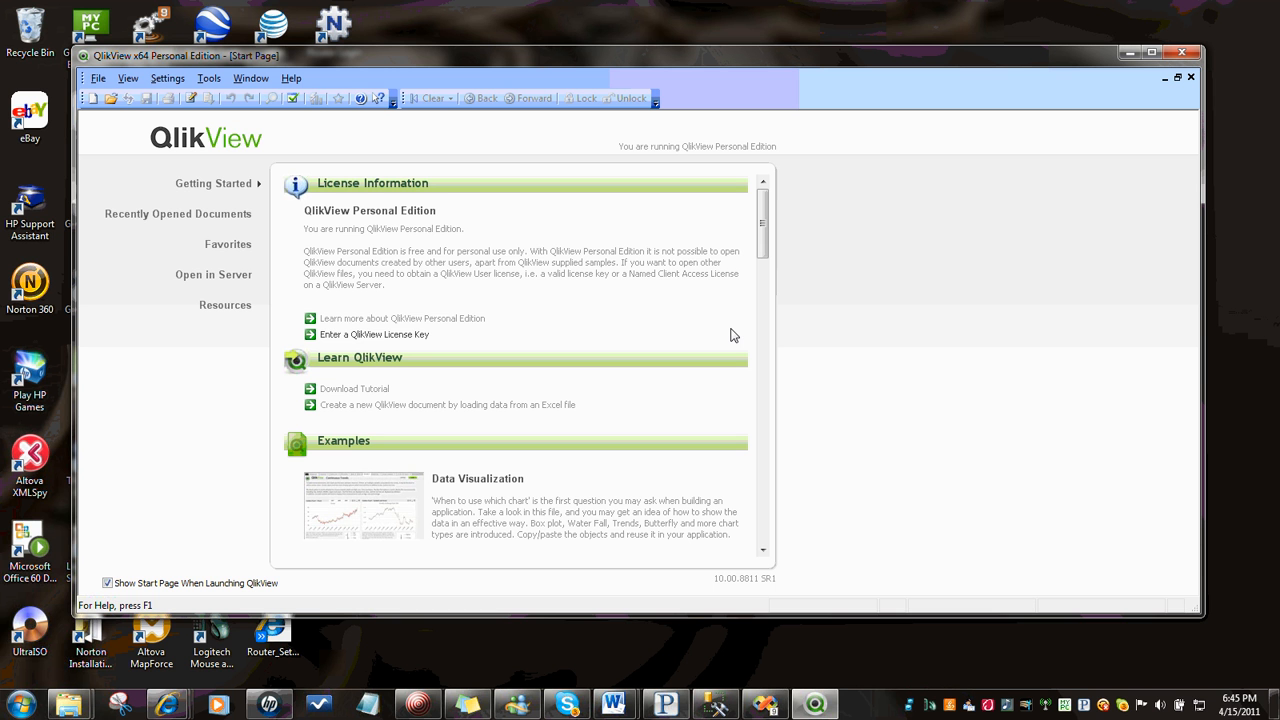
mouse_move(916, 304)
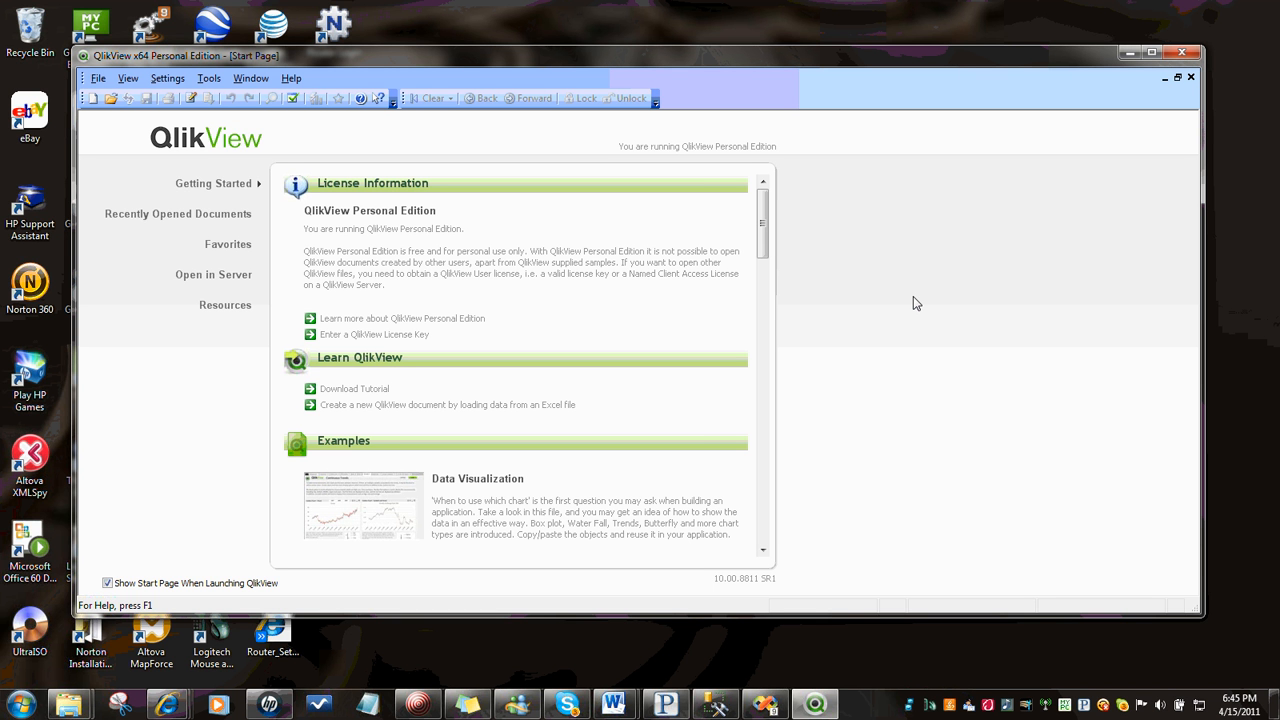
mouse_move(444, 224)
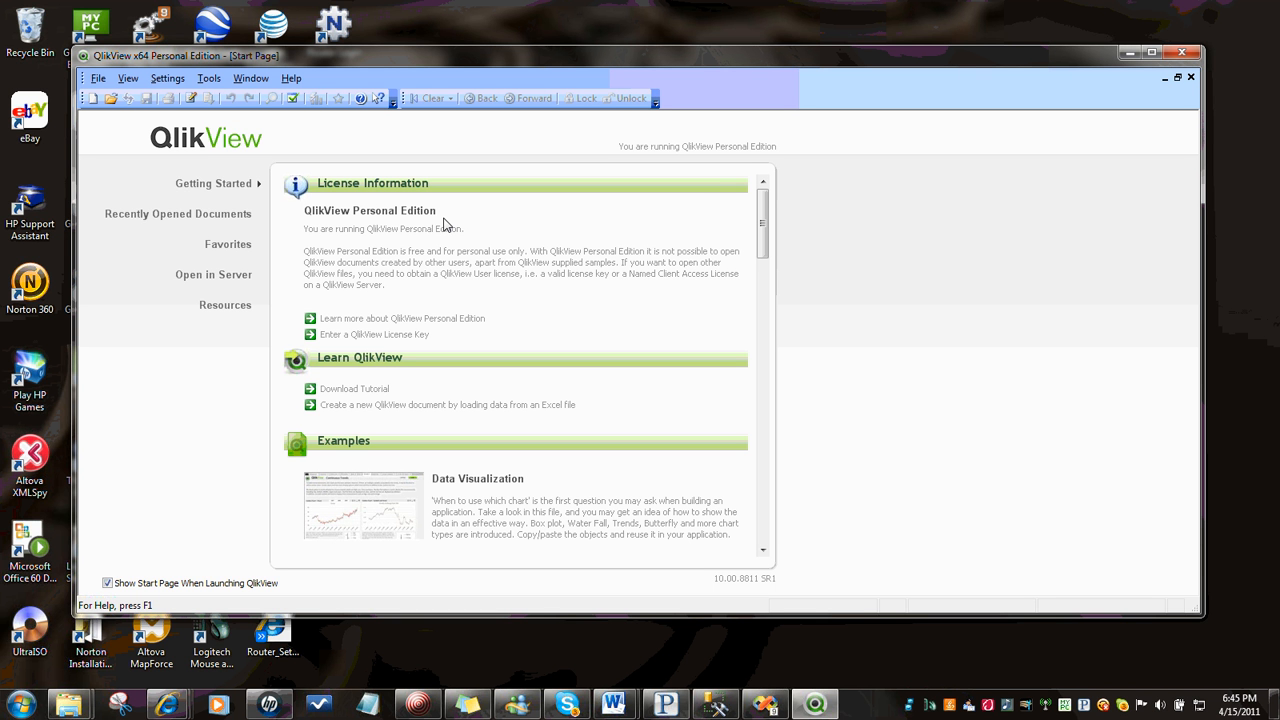
mouse_move(474, 242)
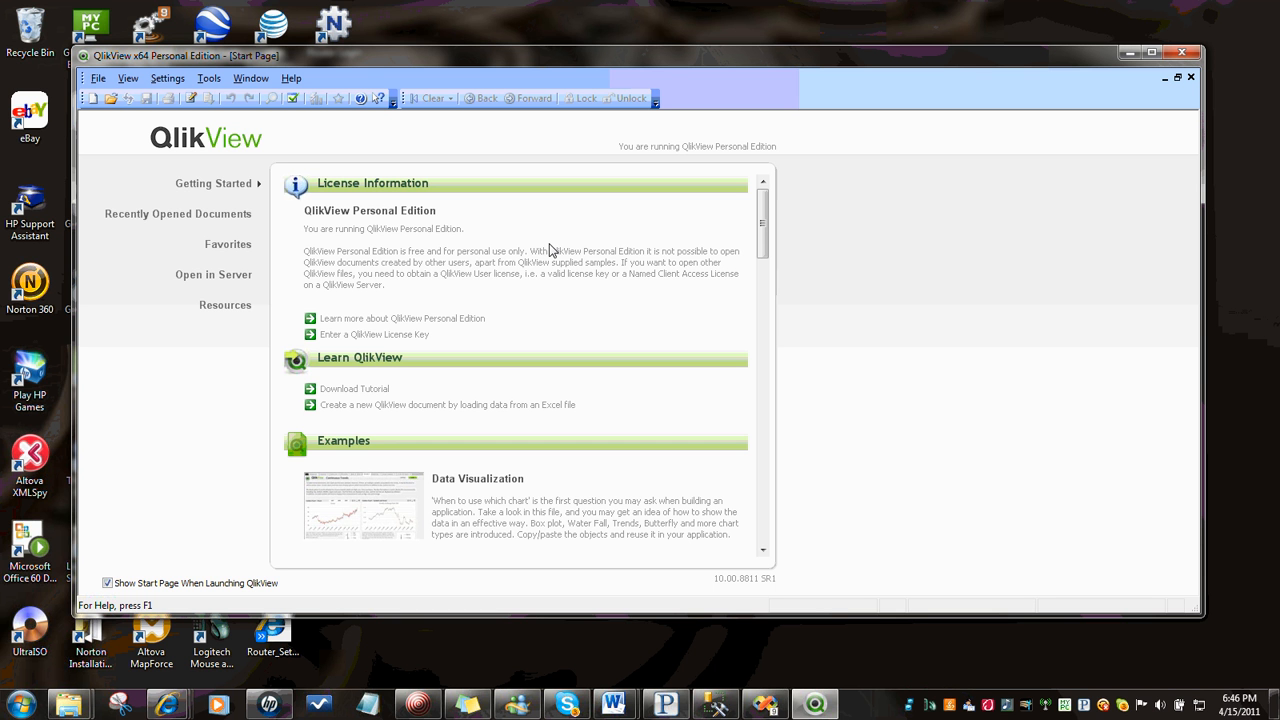
mouse_move(156, 122)
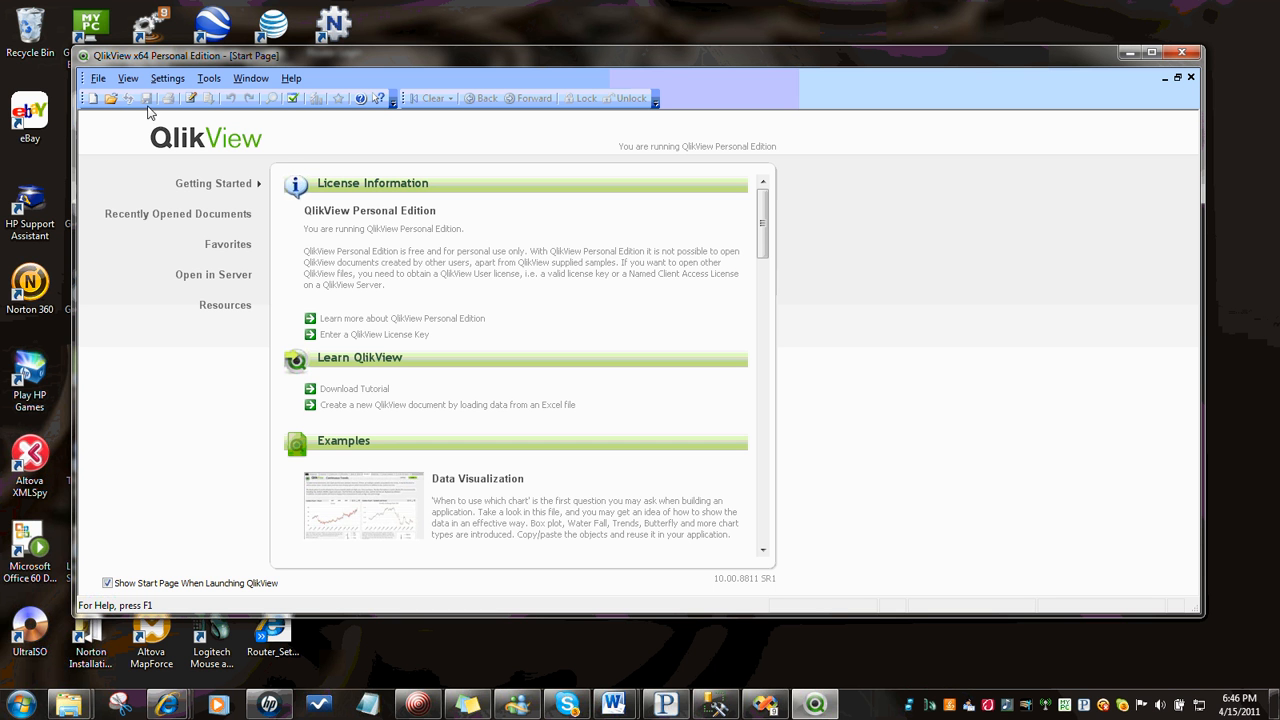
Open QlikViewMetadataMart.qvw from the File menu's recent documents list
click(100, 80)
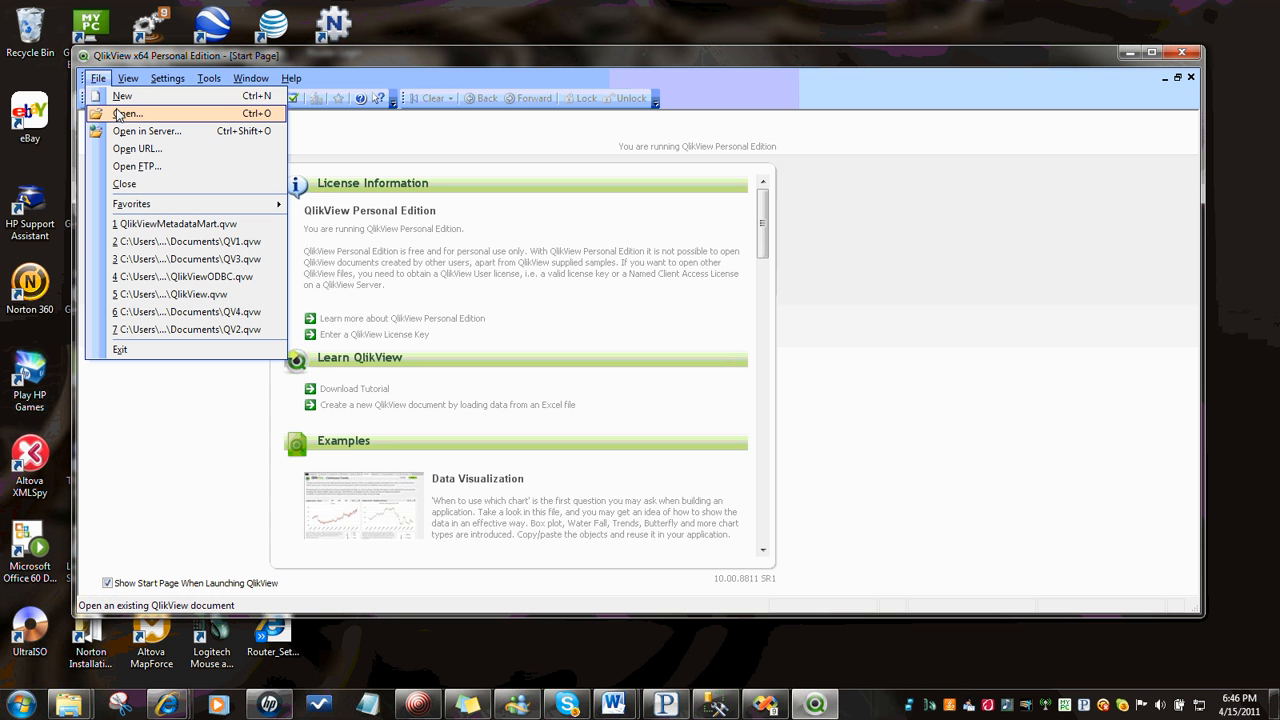
mouse_move(120, 120)
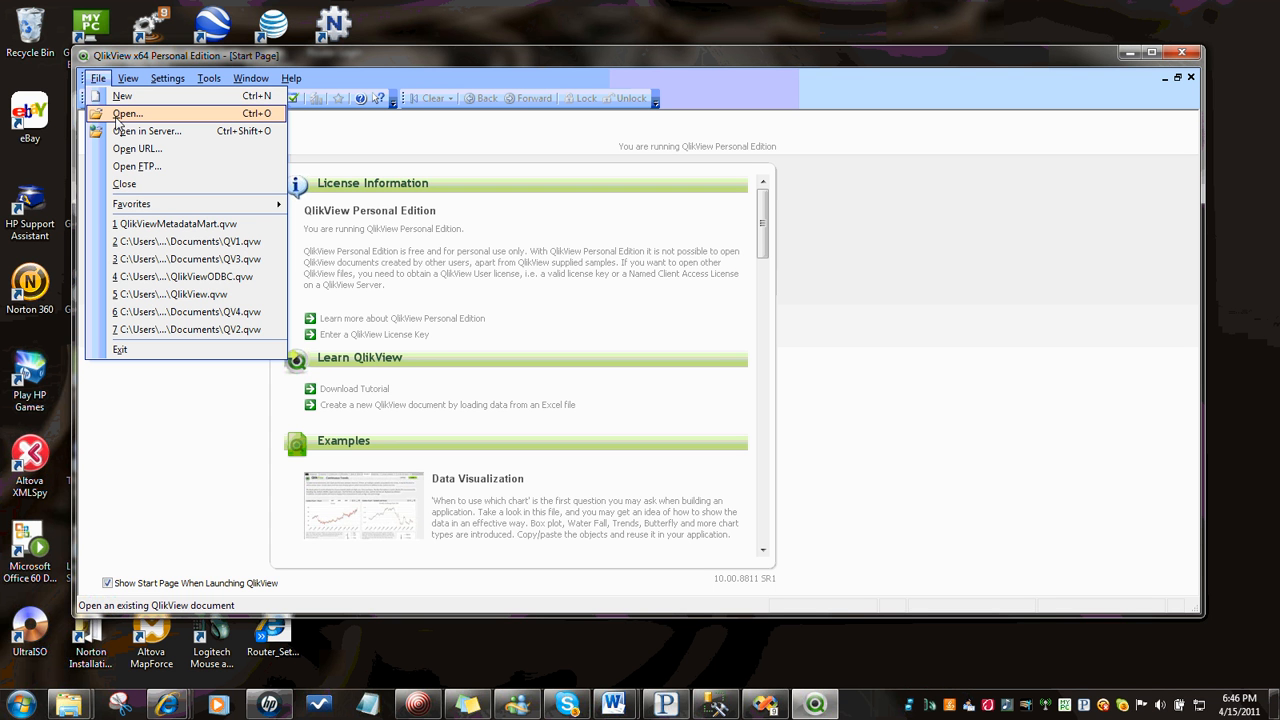
mouse_move(144, 228)
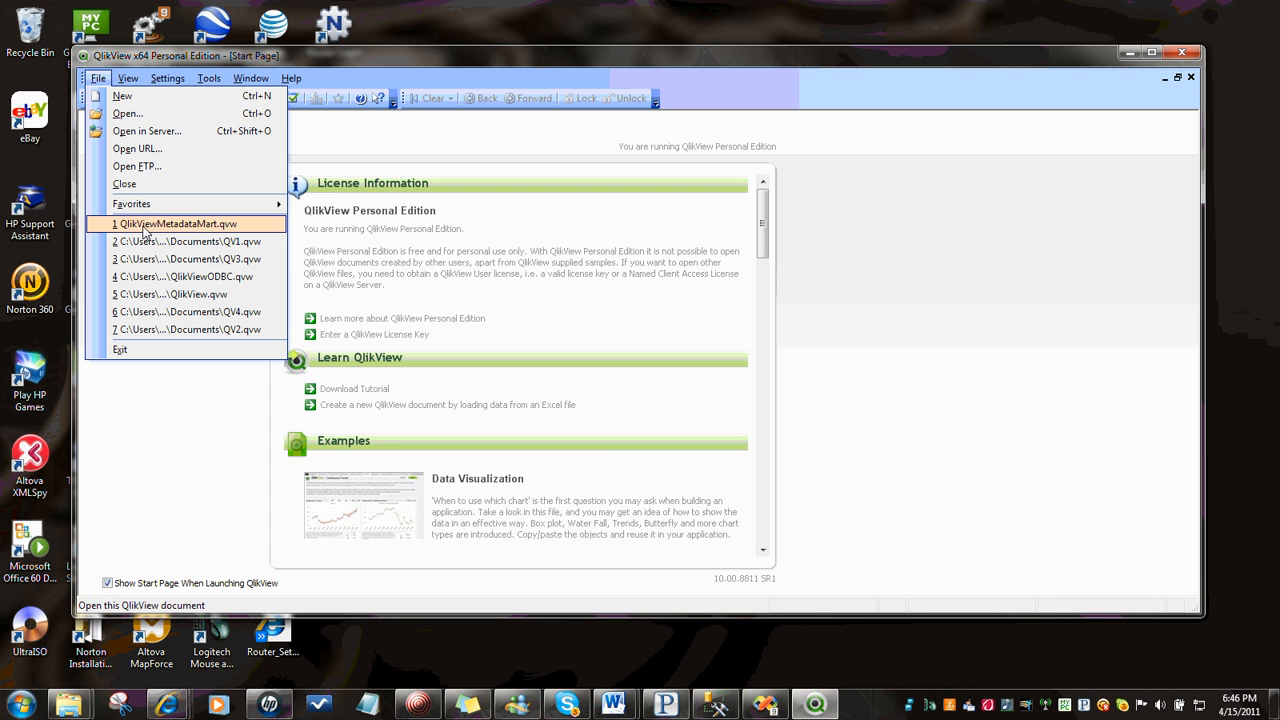
click(178, 224)
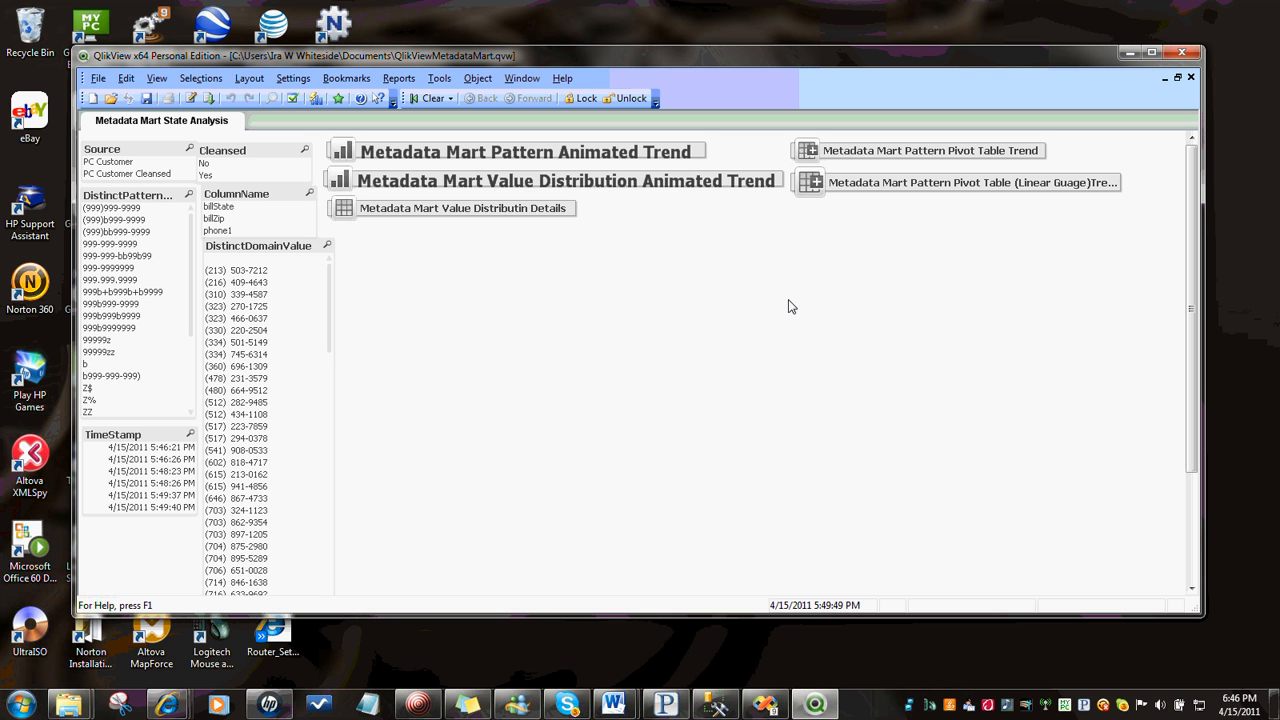
mouse_move(652, 334)
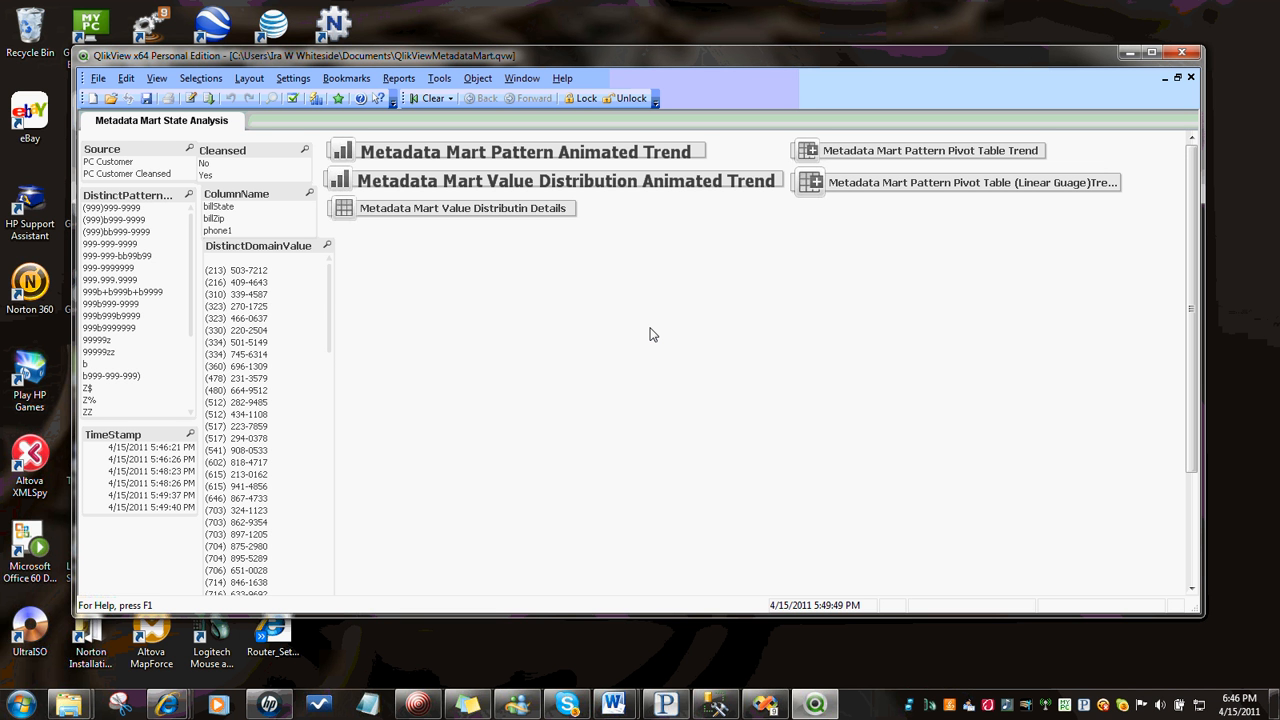
mouse_move(598, 336)
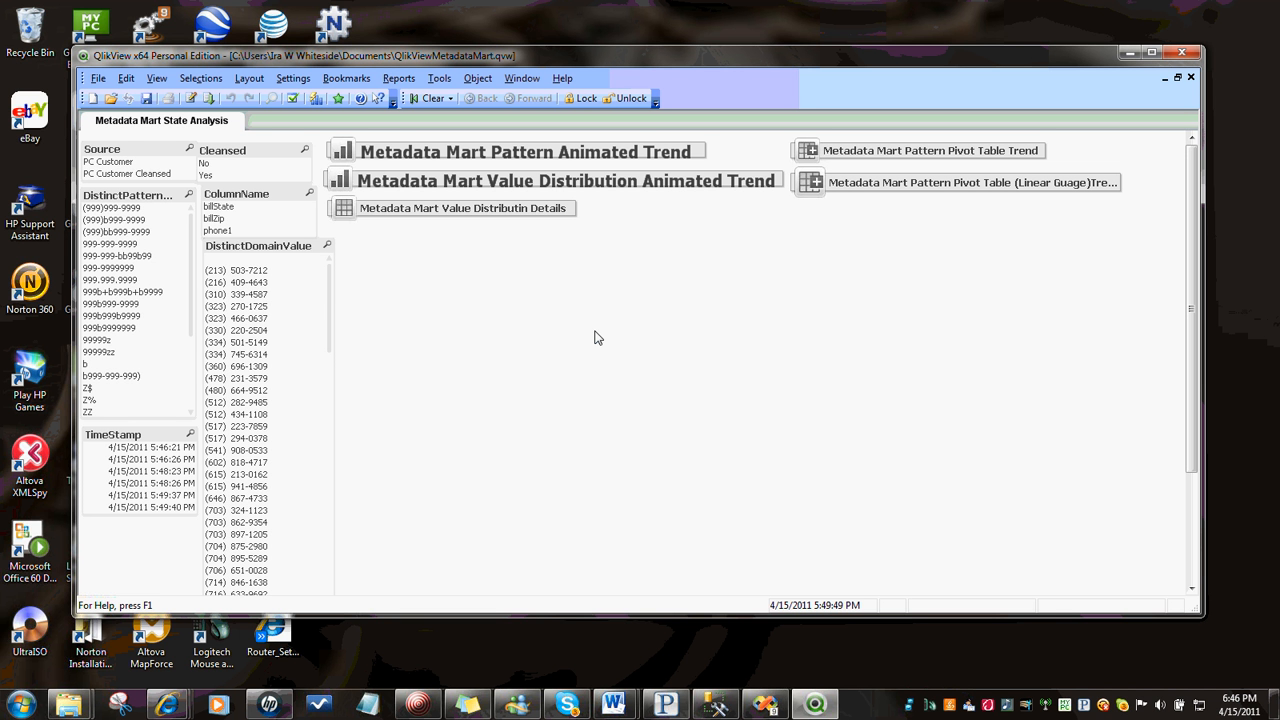
mouse_move(230, 152)
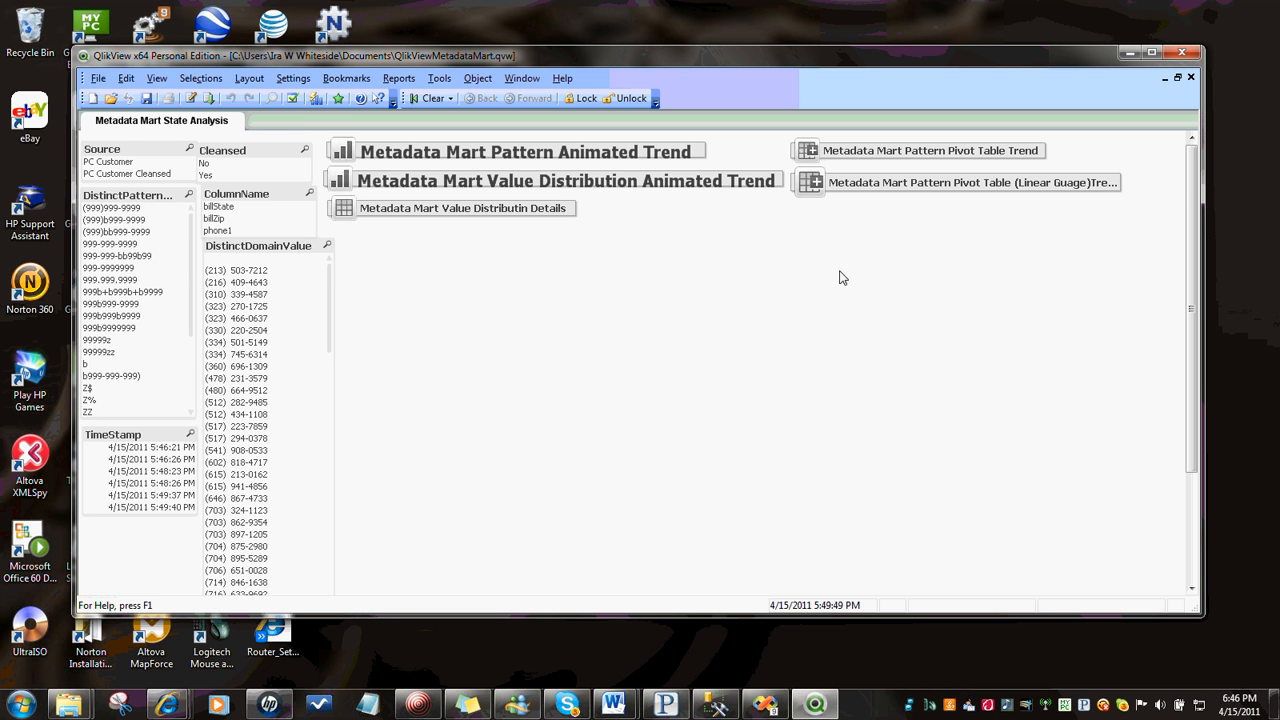
mouse_move(802, 308)
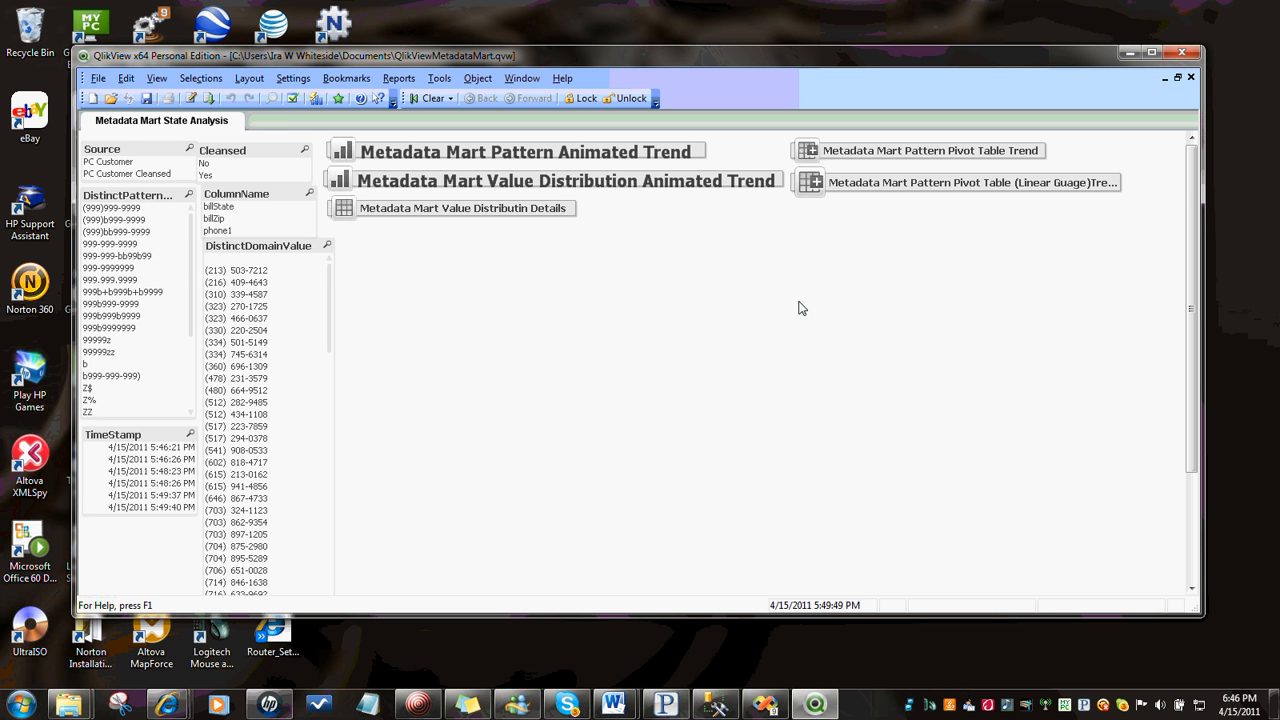
mouse_move(712, 288)
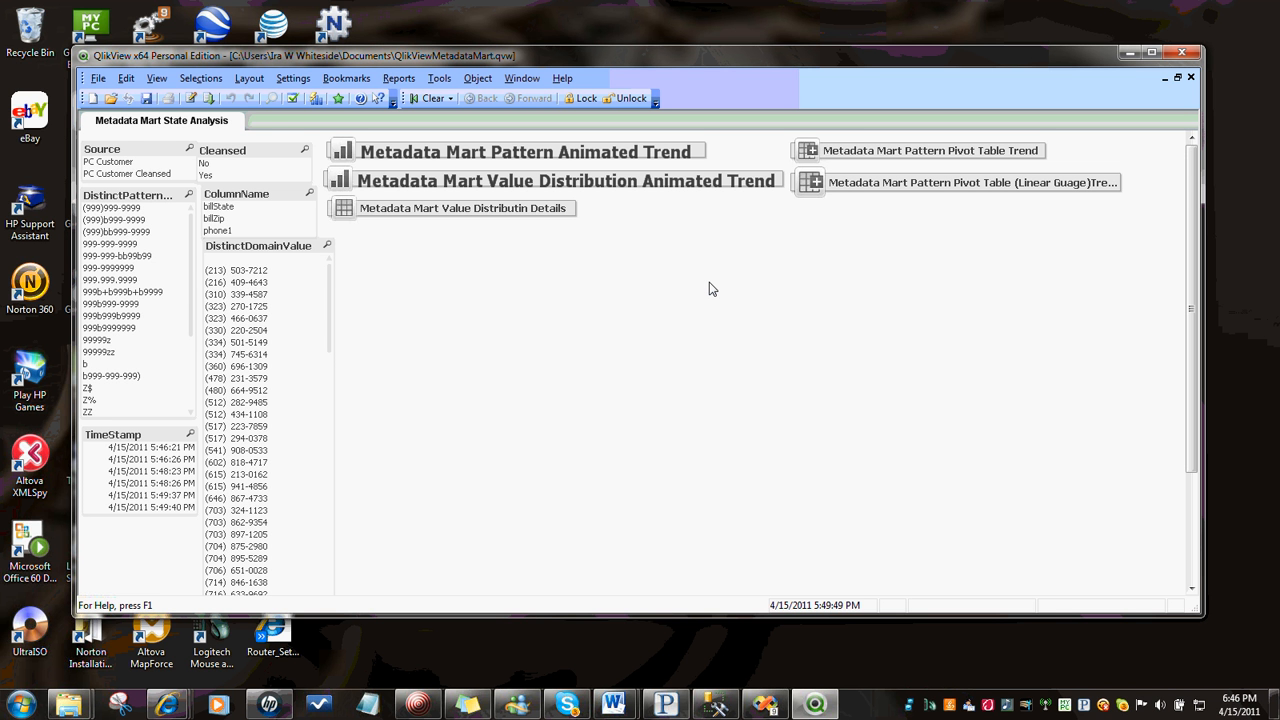
mouse_move(736, 288)
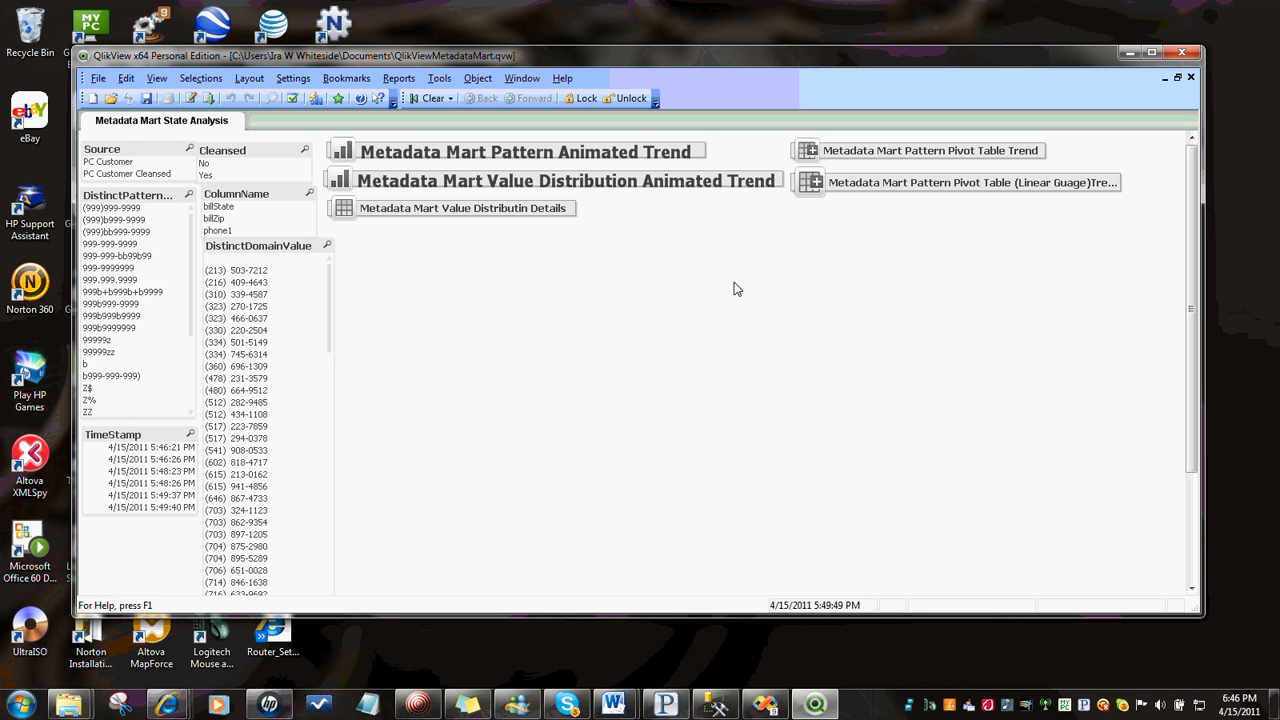
mouse_move(356, 132)
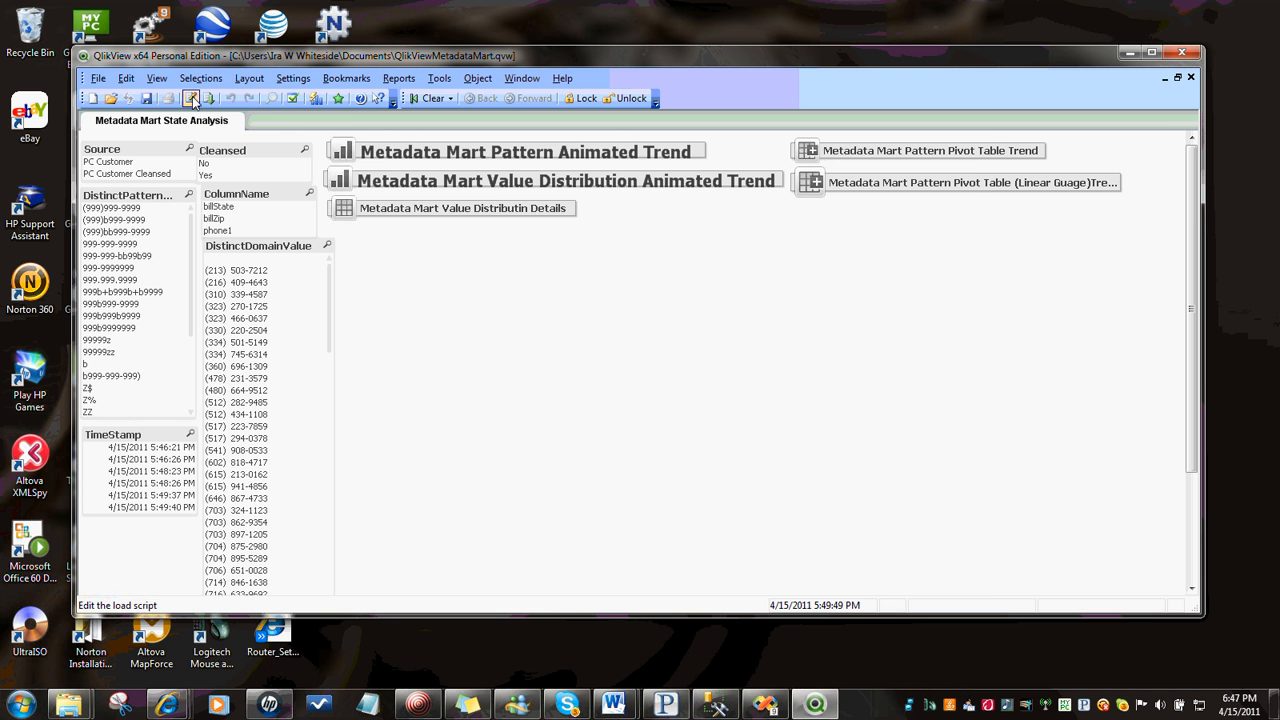
click(184, 92)
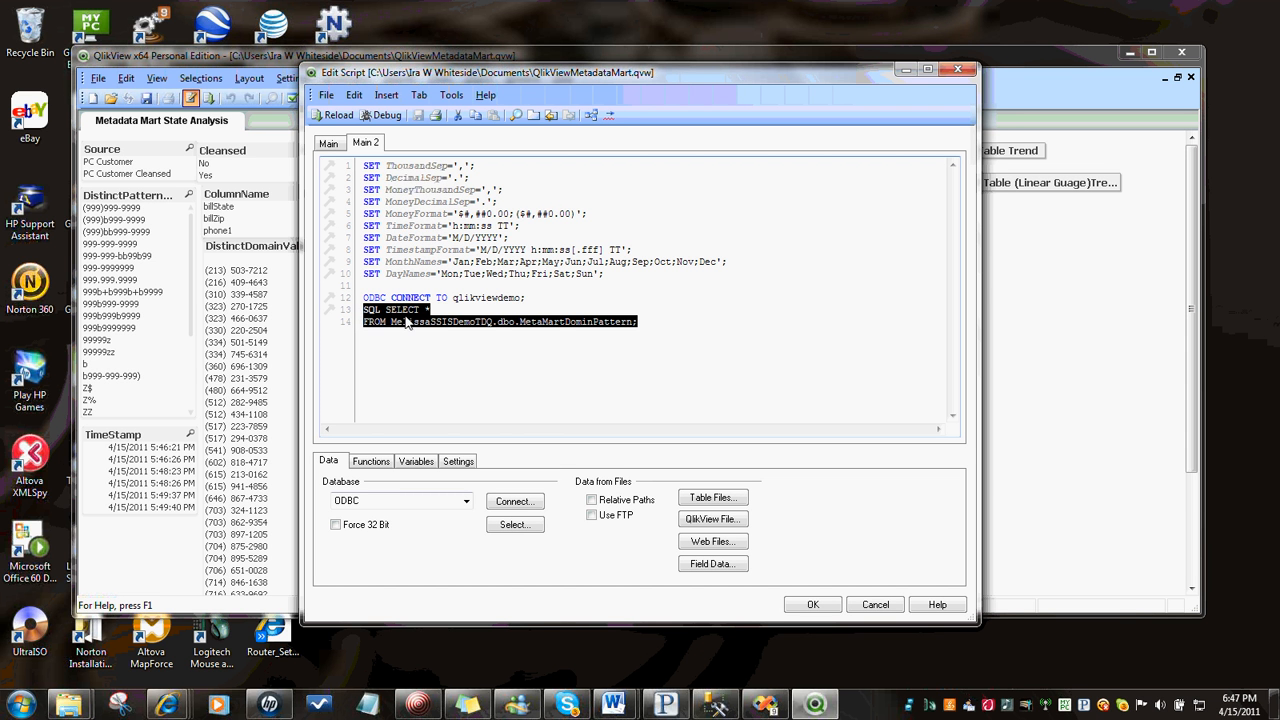
mouse_move(392, 320)
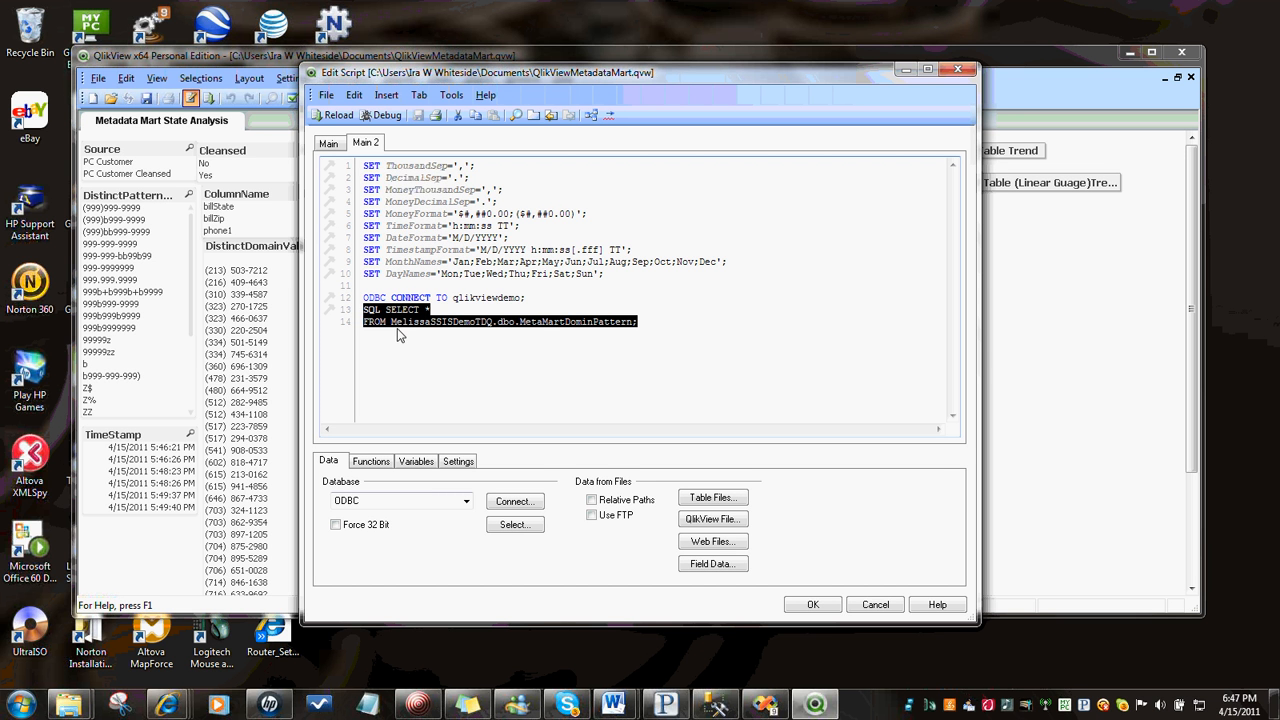
mouse_move(568, 332)
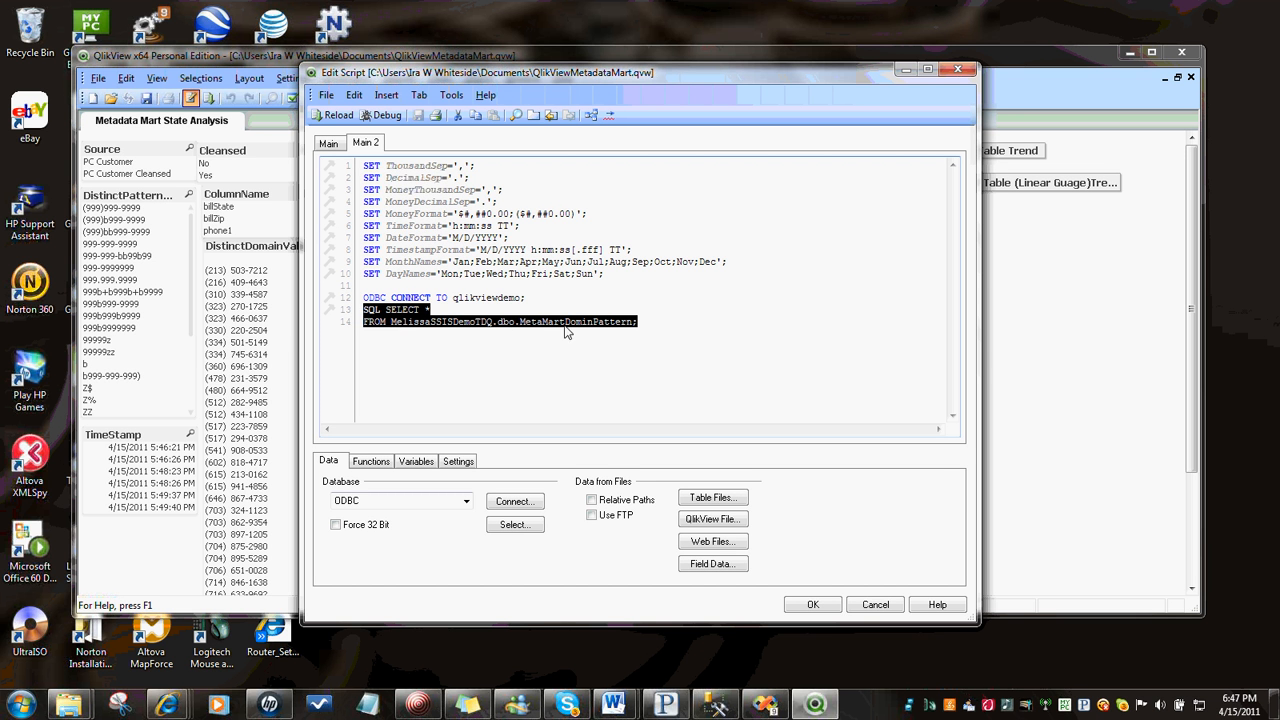
mouse_move(592, 332)
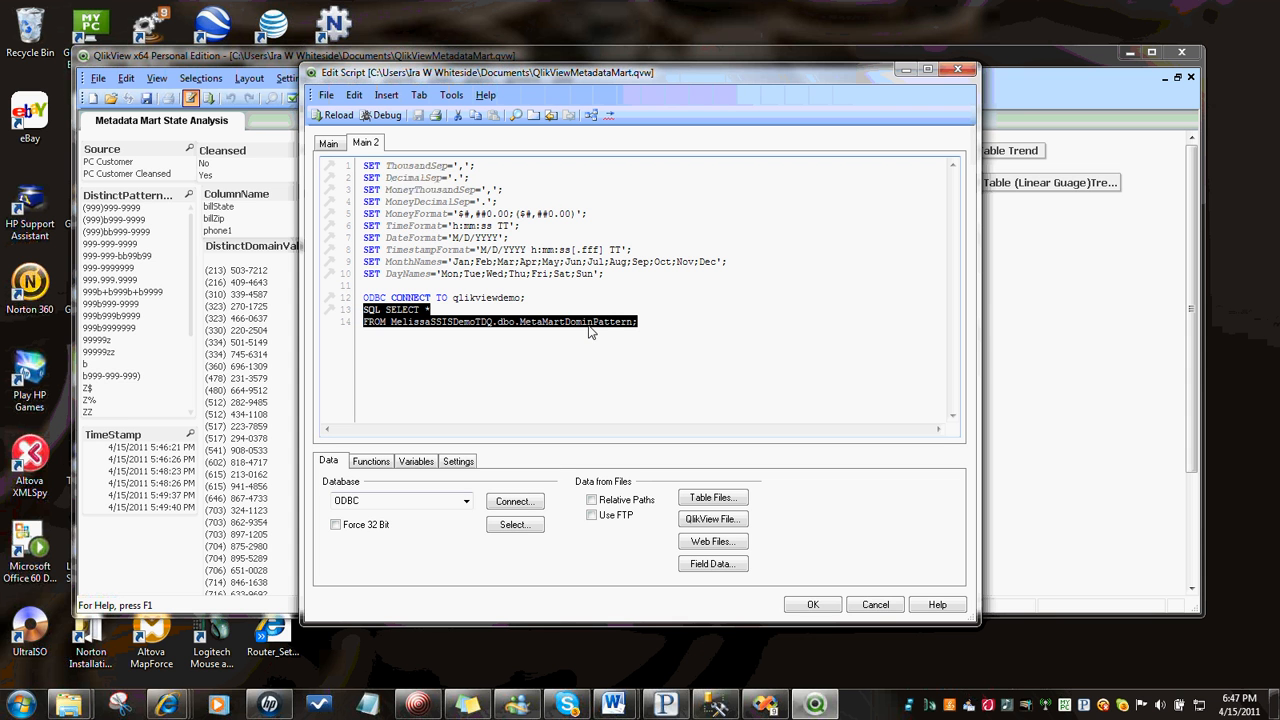
mouse_move(528, 330)
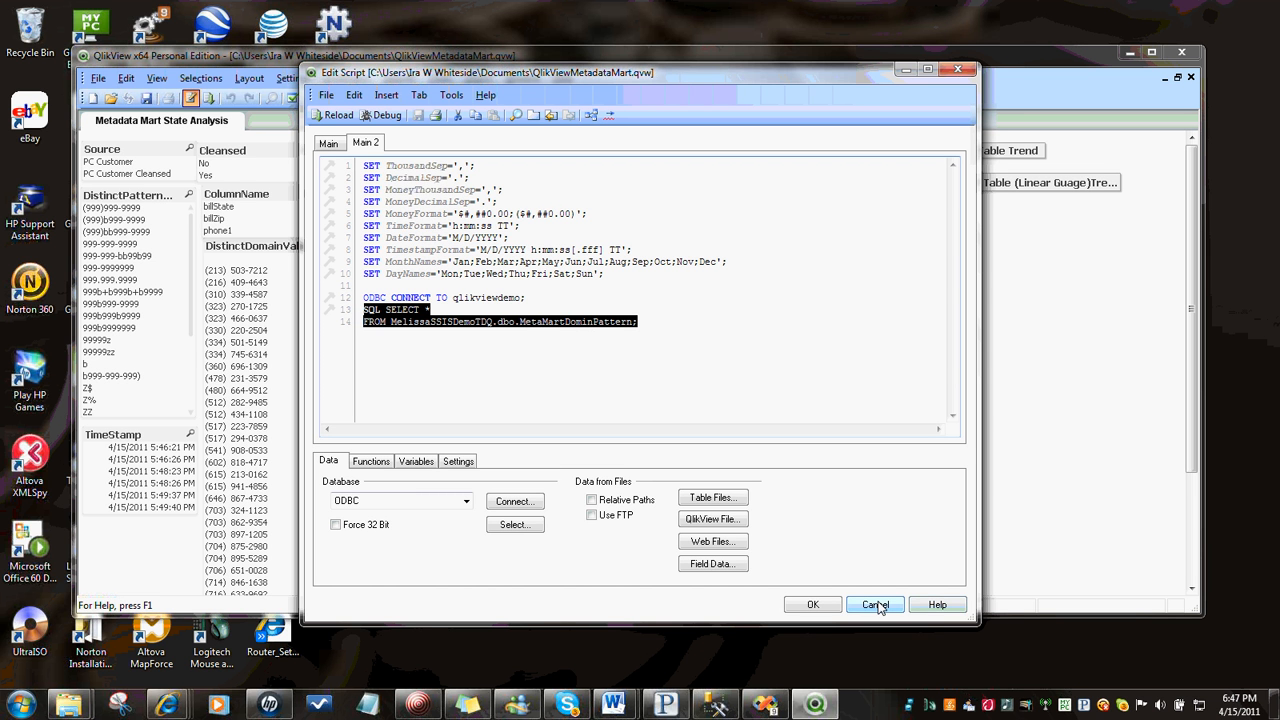
click(876, 604)
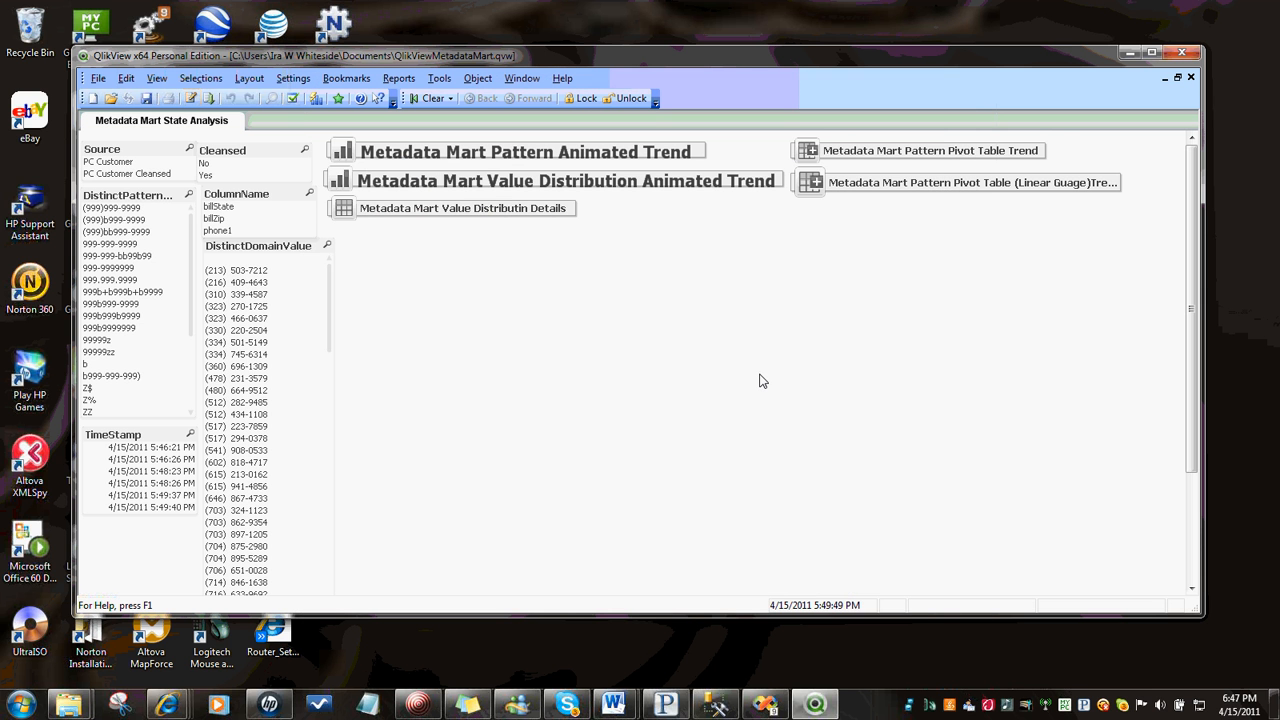
mouse_move(712, 316)
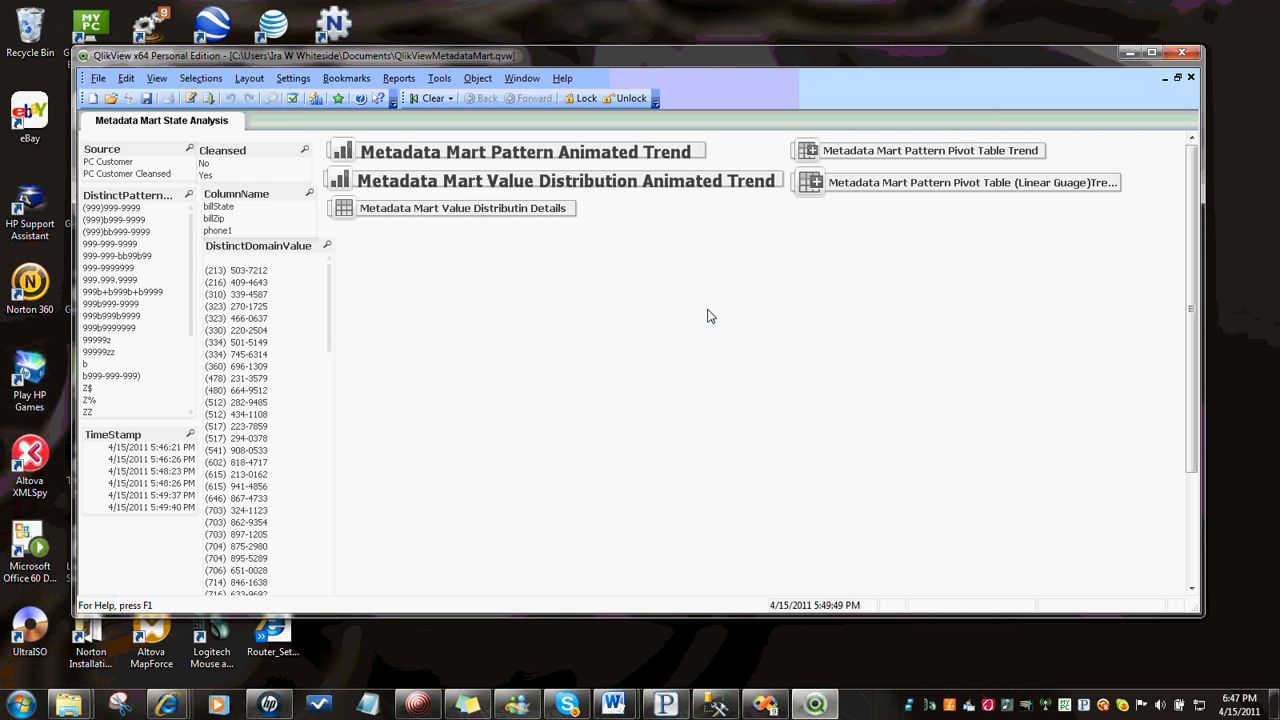
mouse_move(716, 320)
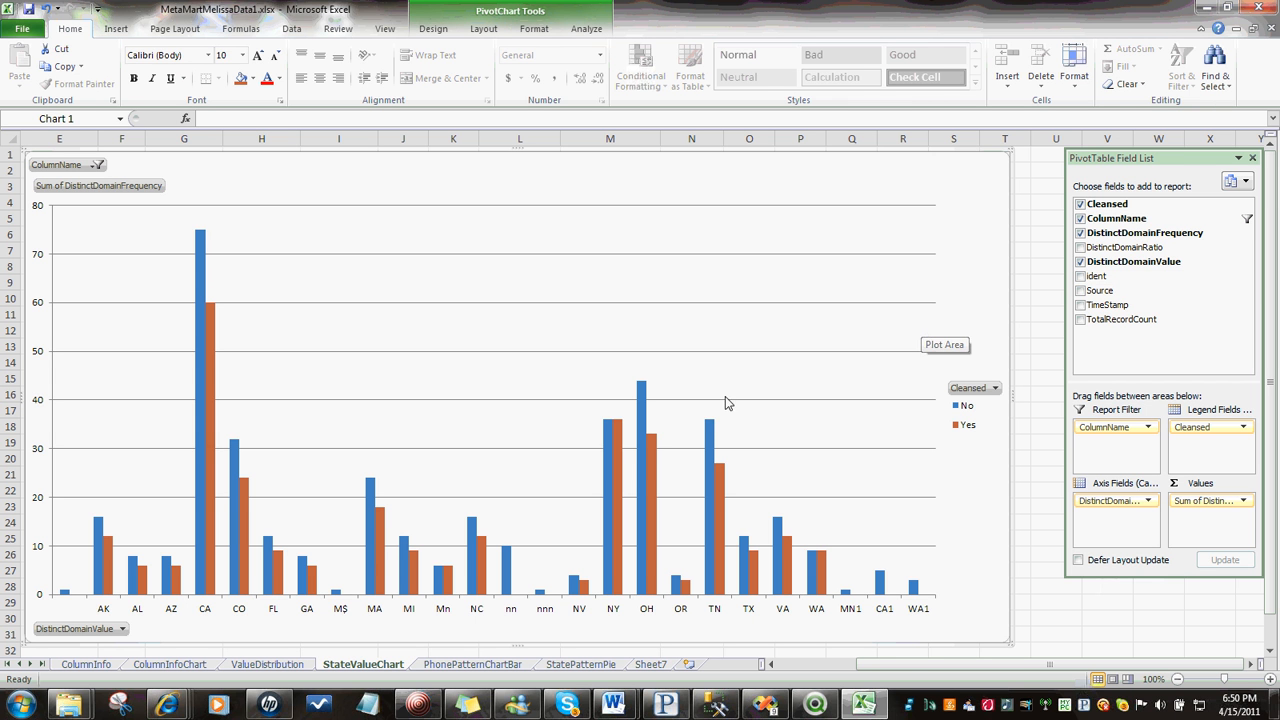
mouse_move(208, 596)
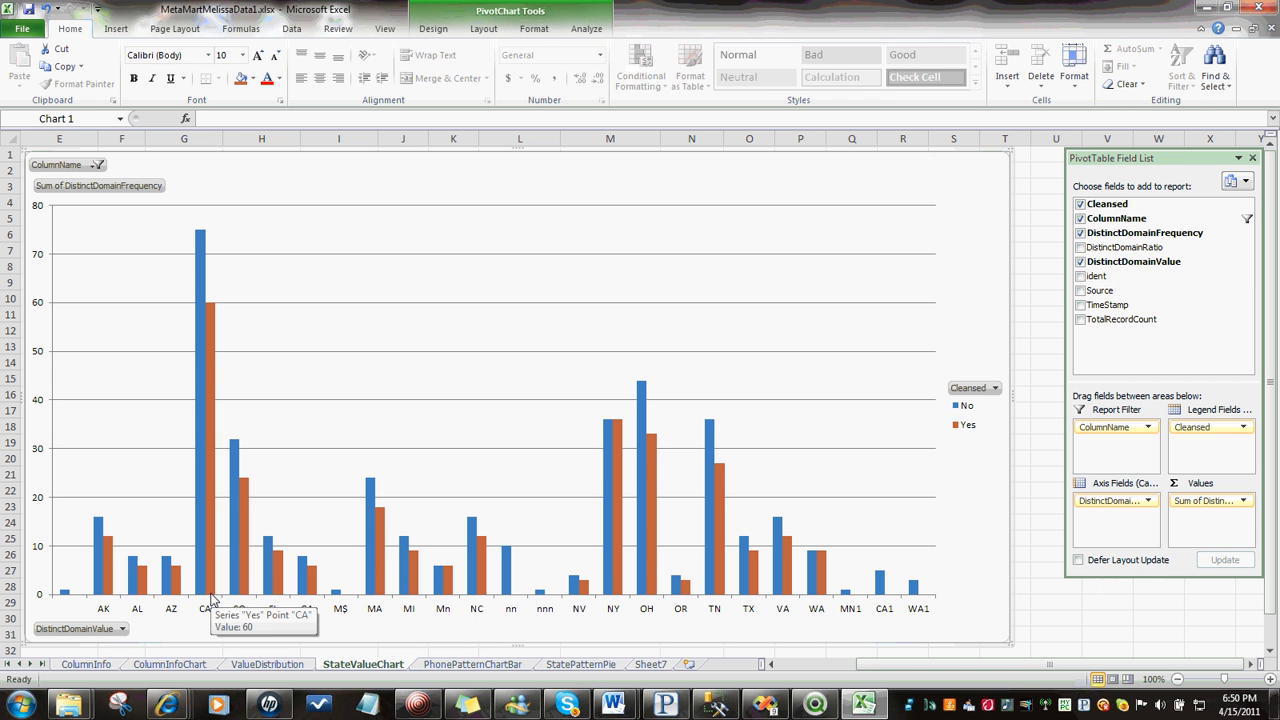
mouse_move(172, 608)
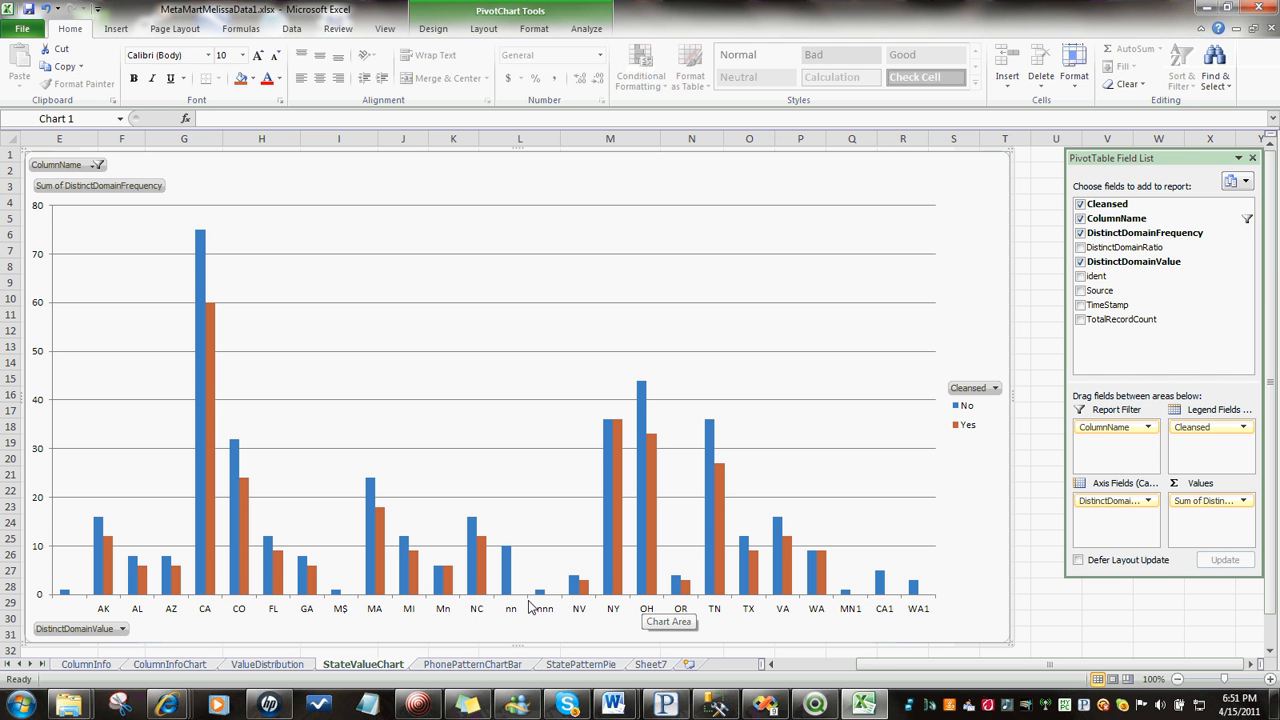
mouse_move(196, 596)
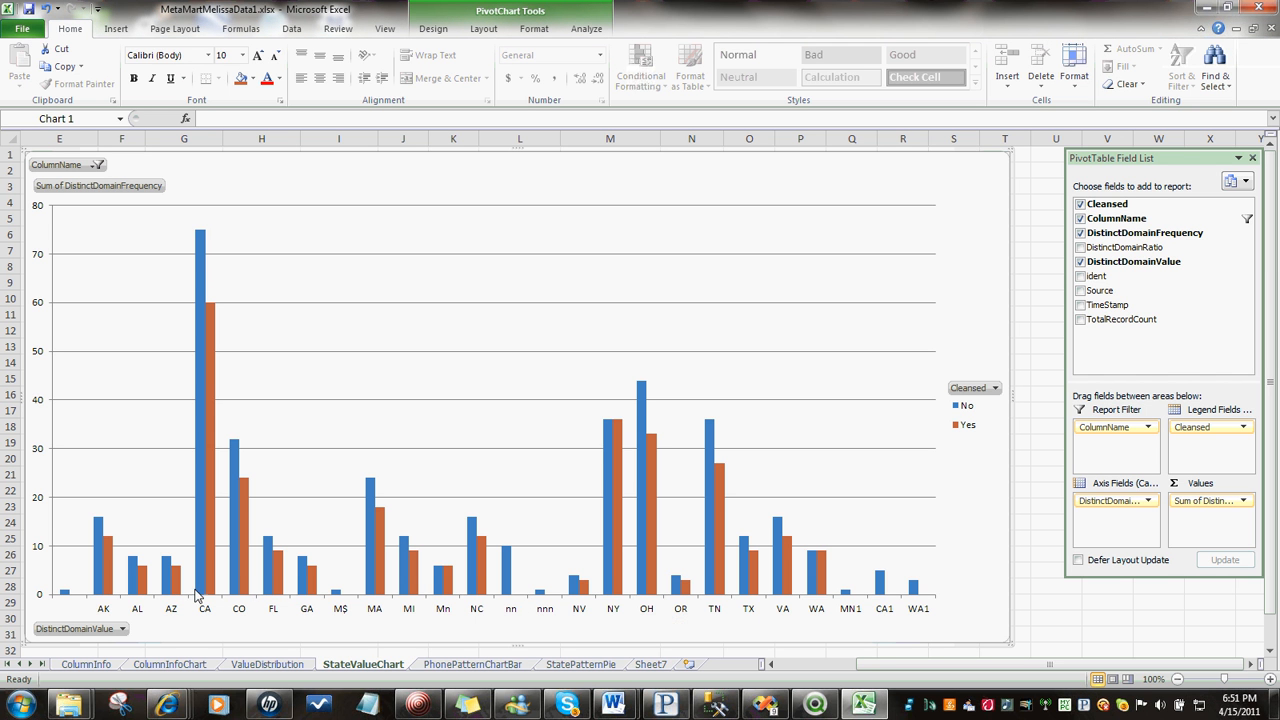
mouse_move(464, 616)
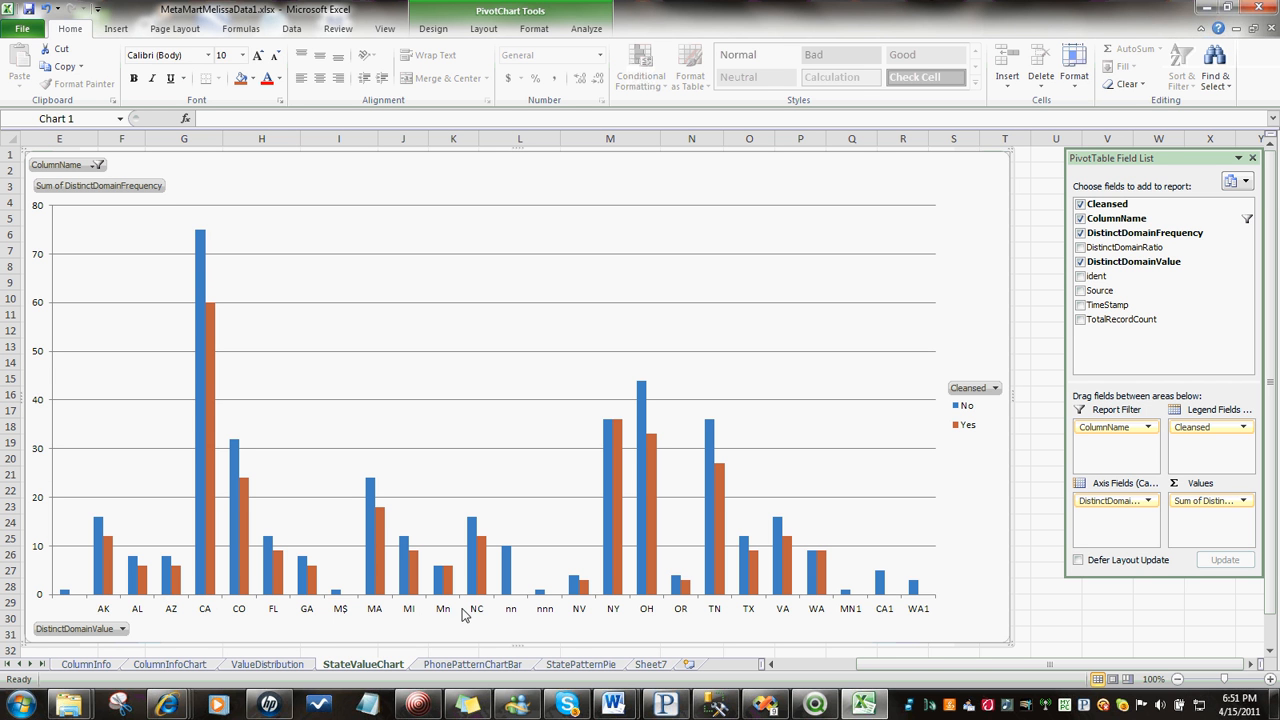
mouse_move(566, 612)
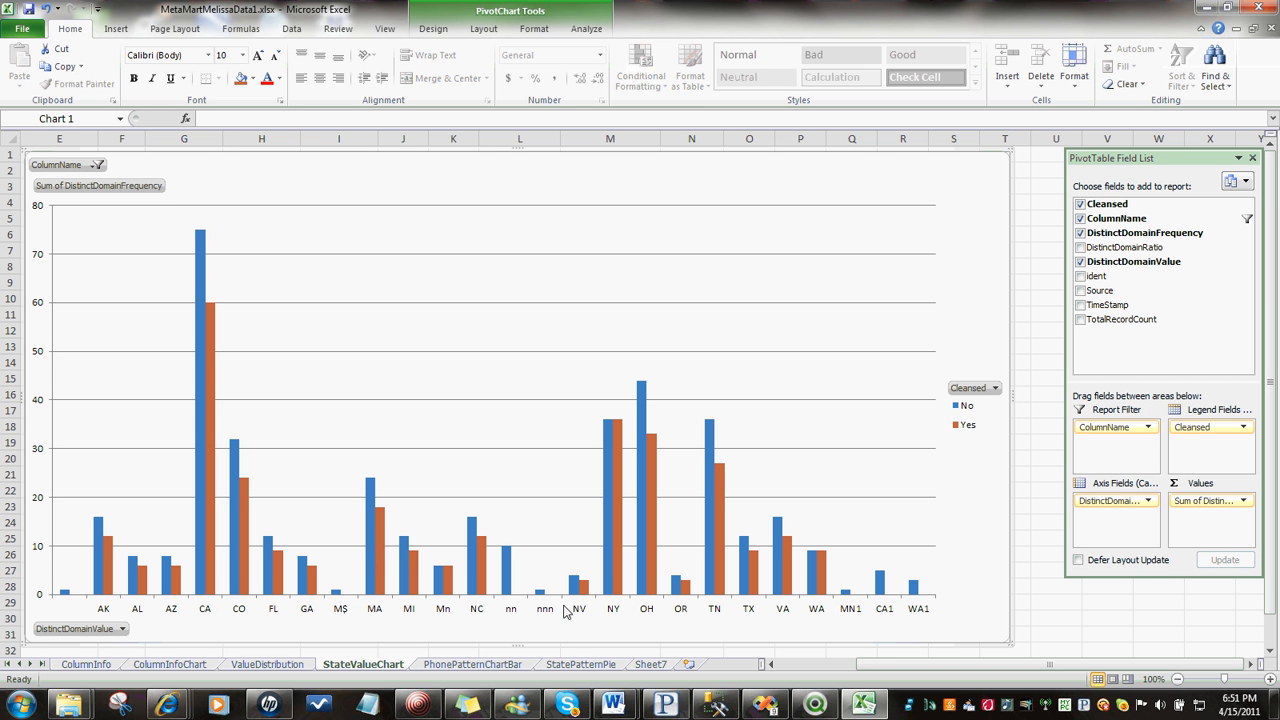
mouse_move(664, 612)
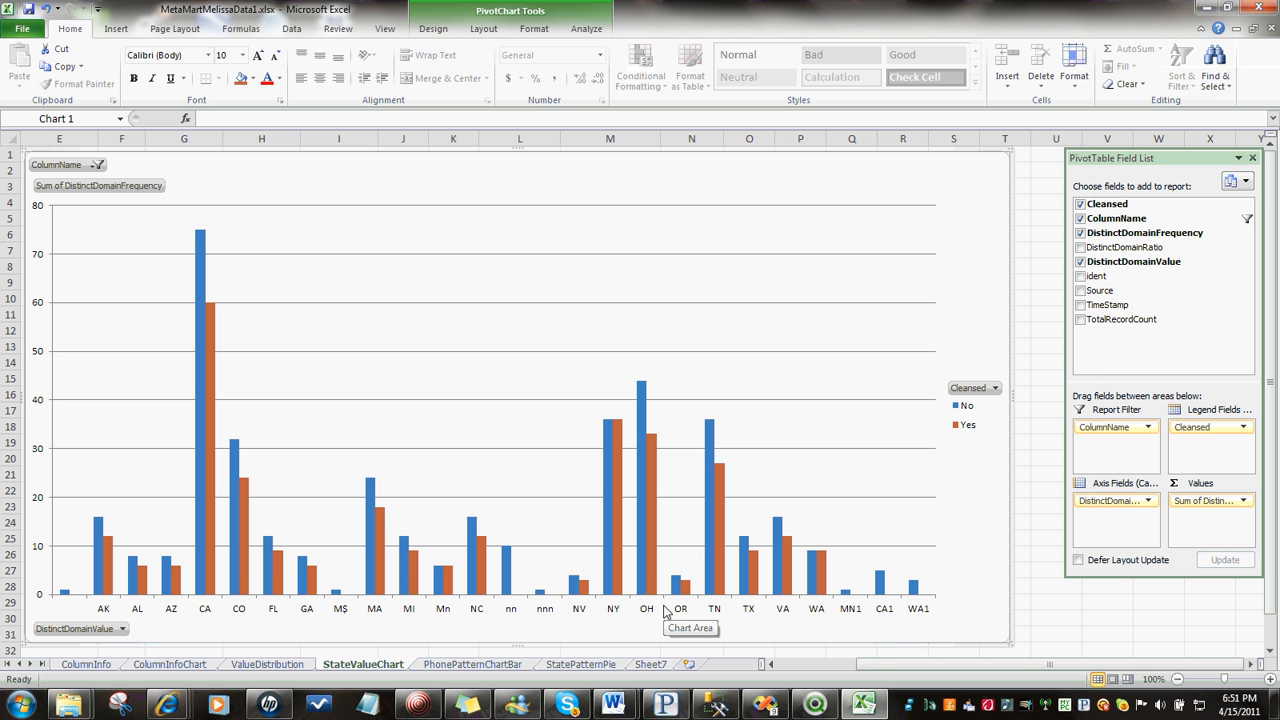
mouse_move(856, 600)
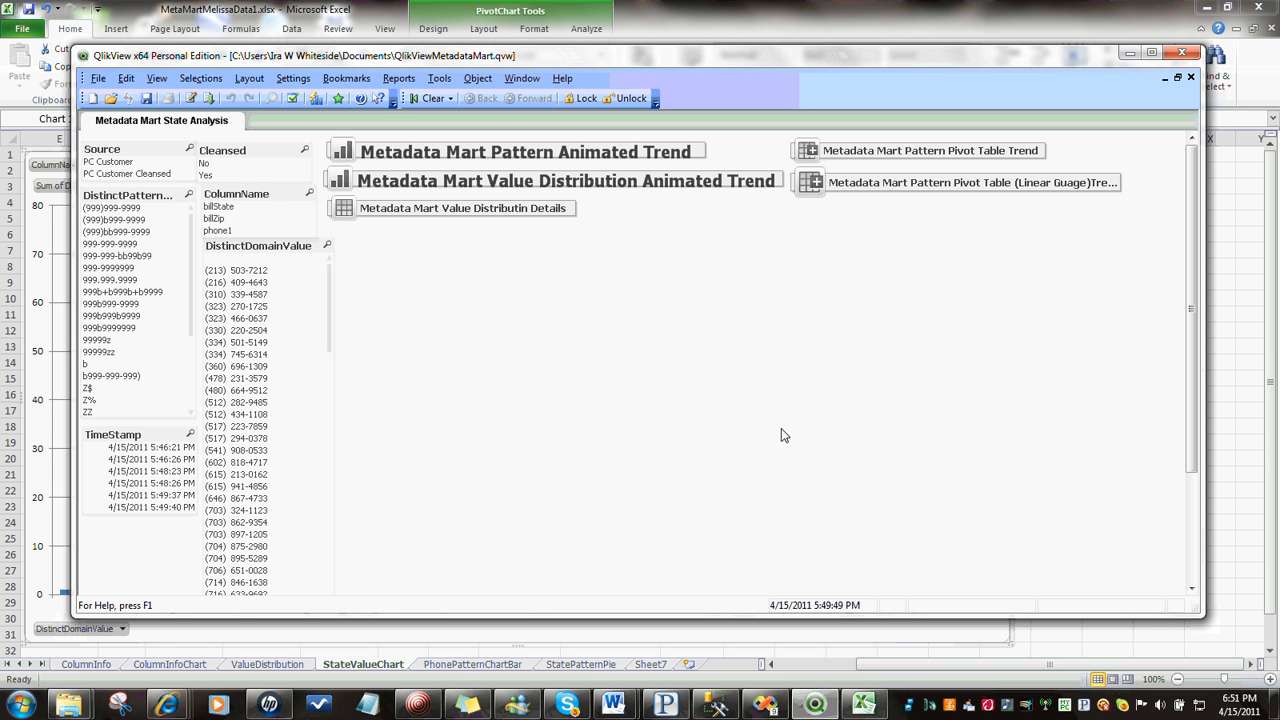
mouse_move(552, 212)
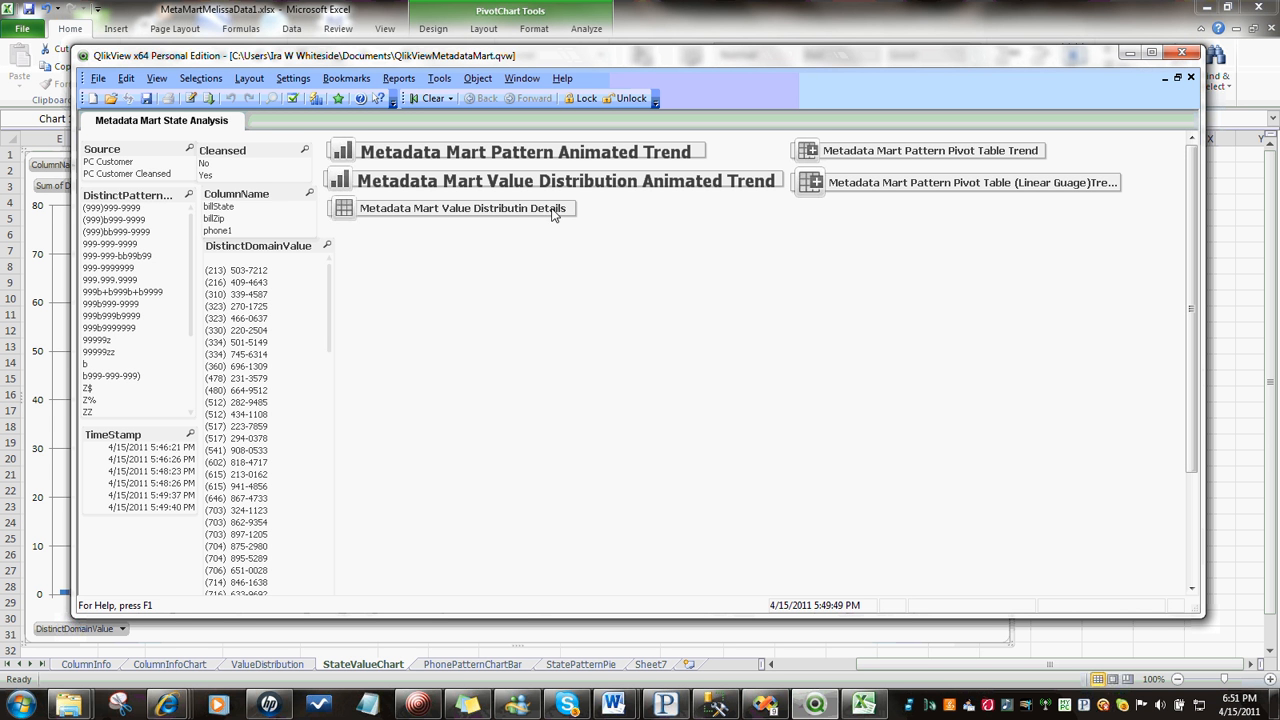
mouse_move(392, 270)
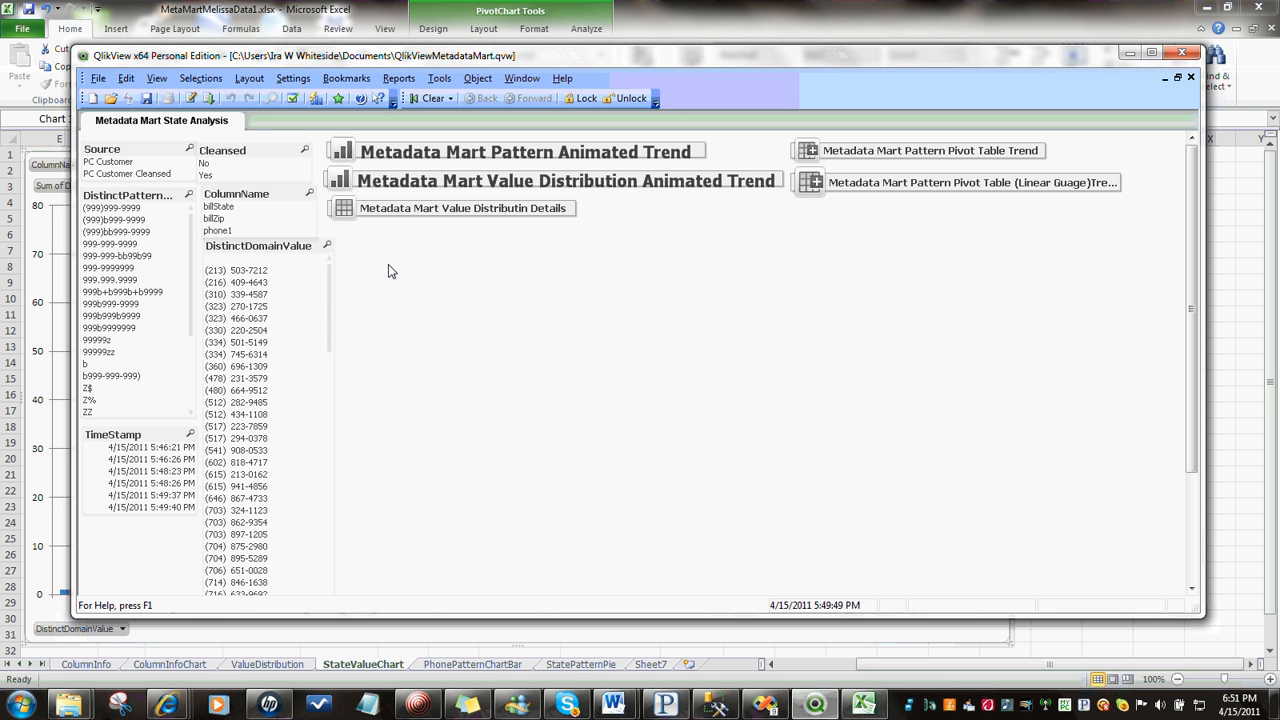
mouse_move(464, 212)
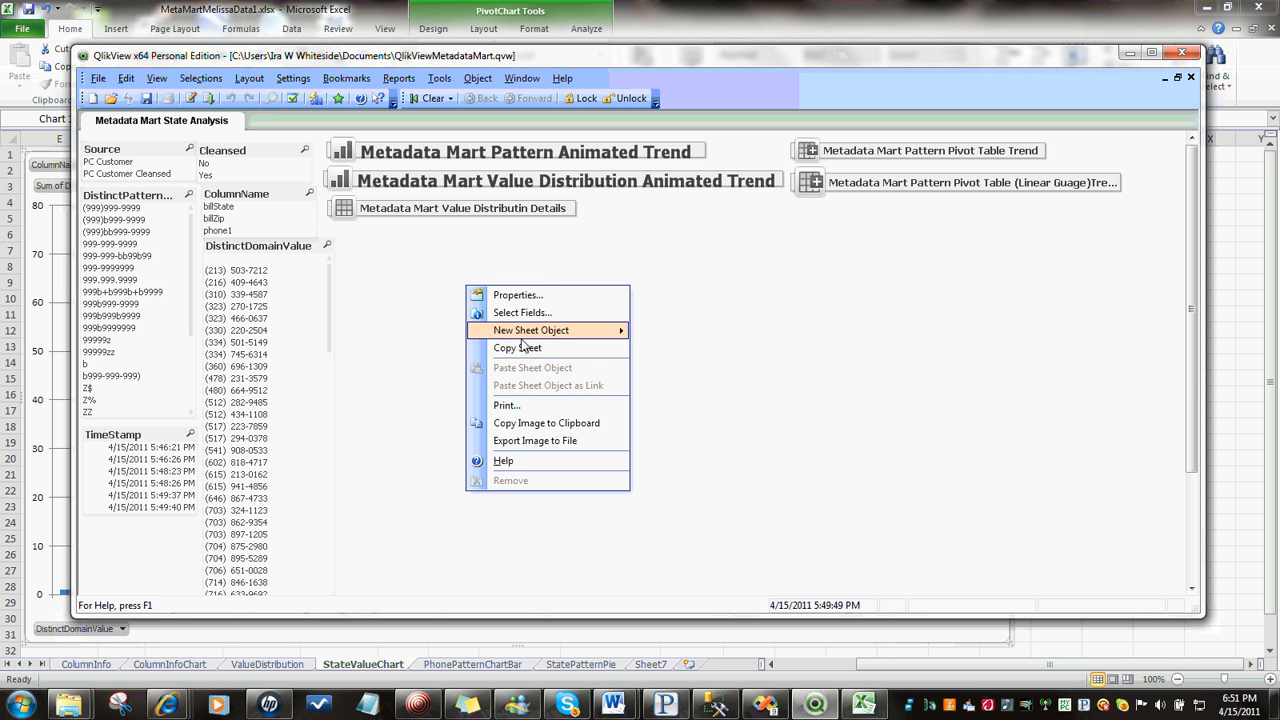
mouse_move(564, 330)
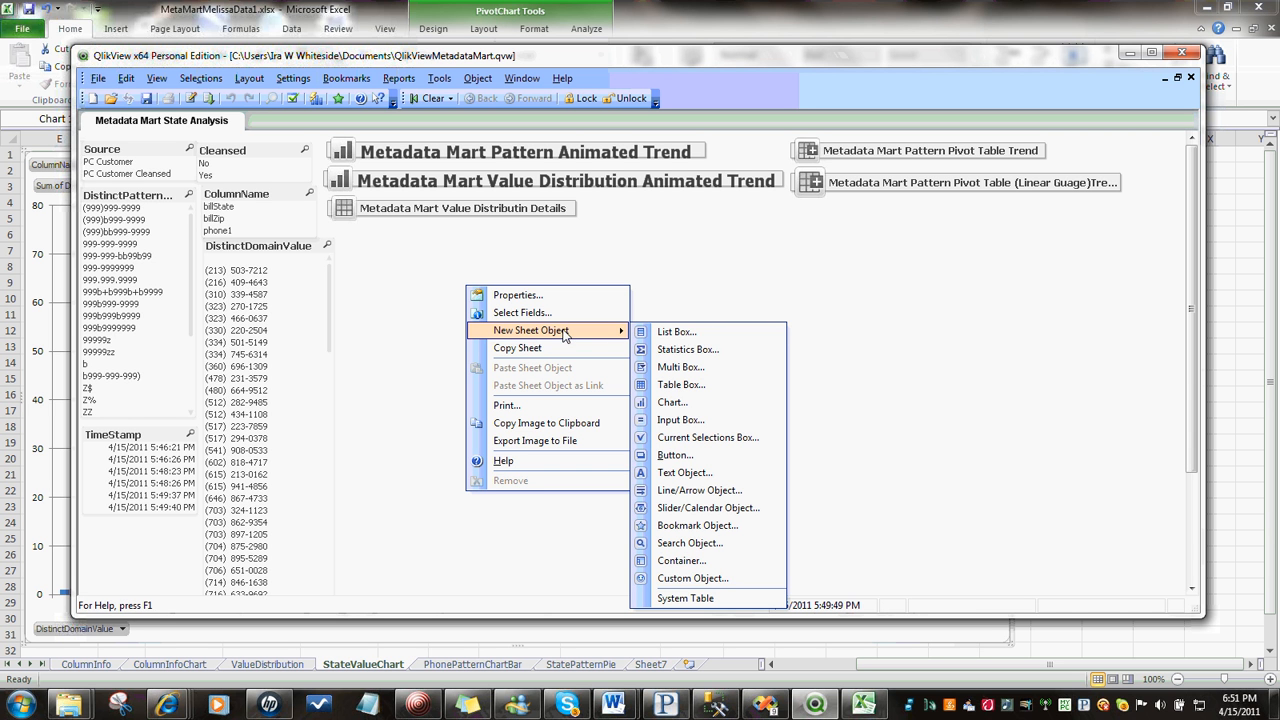
mouse_move(692, 344)
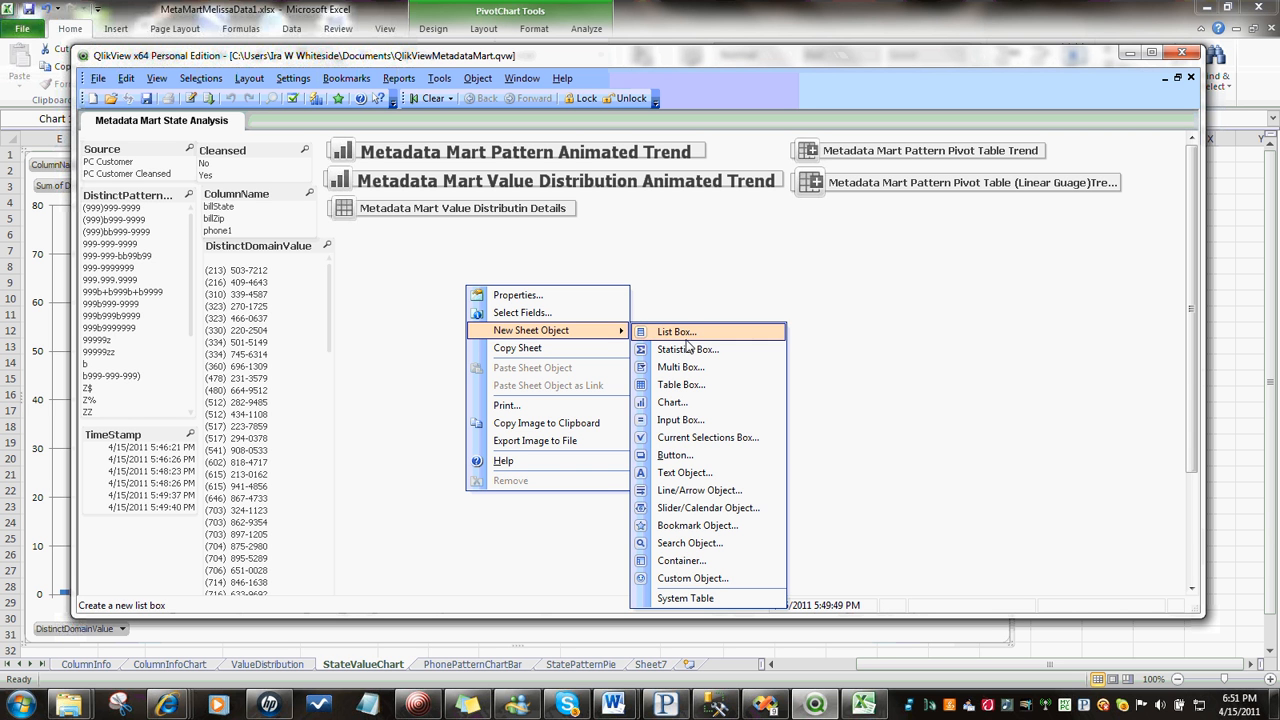
mouse_move(708, 436)
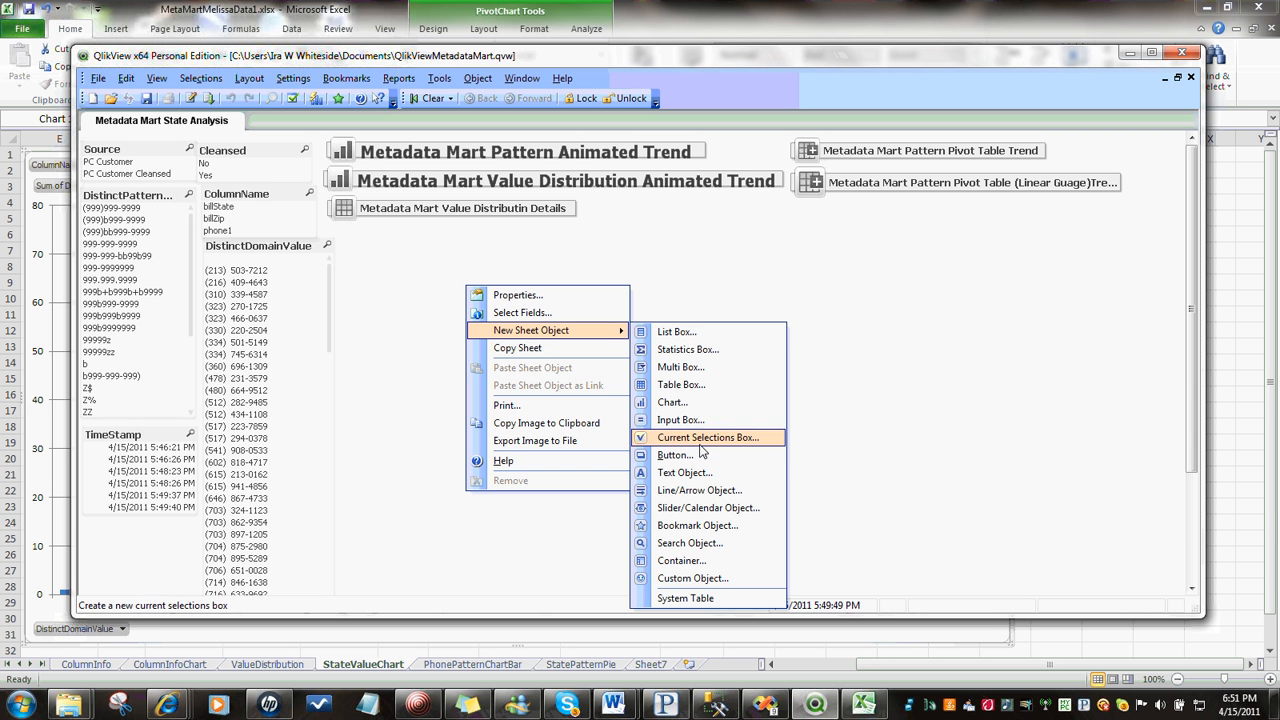
mouse_move(698, 460)
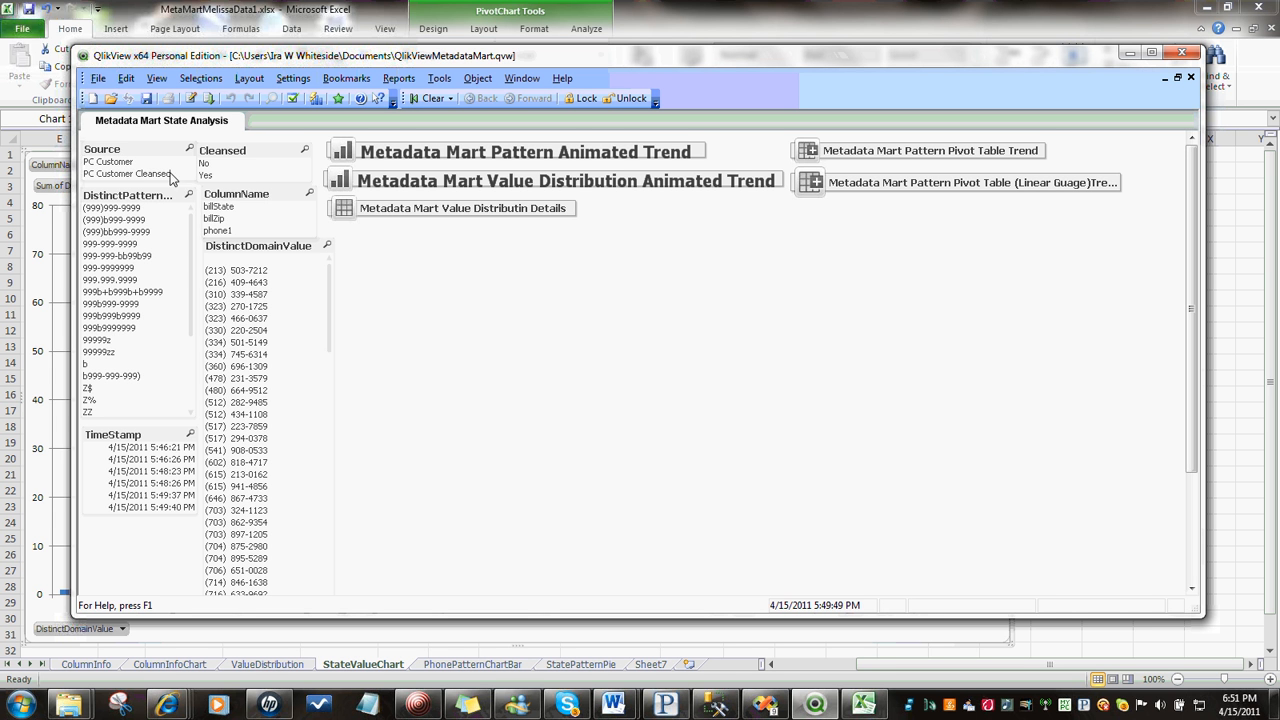
mouse_move(144, 160)
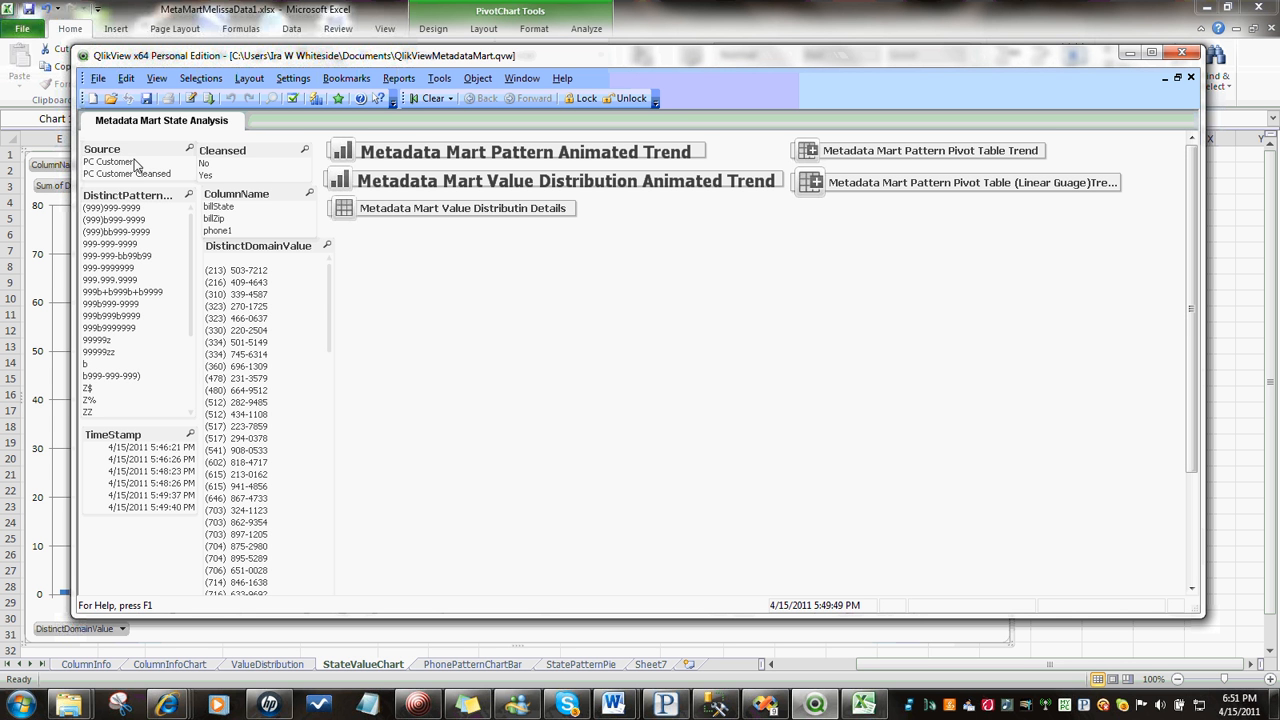
mouse_move(264, 156)
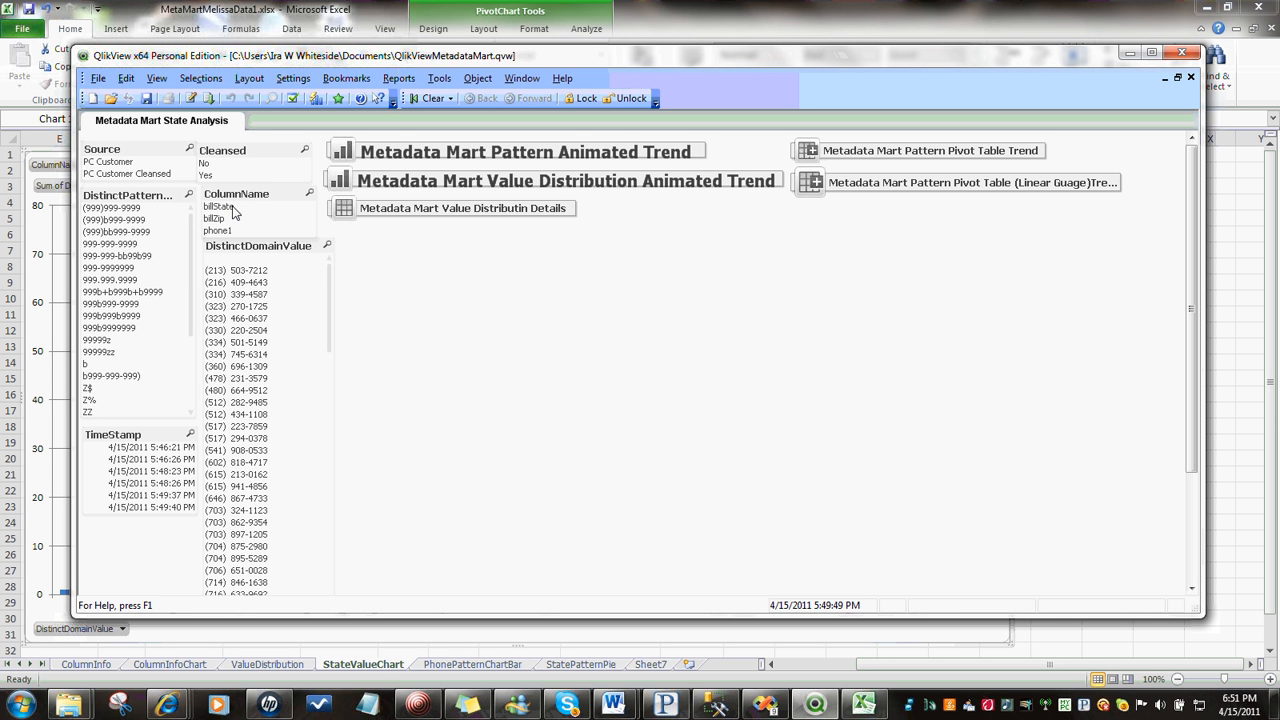
mouse_move(244, 250)
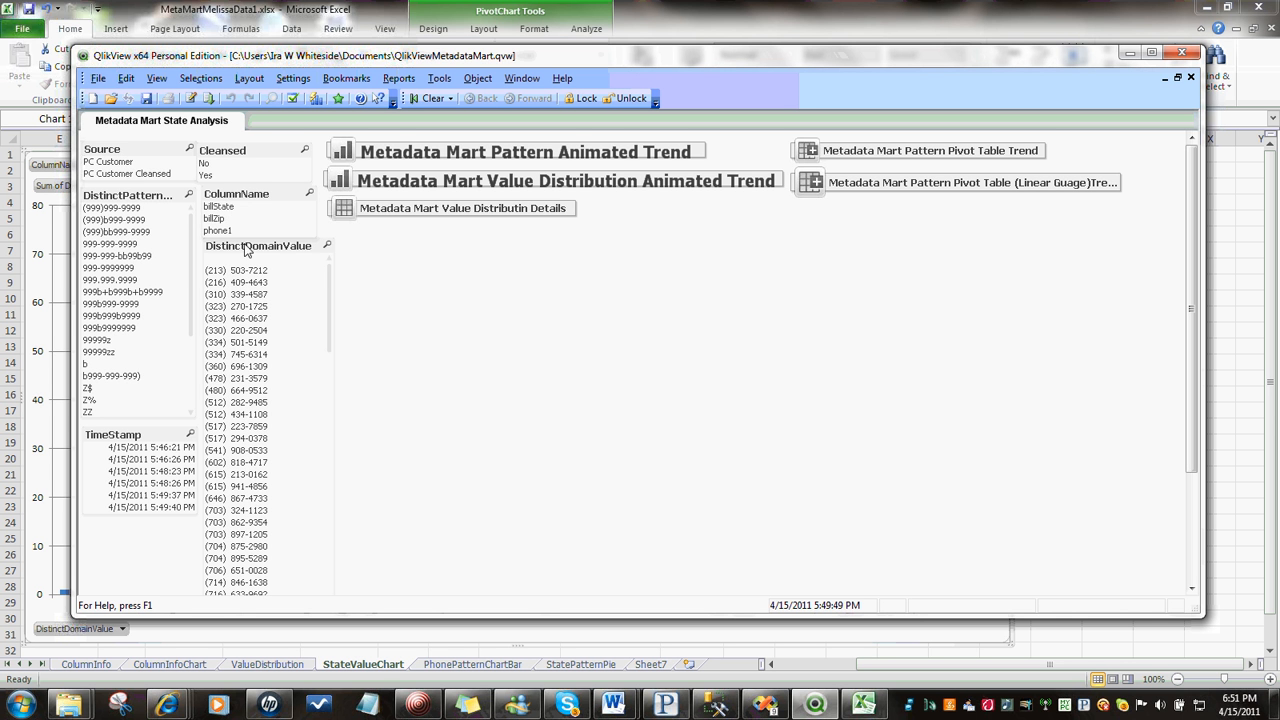
mouse_move(264, 268)
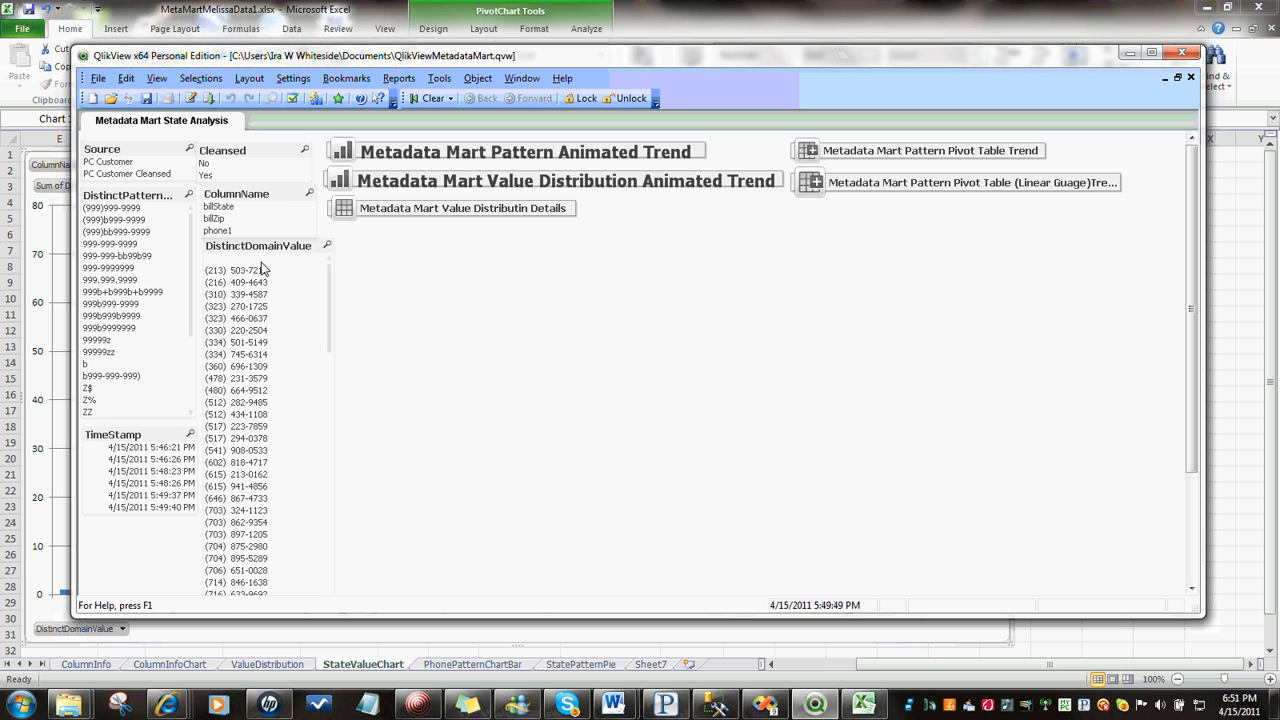
mouse_move(146, 436)
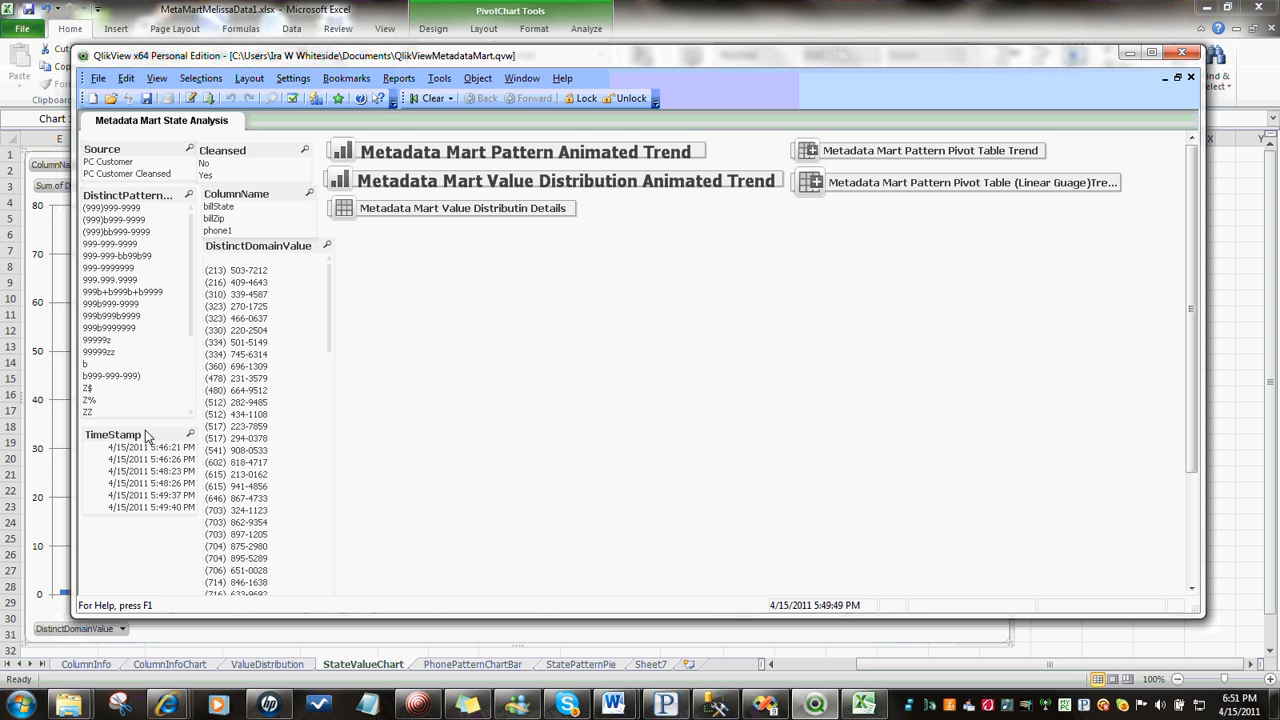
mouse_move(512, 388)
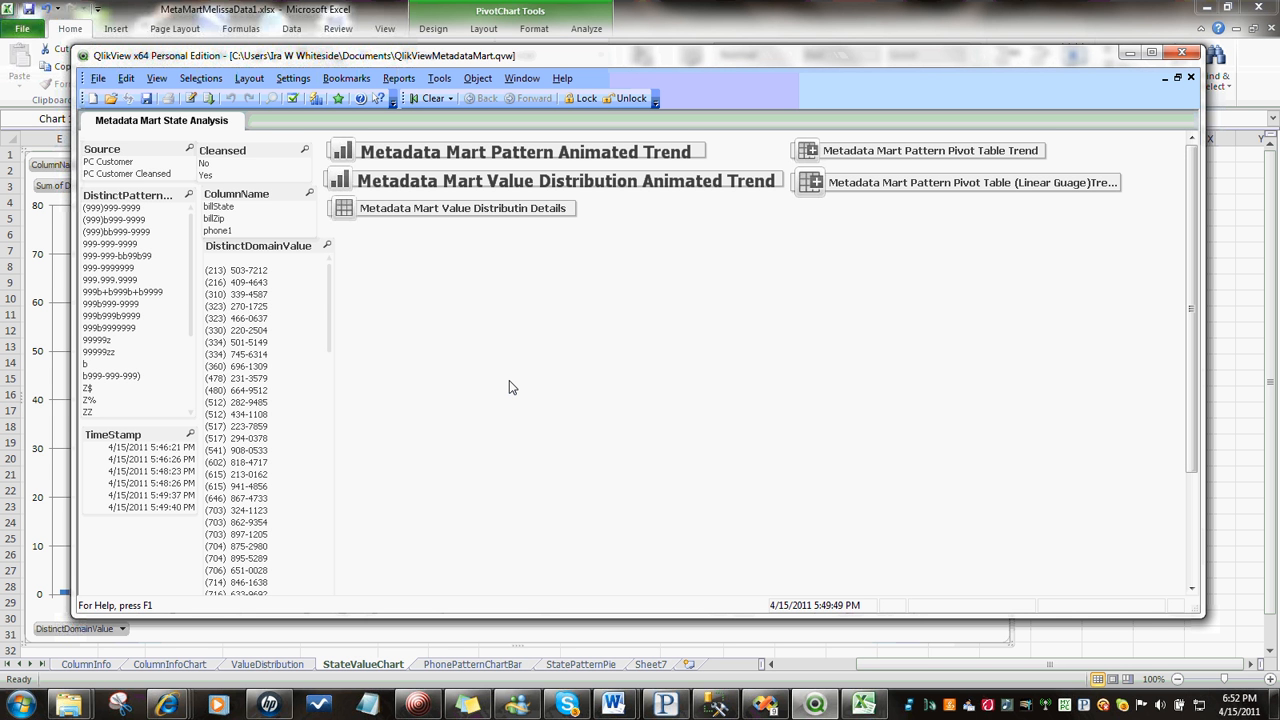
mouse_move(578, 330)
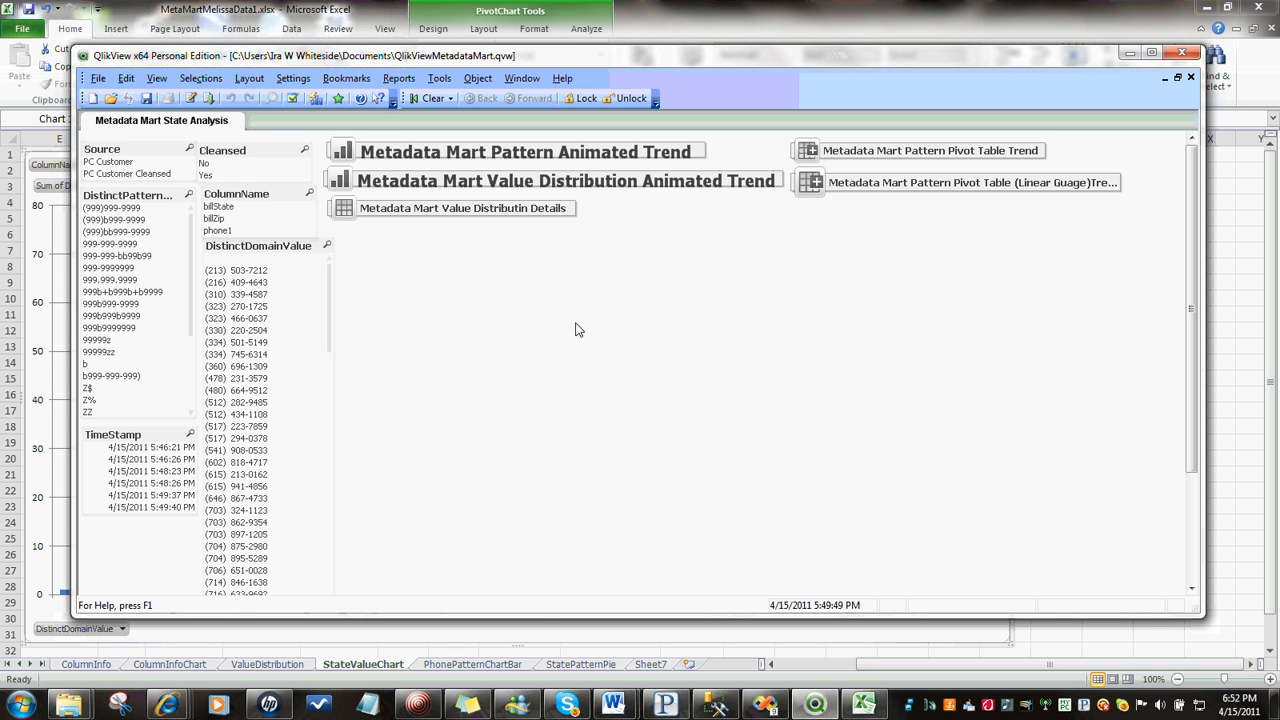
mouse_move(444, 276)
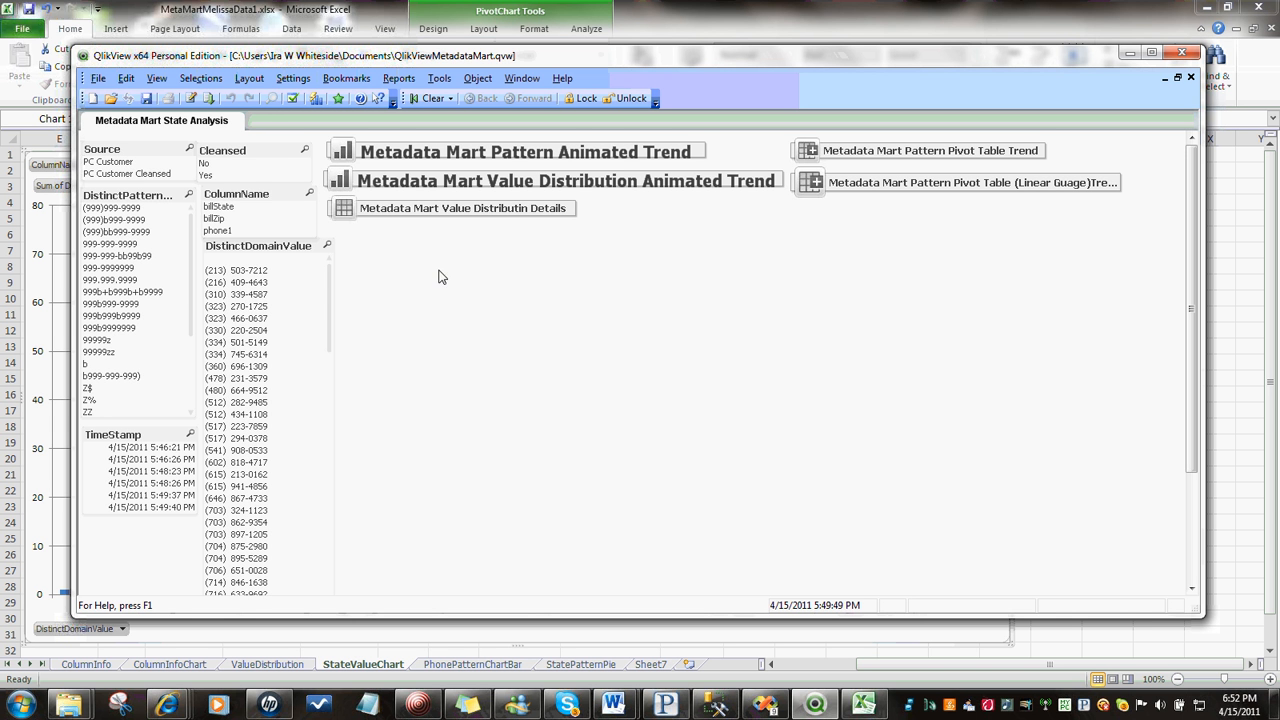
mouse_move(252, 228)
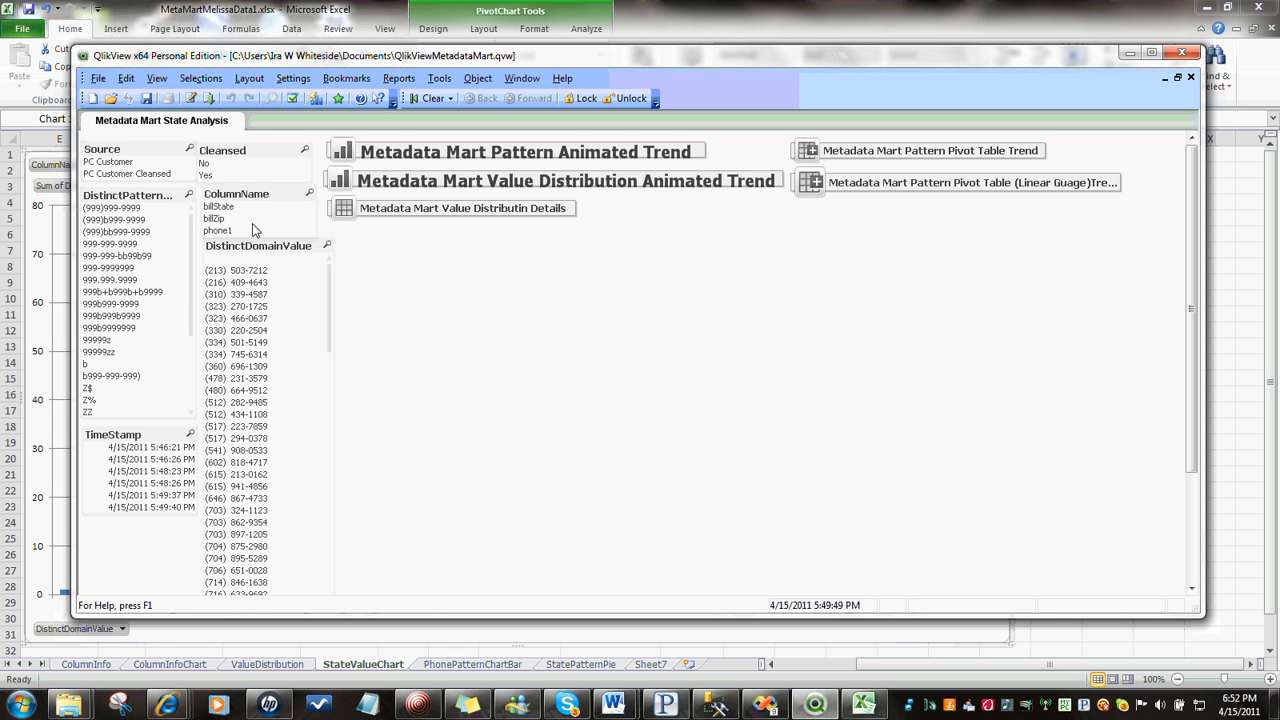
mouse_move(224, 218)
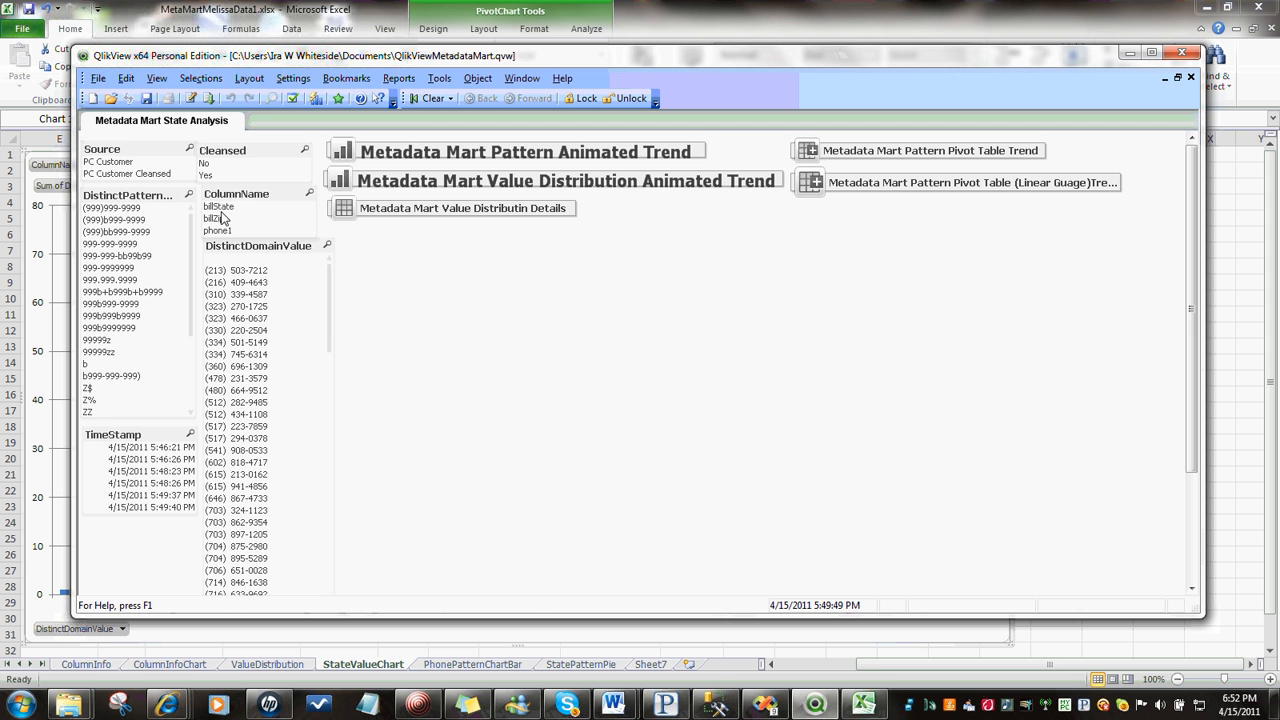
Select billState in the ColumnName list box, narrowing to 396 of 1852 records
click(232, 206)
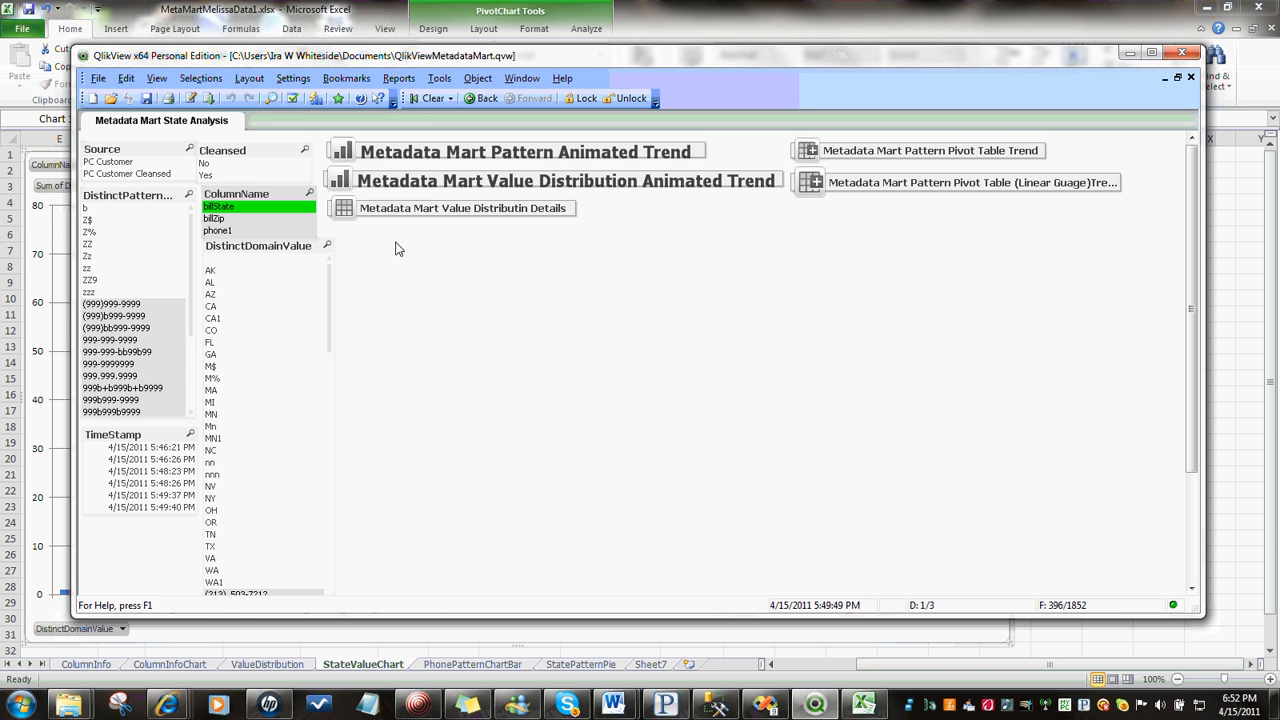
mouse_move(268, 336)
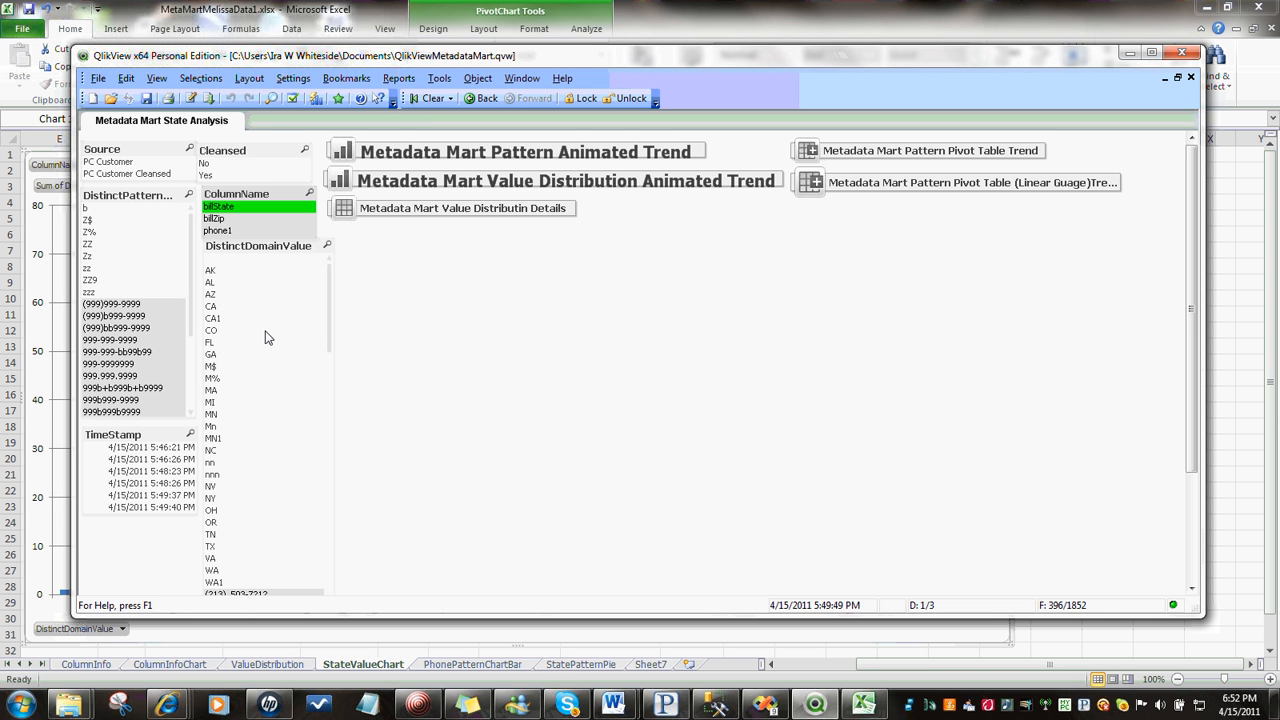
mouse_move(174, 384)
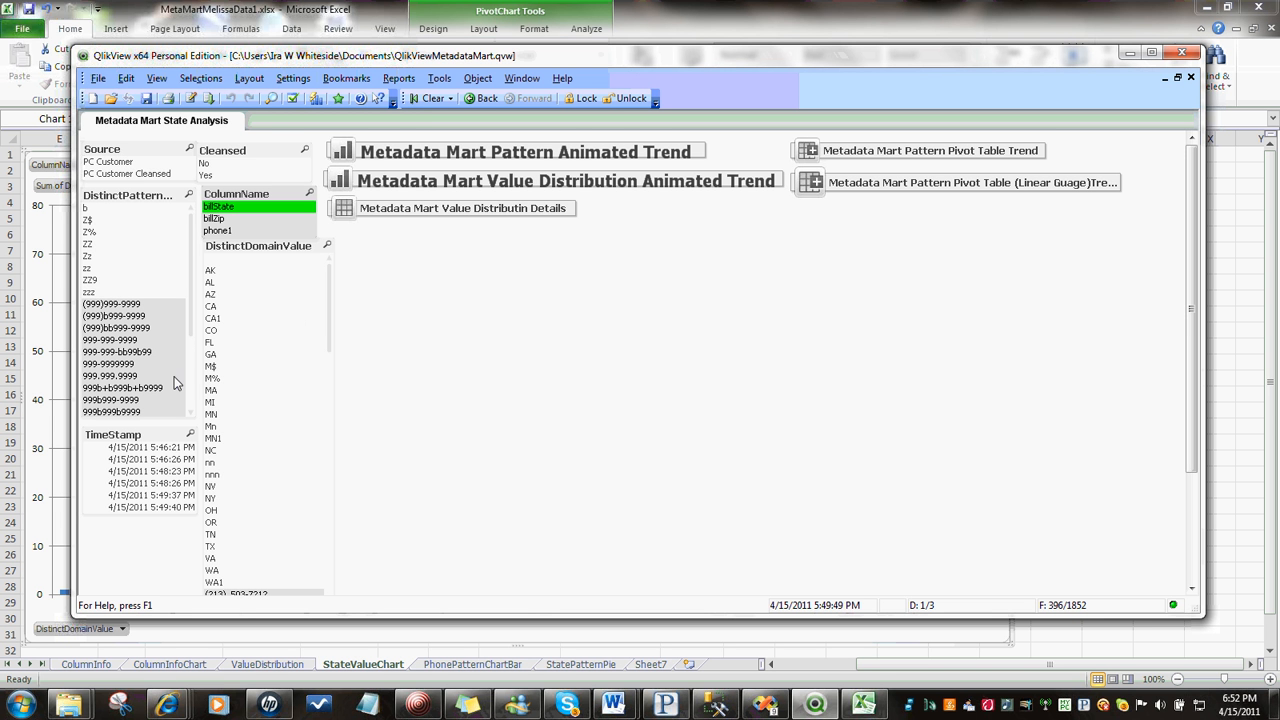
mouse_move(256, 390)
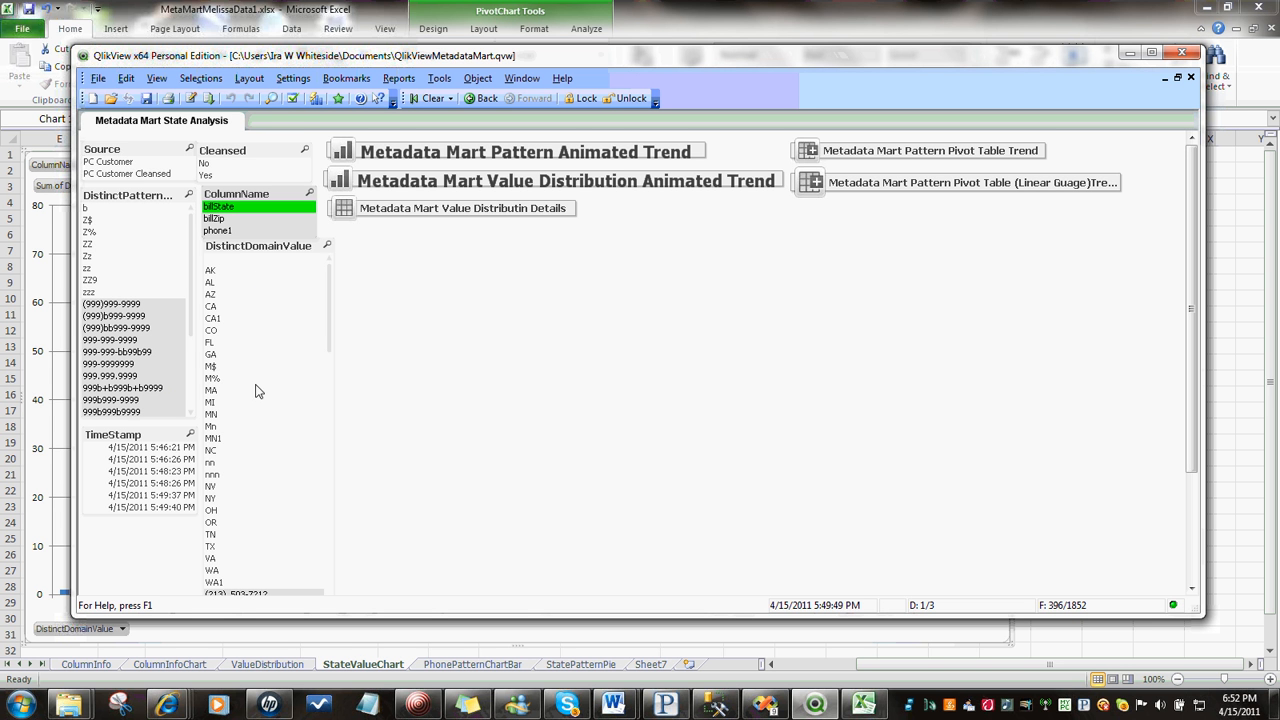
mouse_move(238, 284)
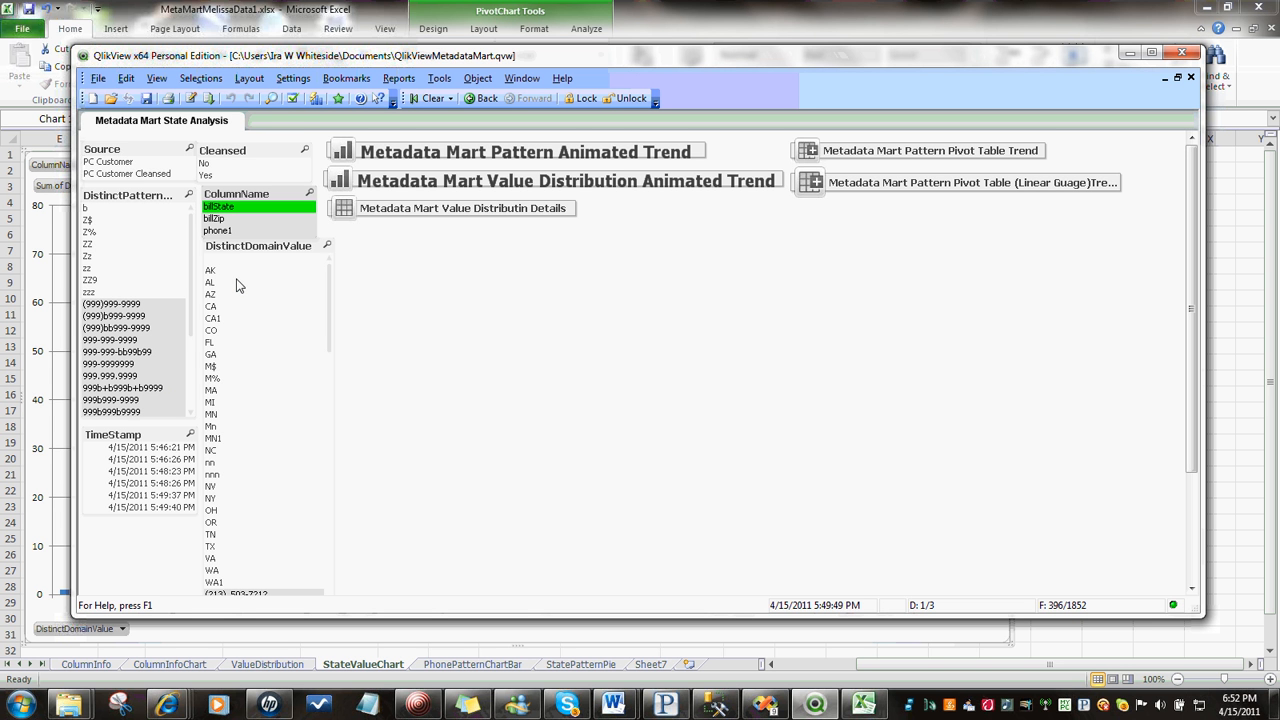
mouse_move(120, 236)
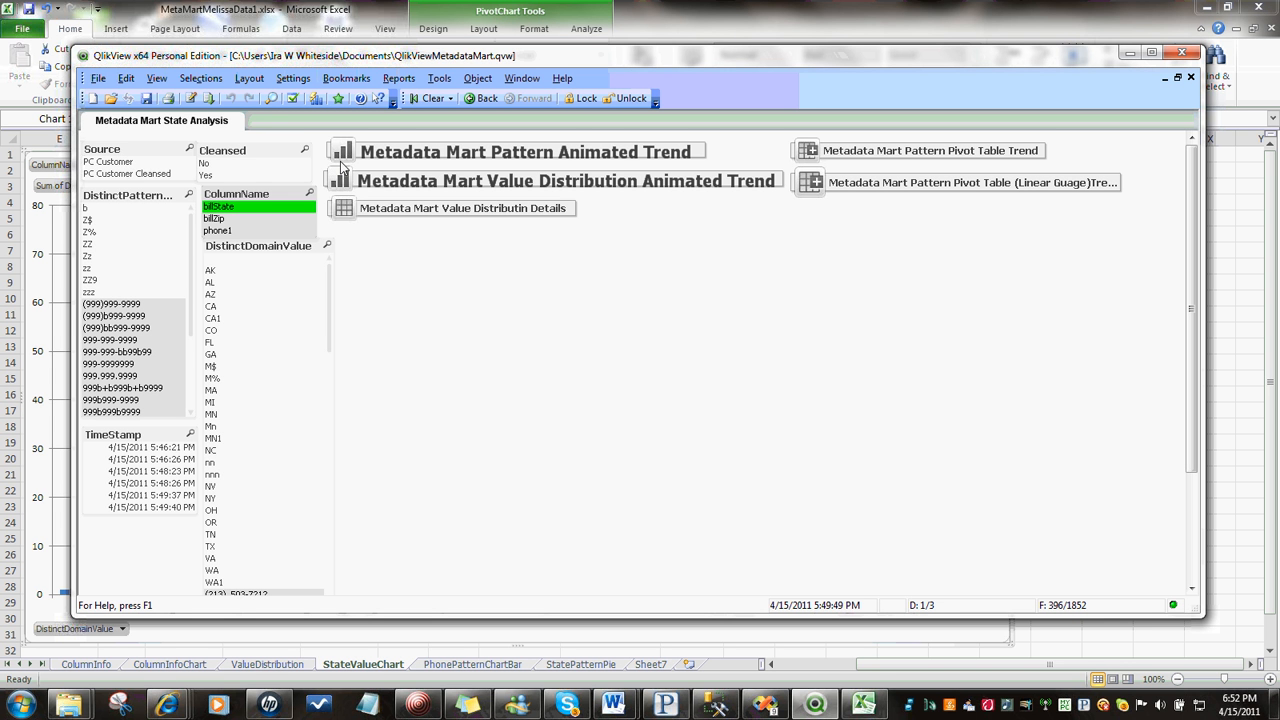
mouse_move(348, 160)
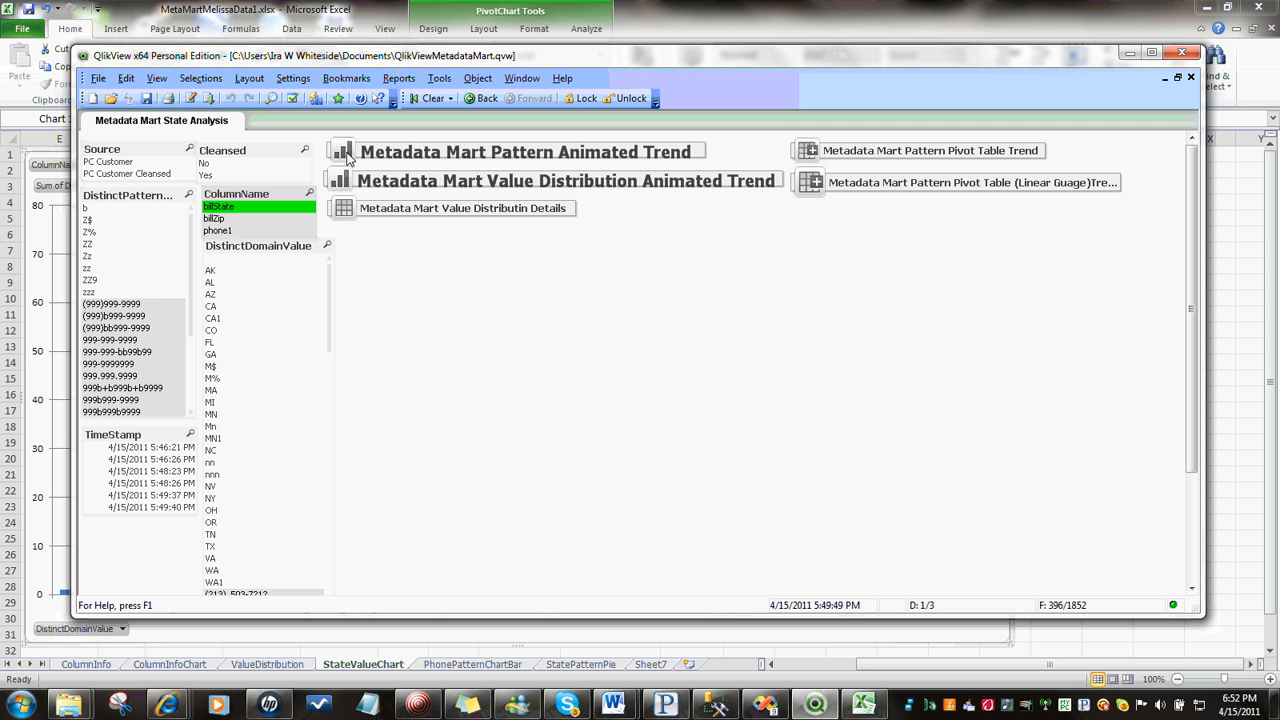
mouse_move(396, 152)
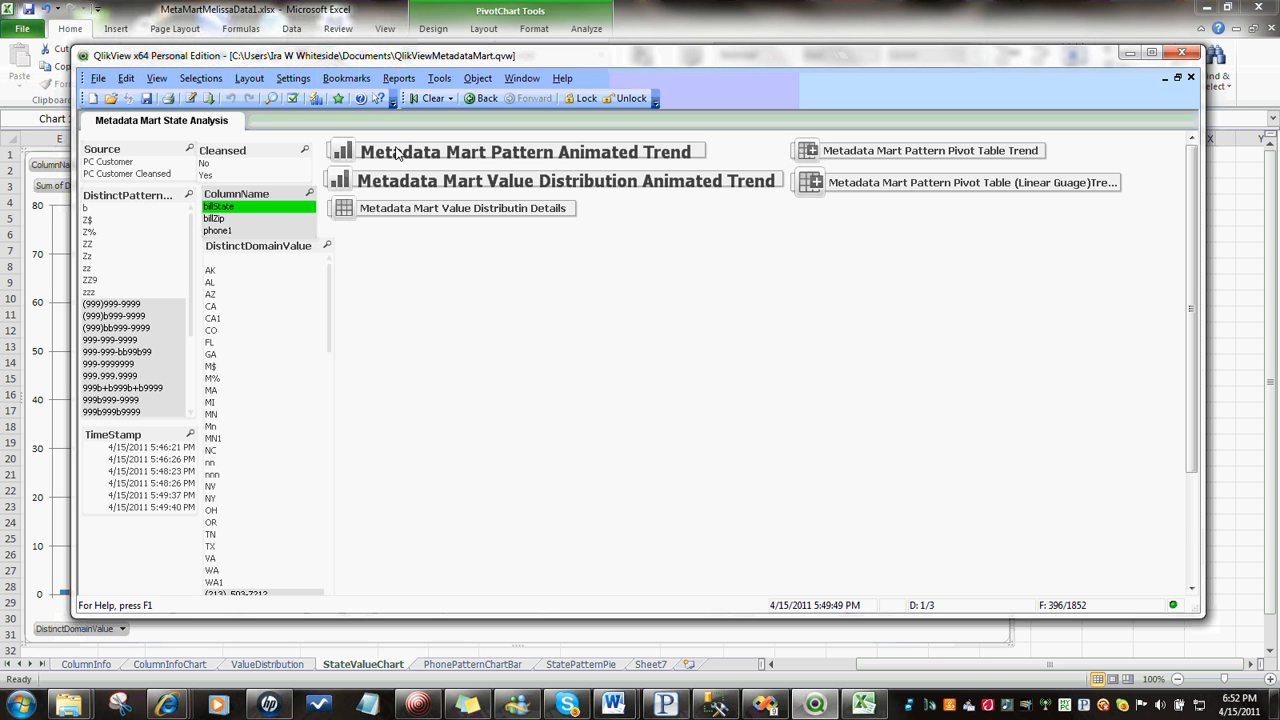
click(516, 152)
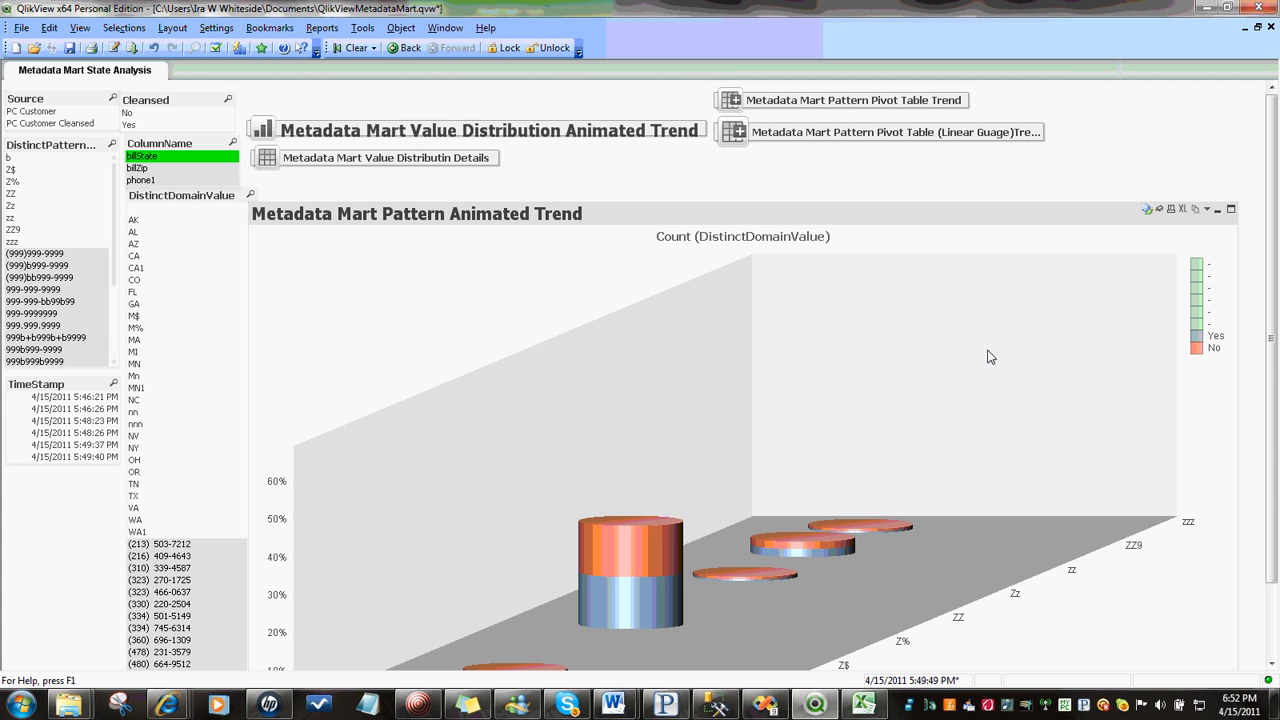
mouse_move(1120, 240)
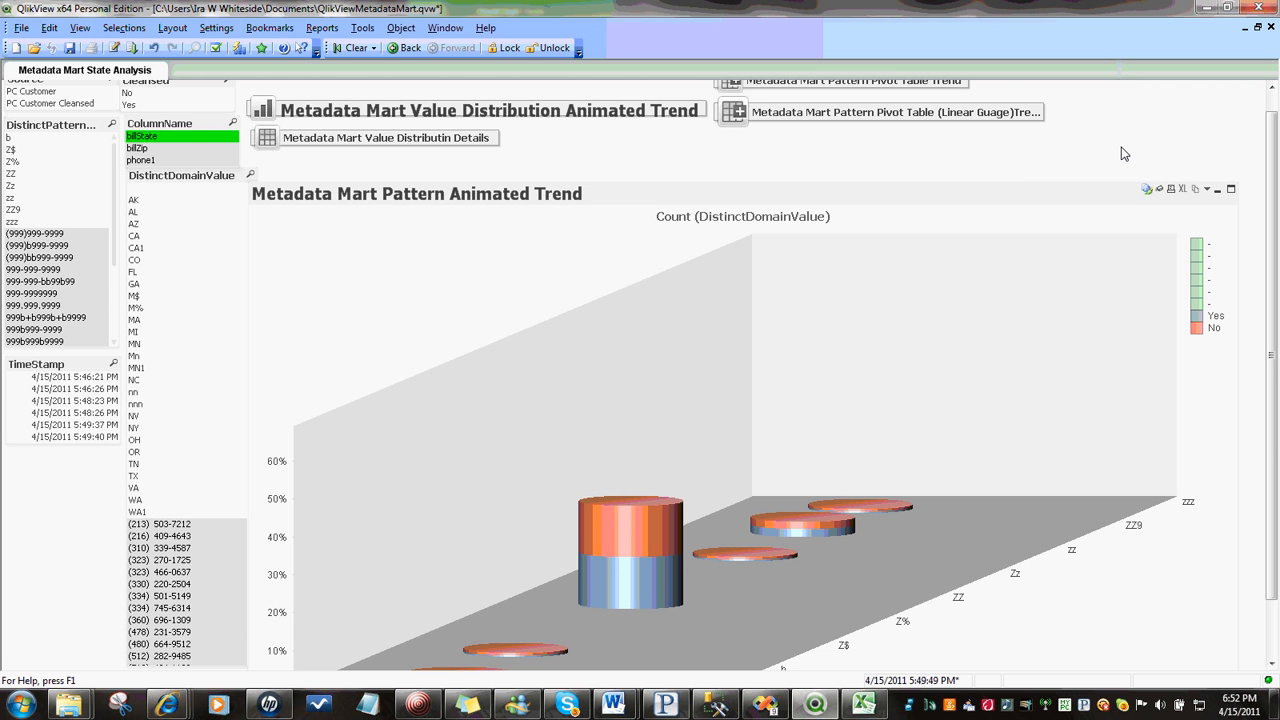
mouse_move(856, 188)
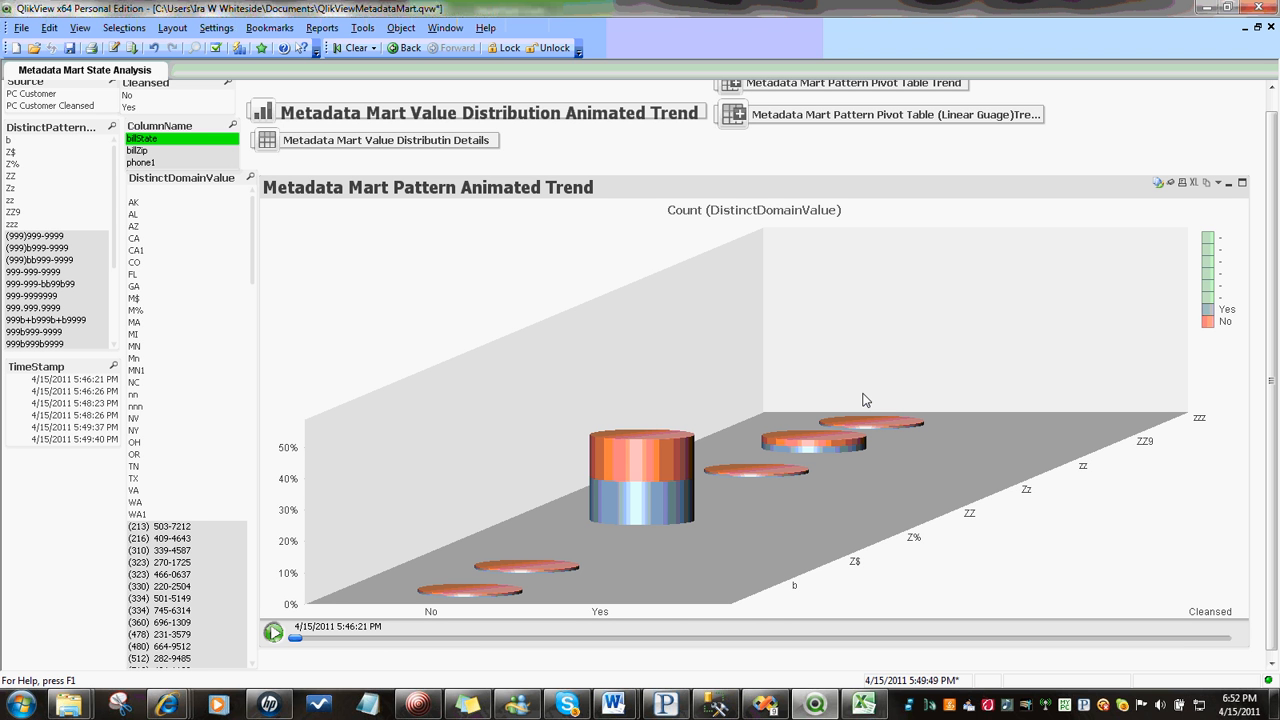
mouse_move(464, 640)
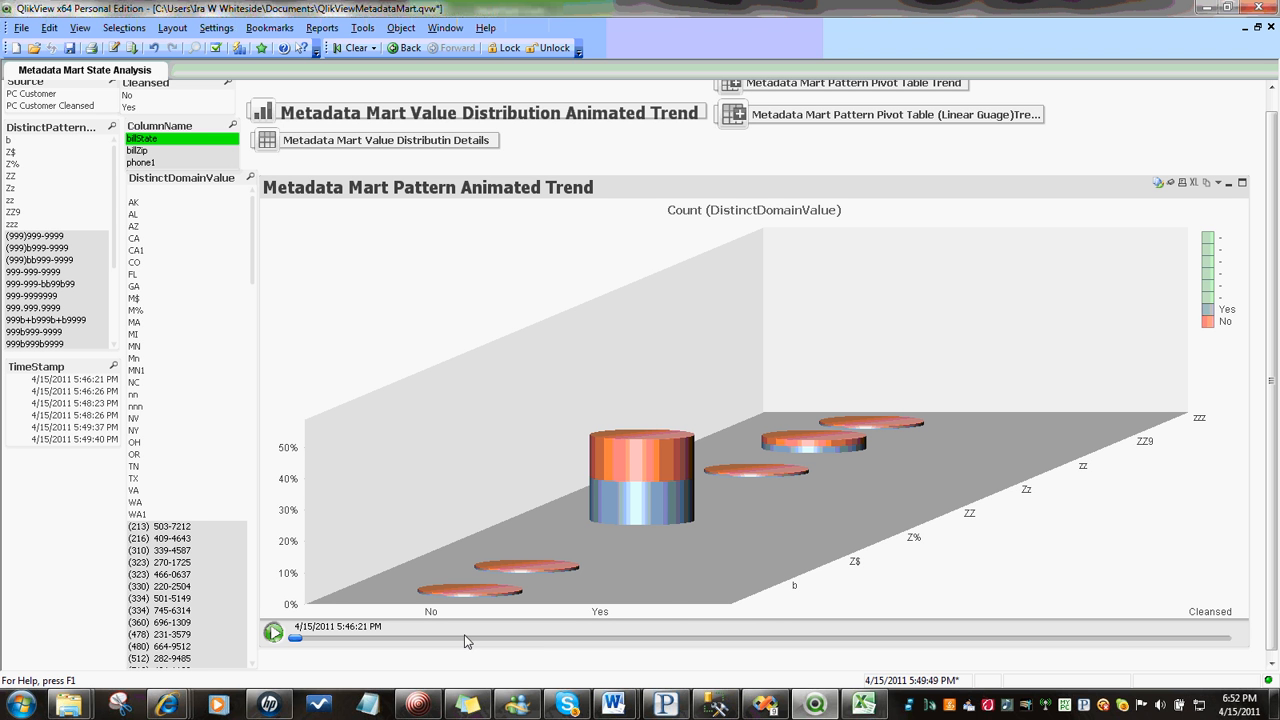
mouse_move(636, 540)
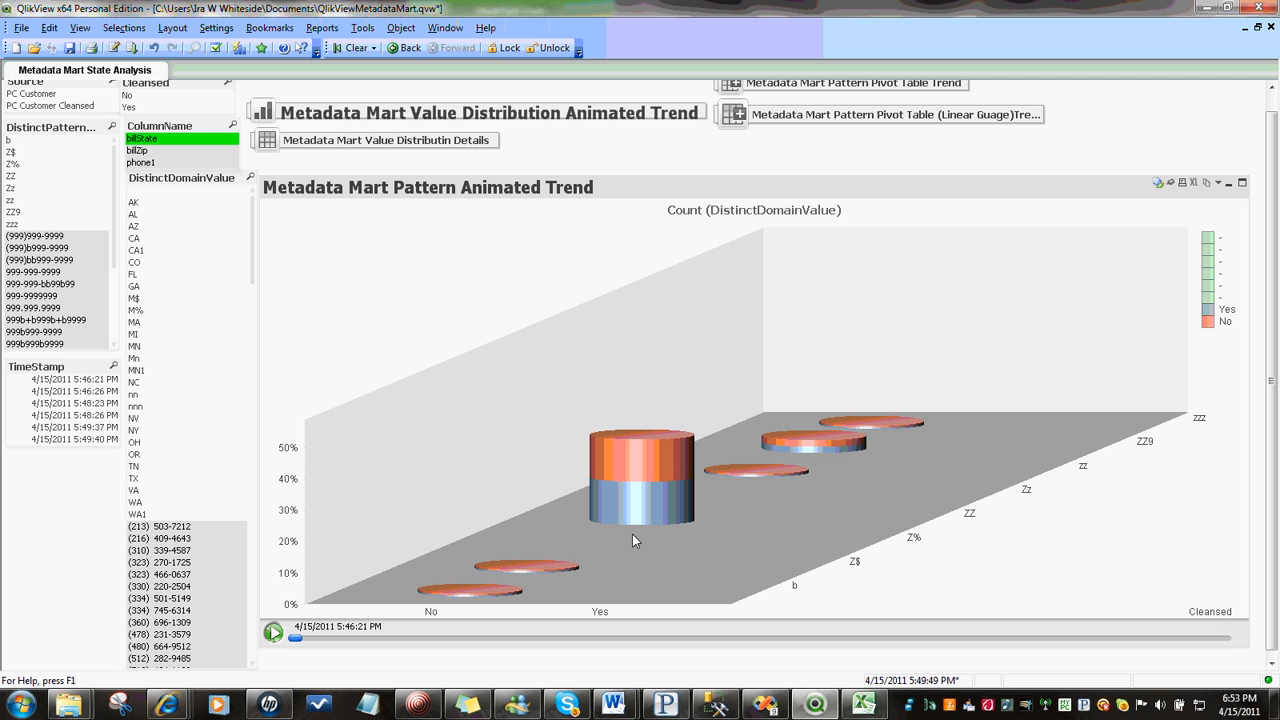
mouse_move(564, 538)
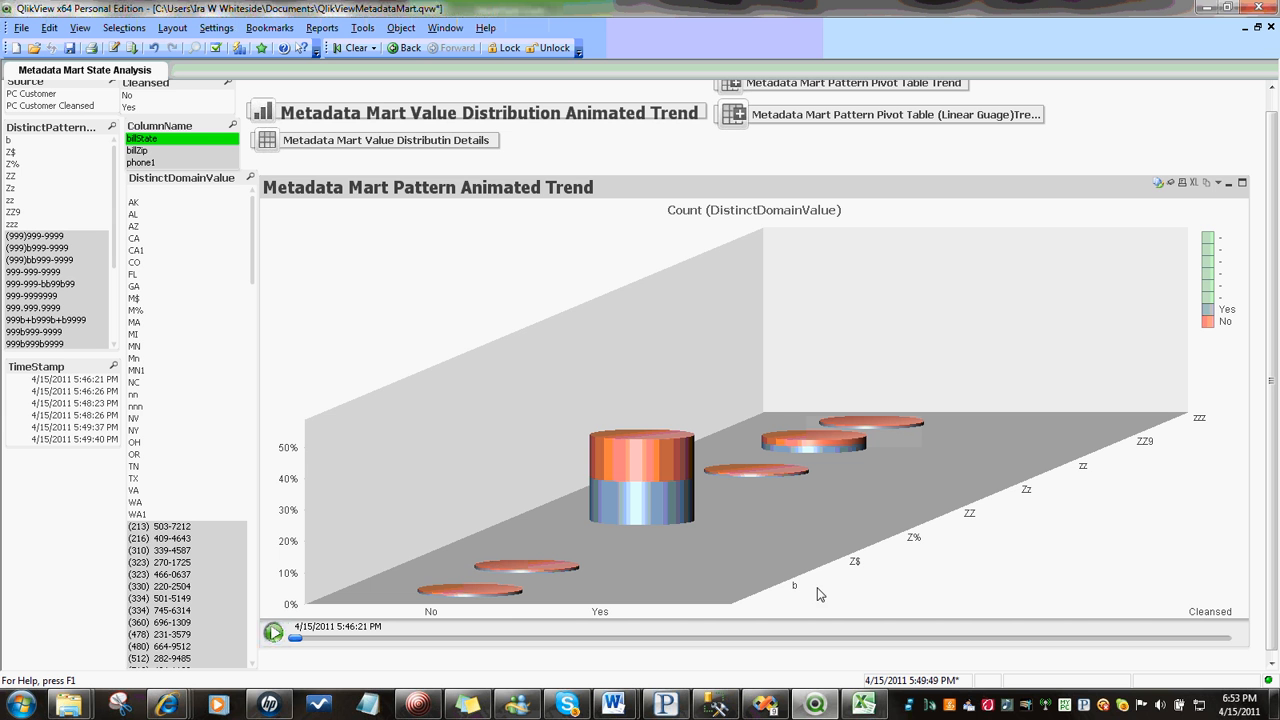
mouse_move(228, 250)
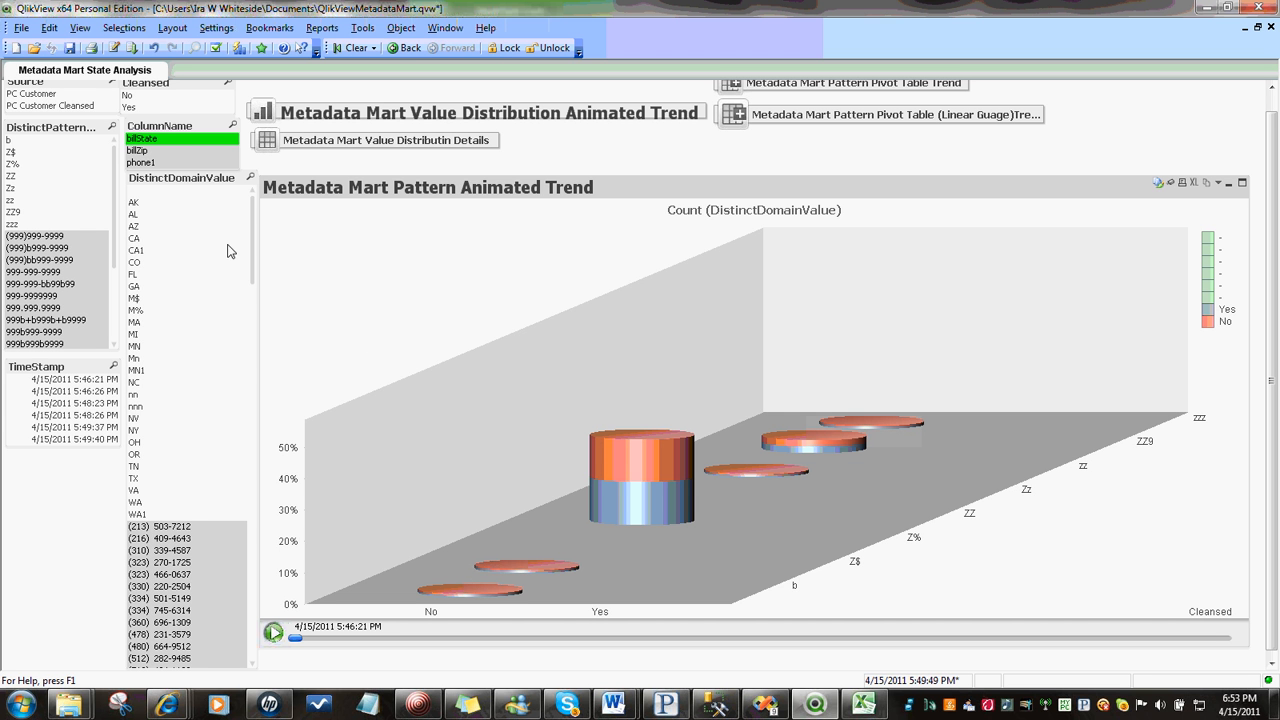
mouse_move(796, 586)
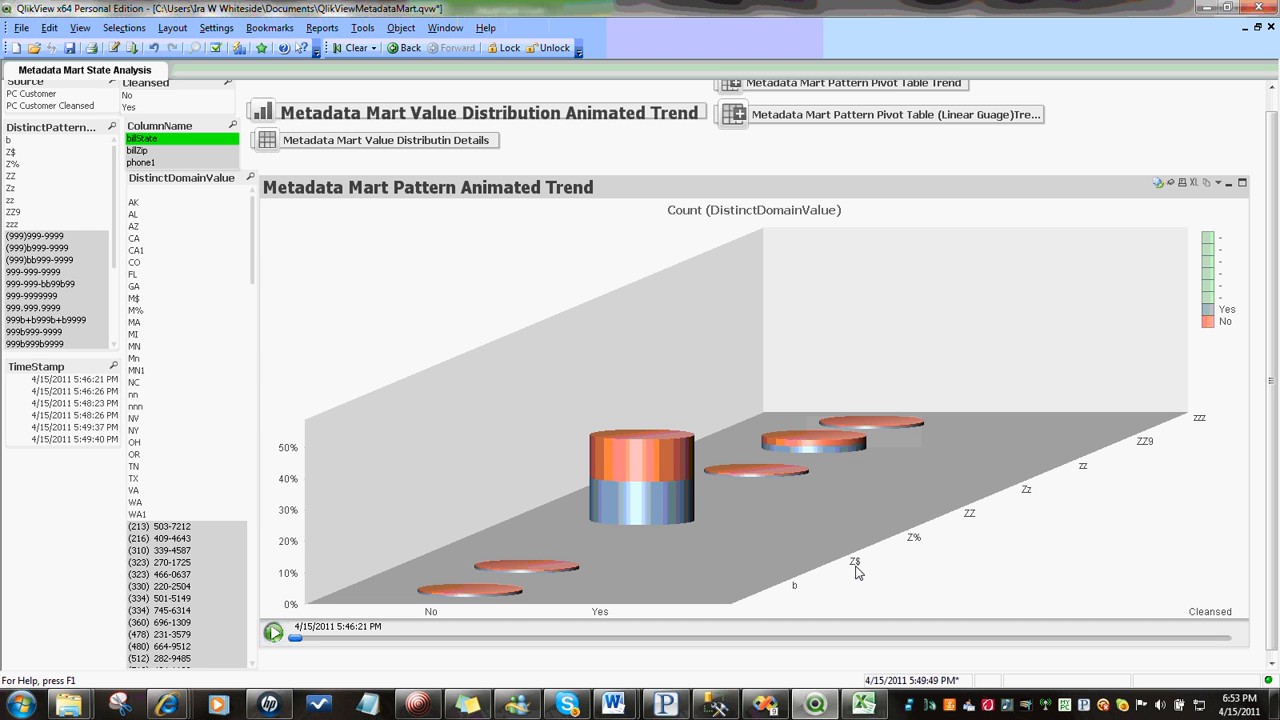
mouse_move(960, 534)
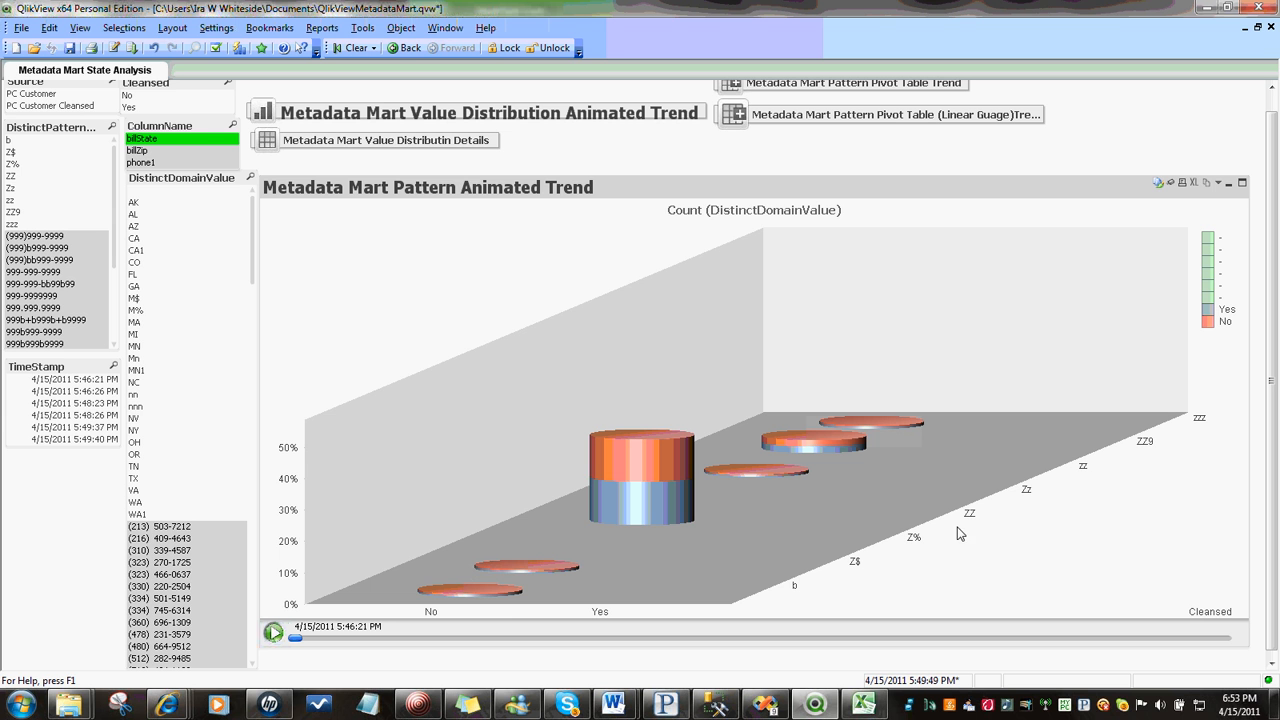
mouse_move(1156, 450)
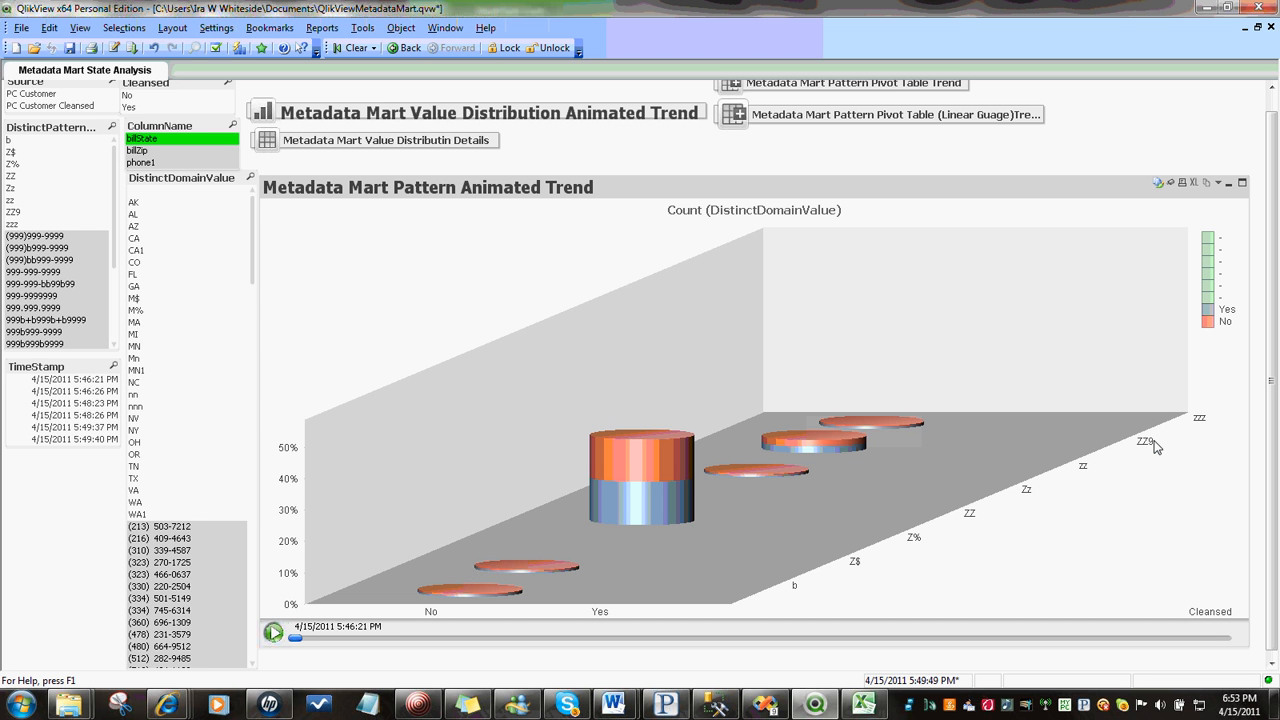
mouse_move(1144, 448)
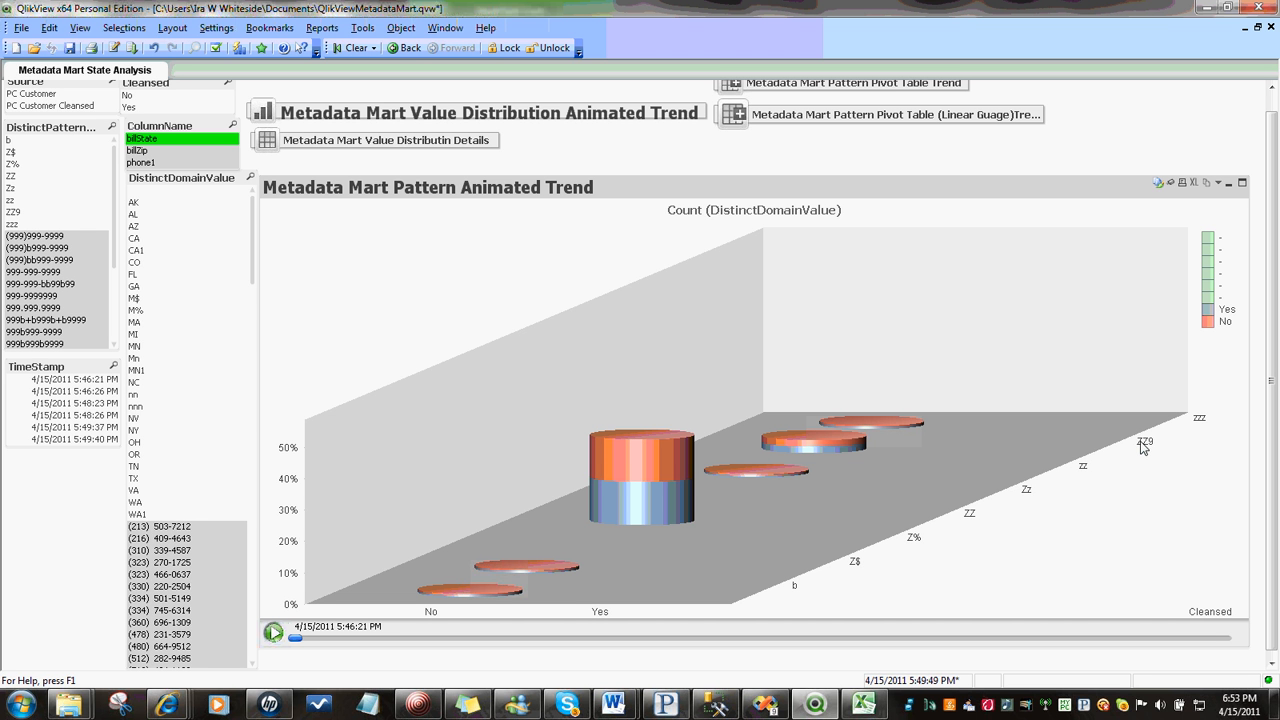
mouse_move(912, 556)
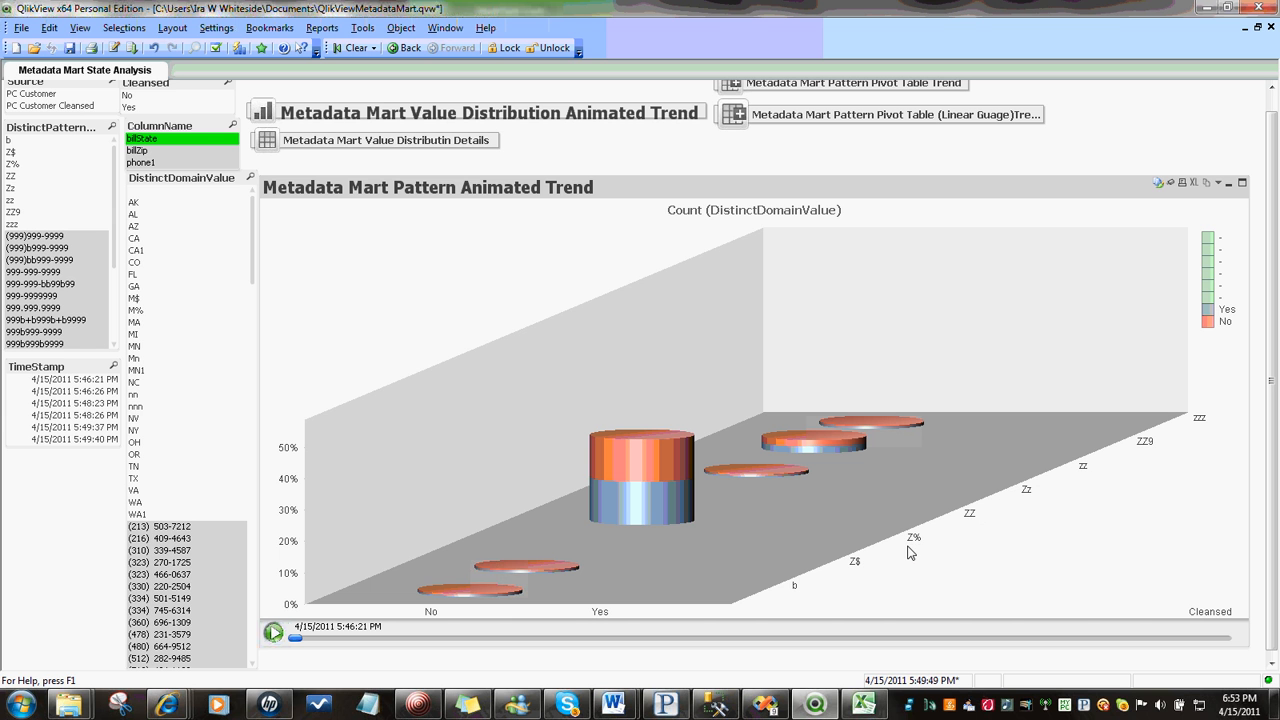
mouse_move(924, 544)
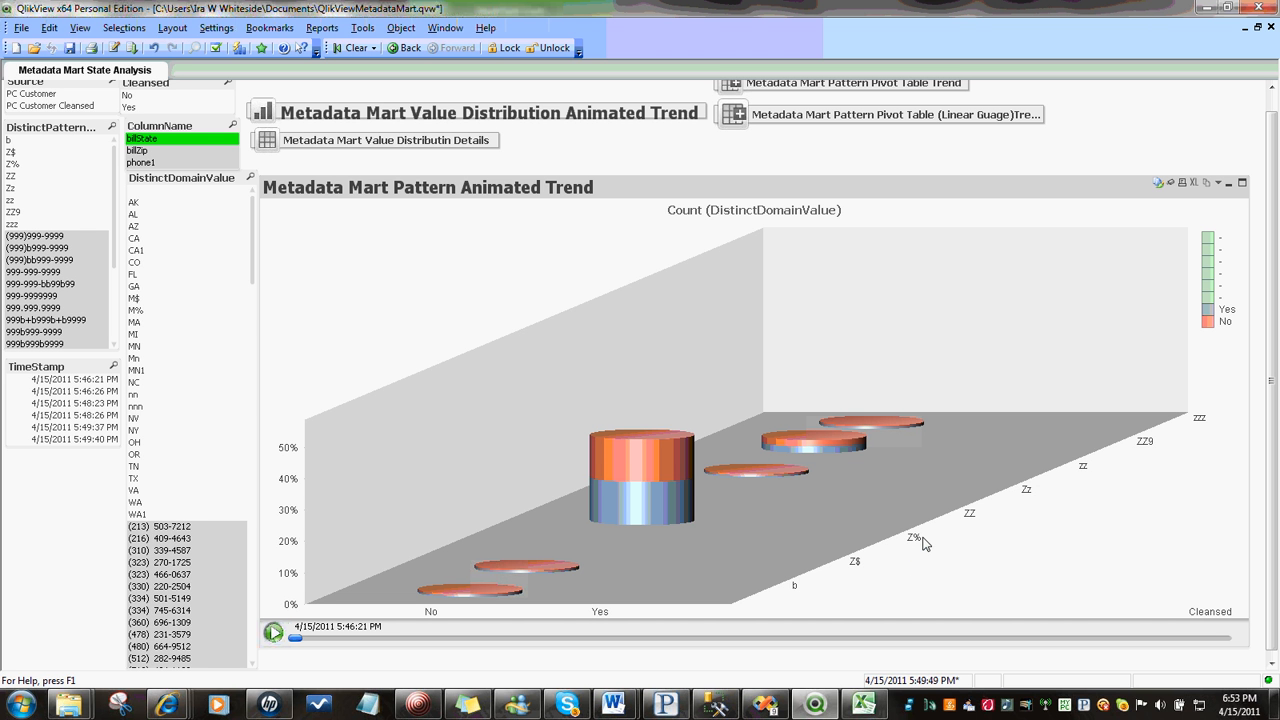
mouse_move(932, 514)
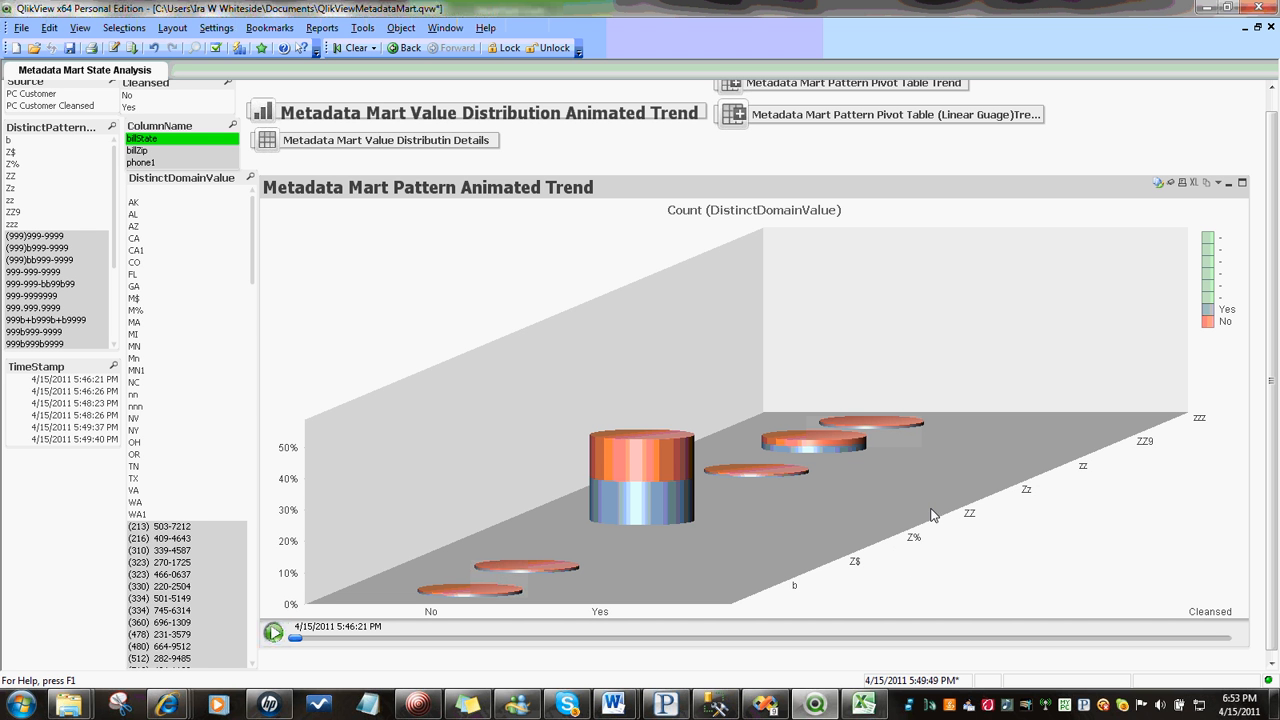
mouse_move(960, 512)
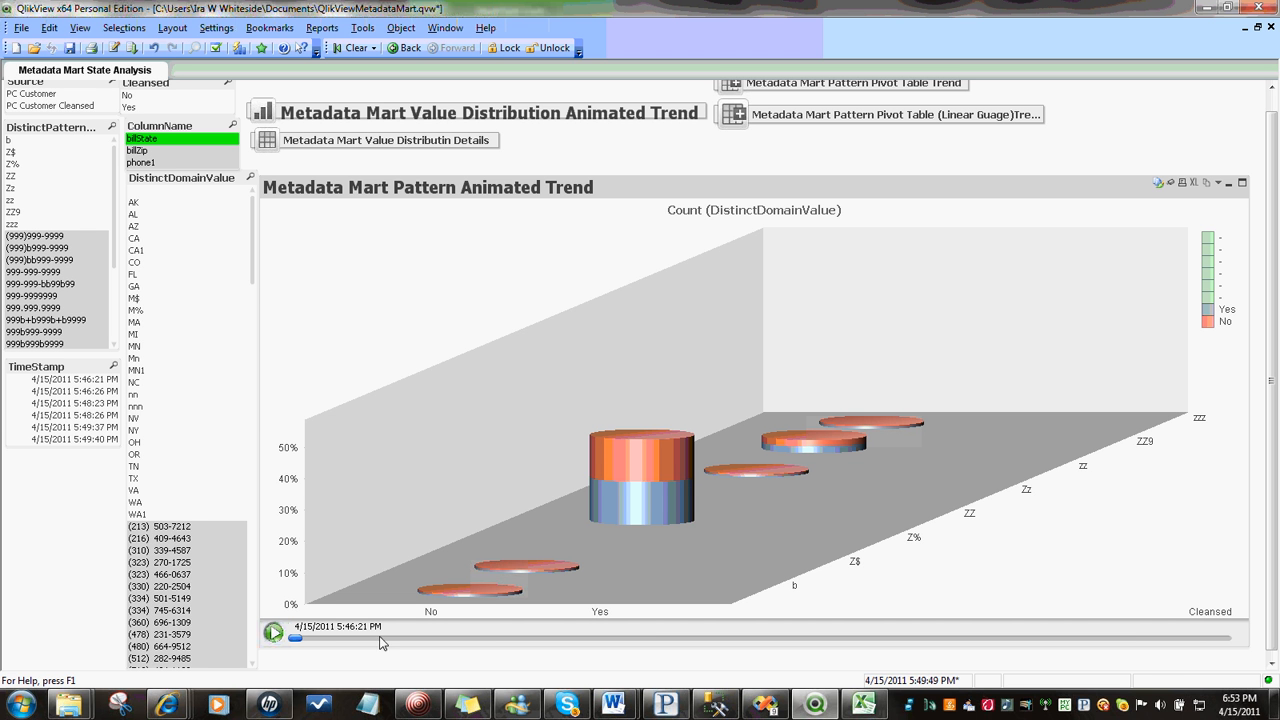
mouse_move(836, 624)
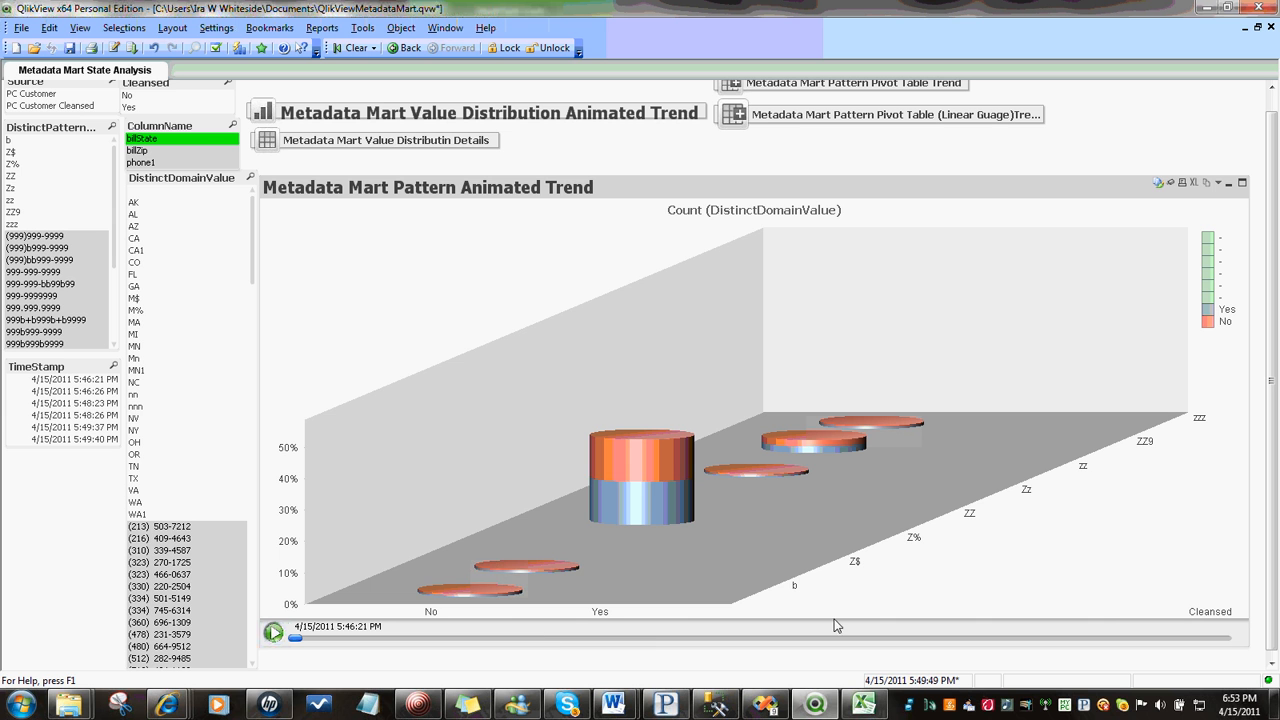
mouse_move(680, 452)
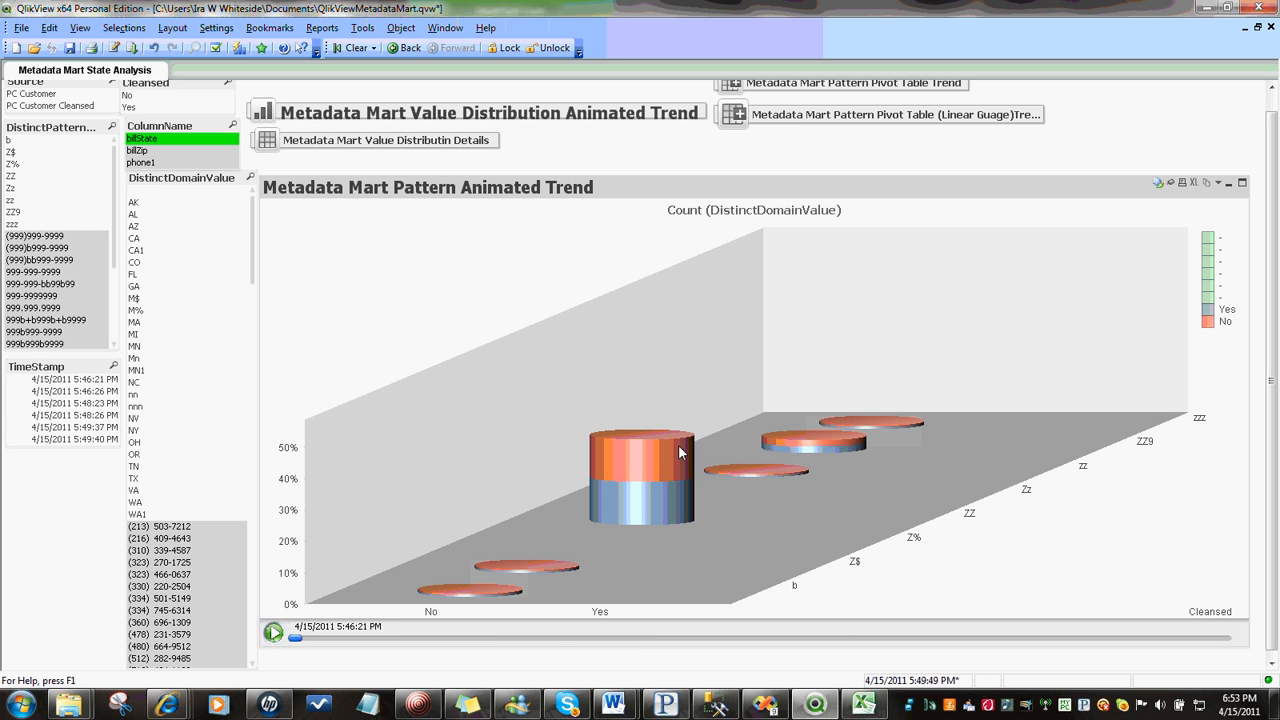
mouse_move(624, 464)
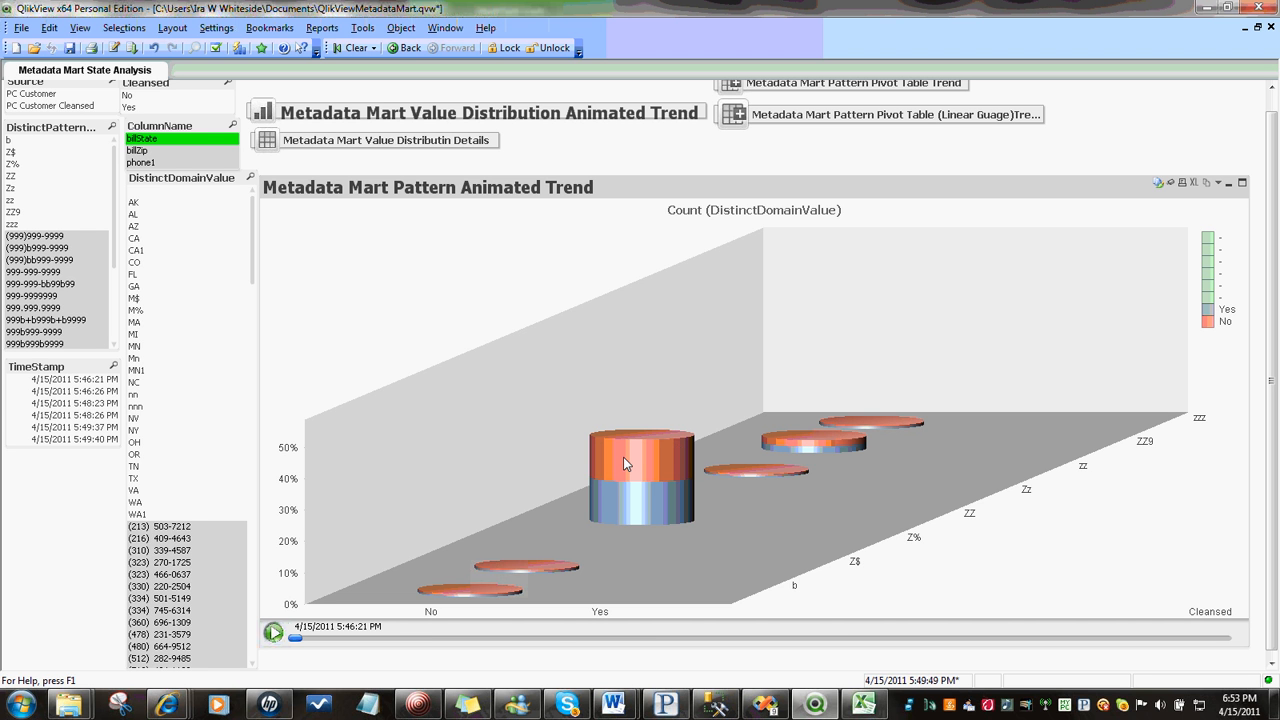
mouse_move(468, 632)
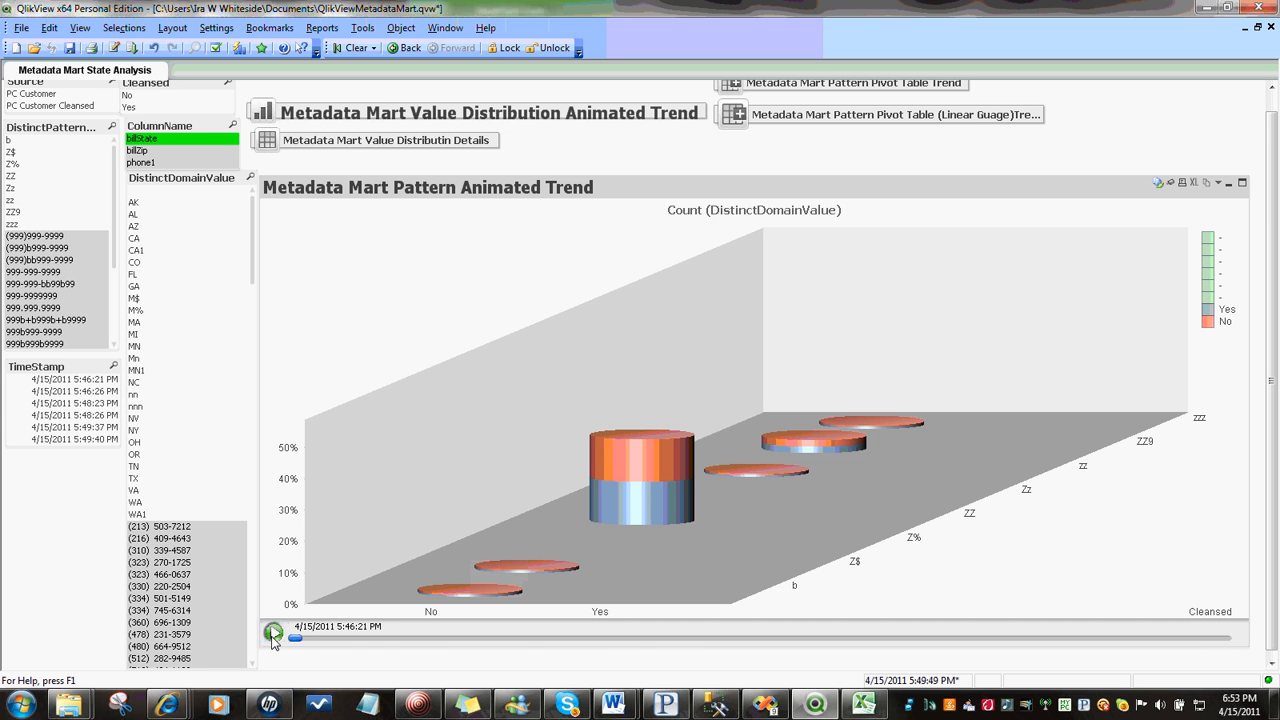
Play and replay the Pattern Animated Trend animation, ending at 4/15/2011 5:48:26 PM
click(274, 632)
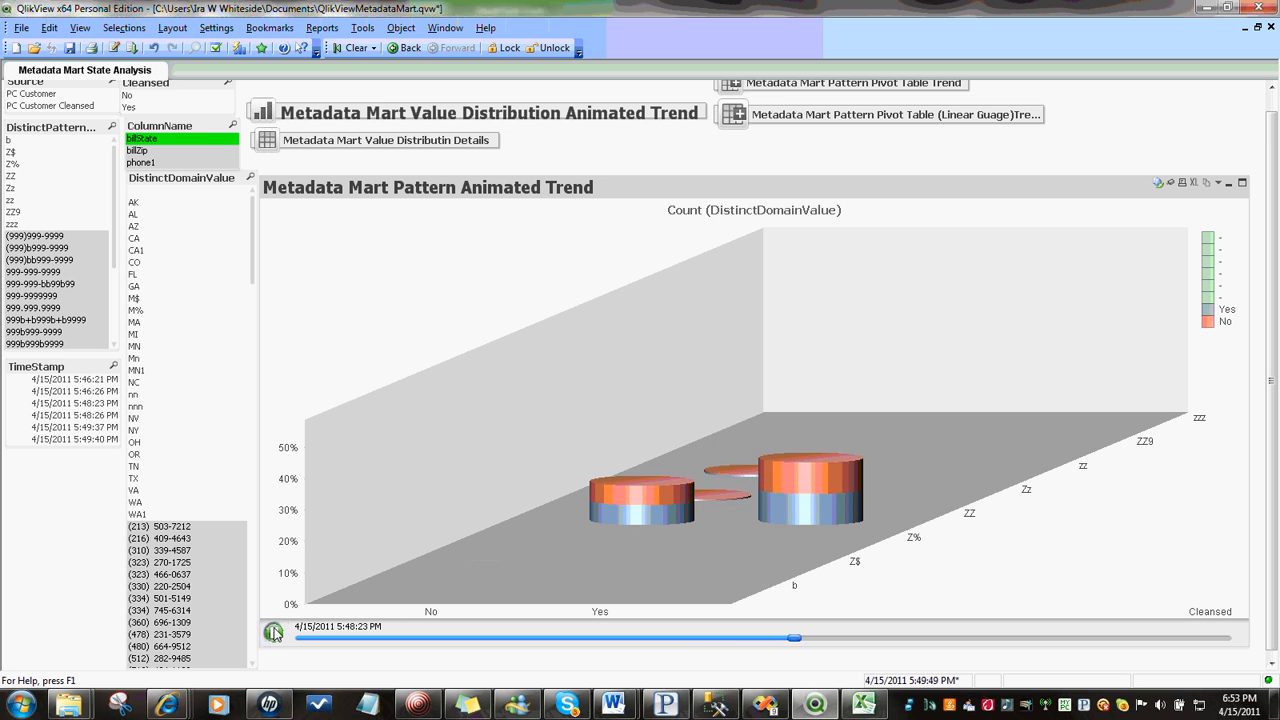
click(276, 628)
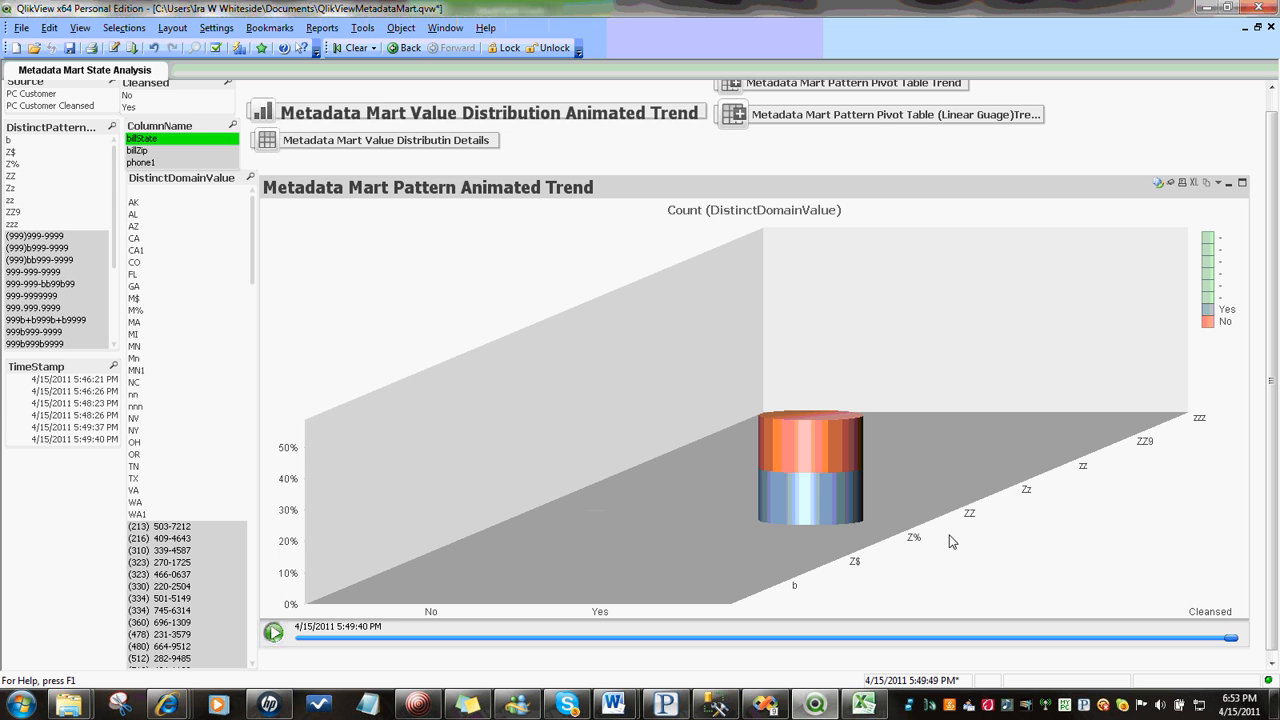
mouse_move(318, 610)
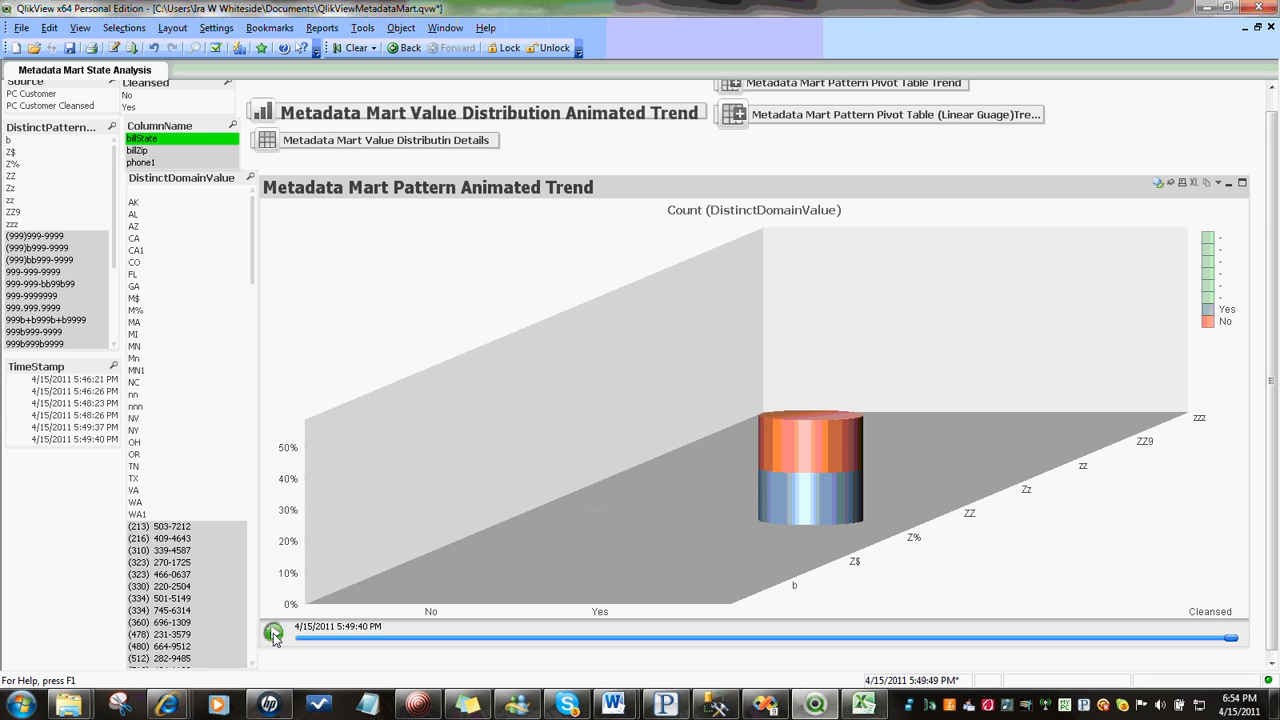
click(272, 632)
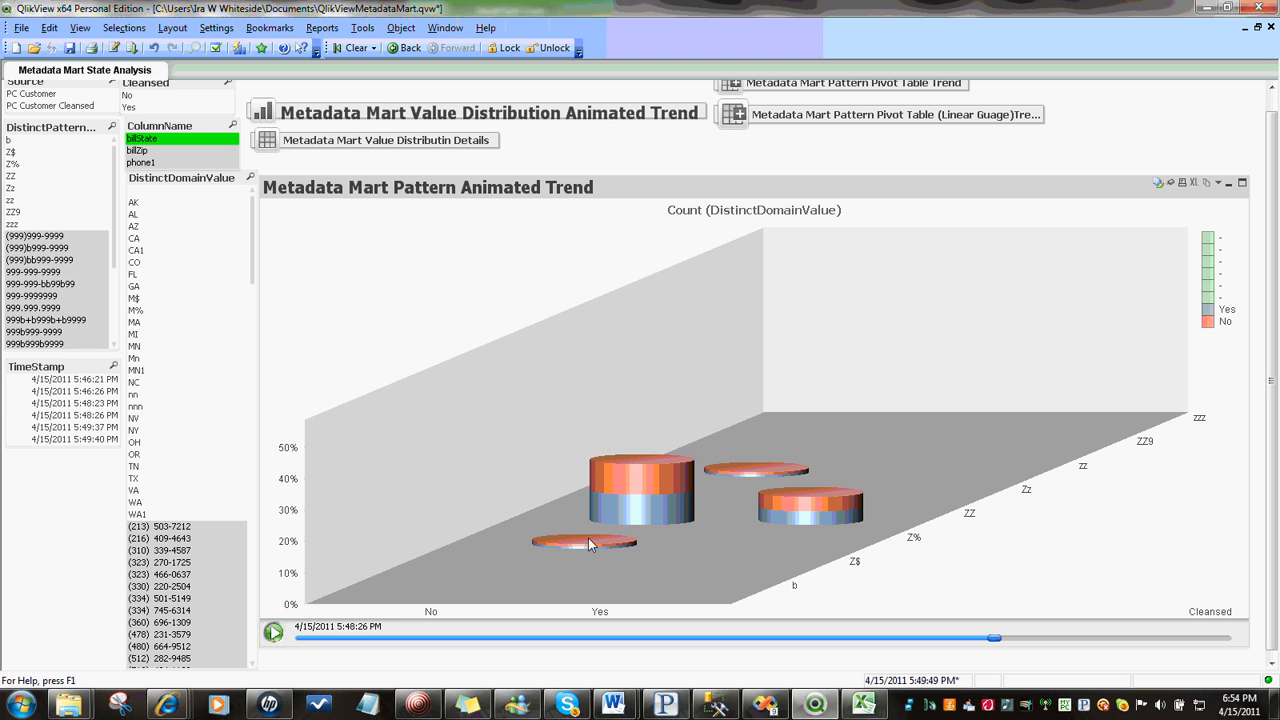
mouse_move(590, 544)
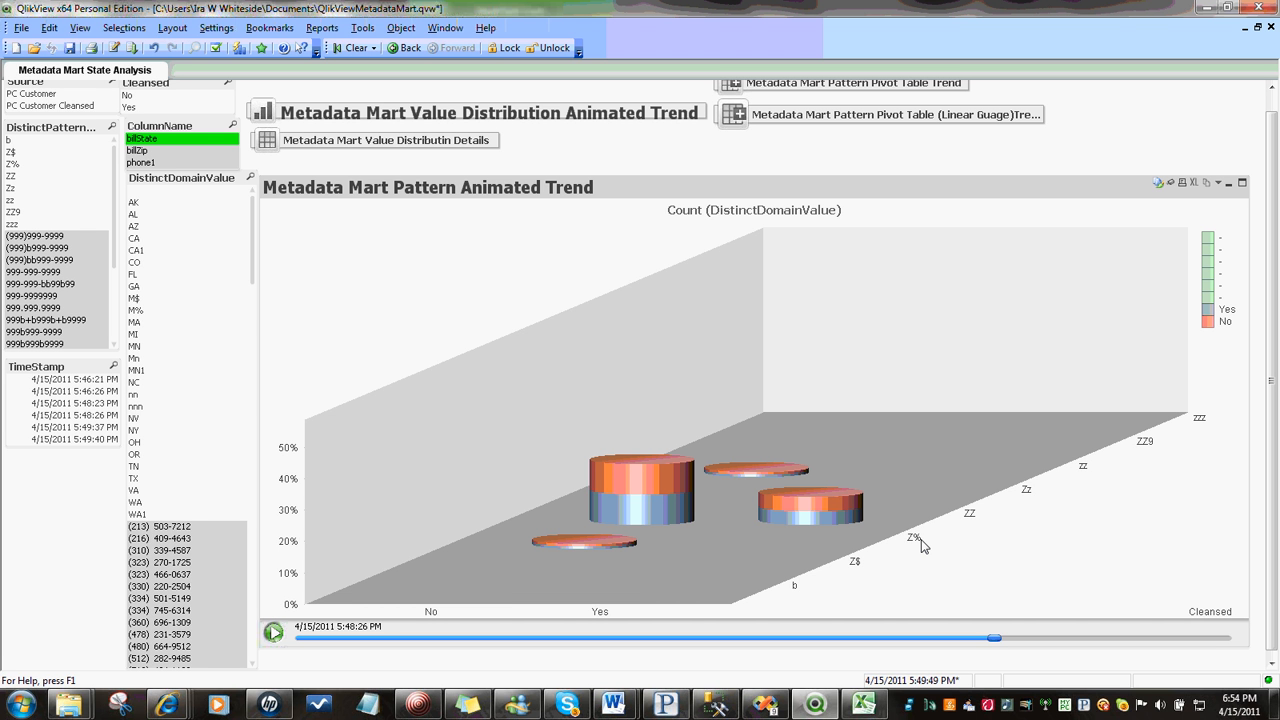
mouse_move(462, 298)
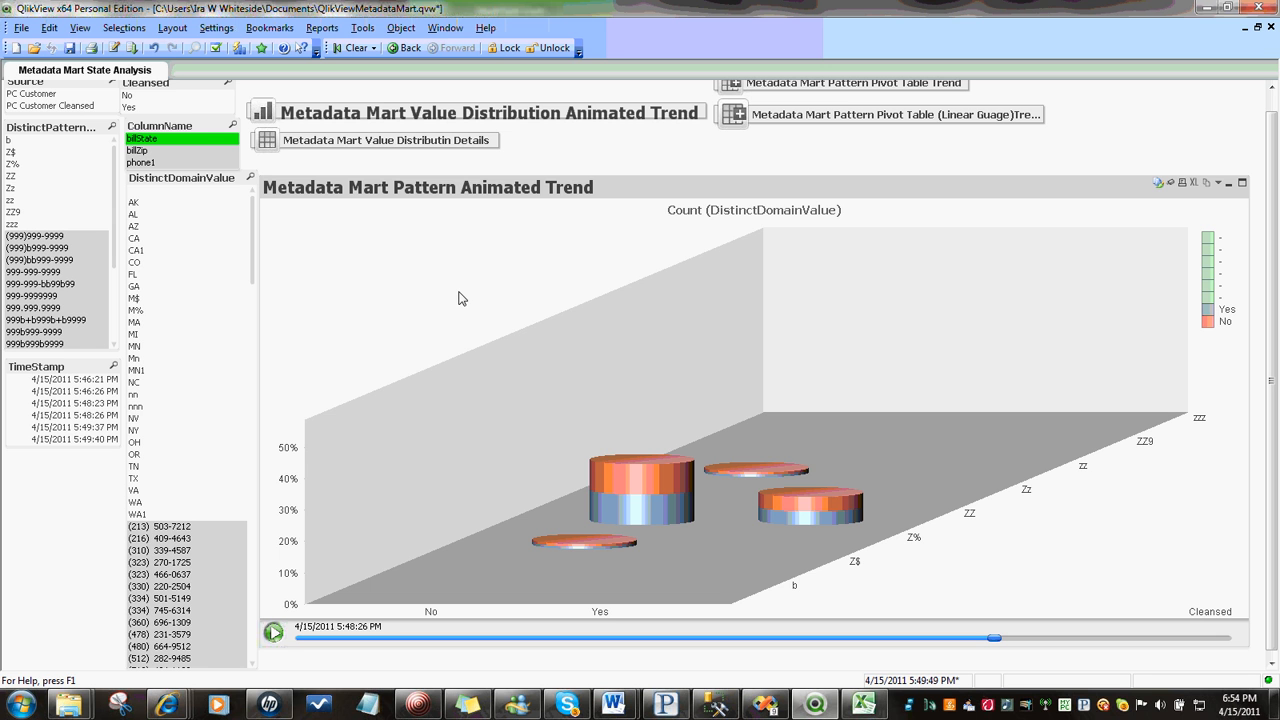
mouse_move(412, 208)
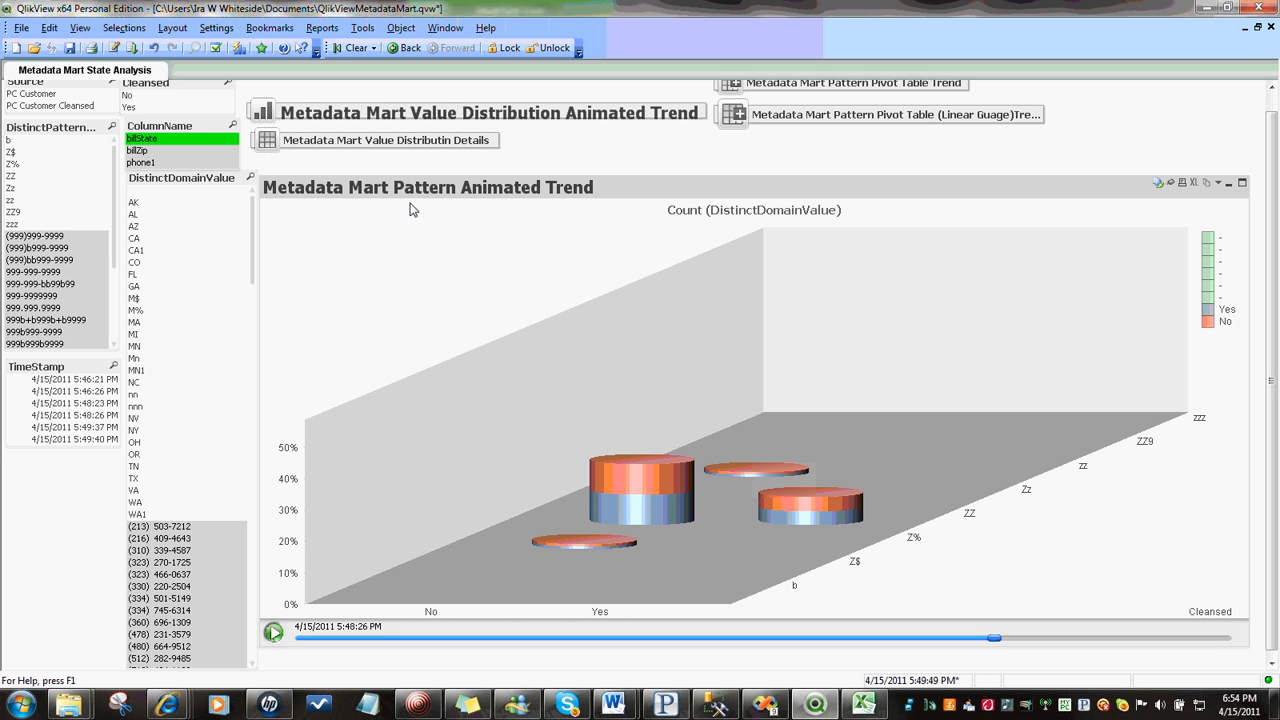
mouse_move(28, 178)
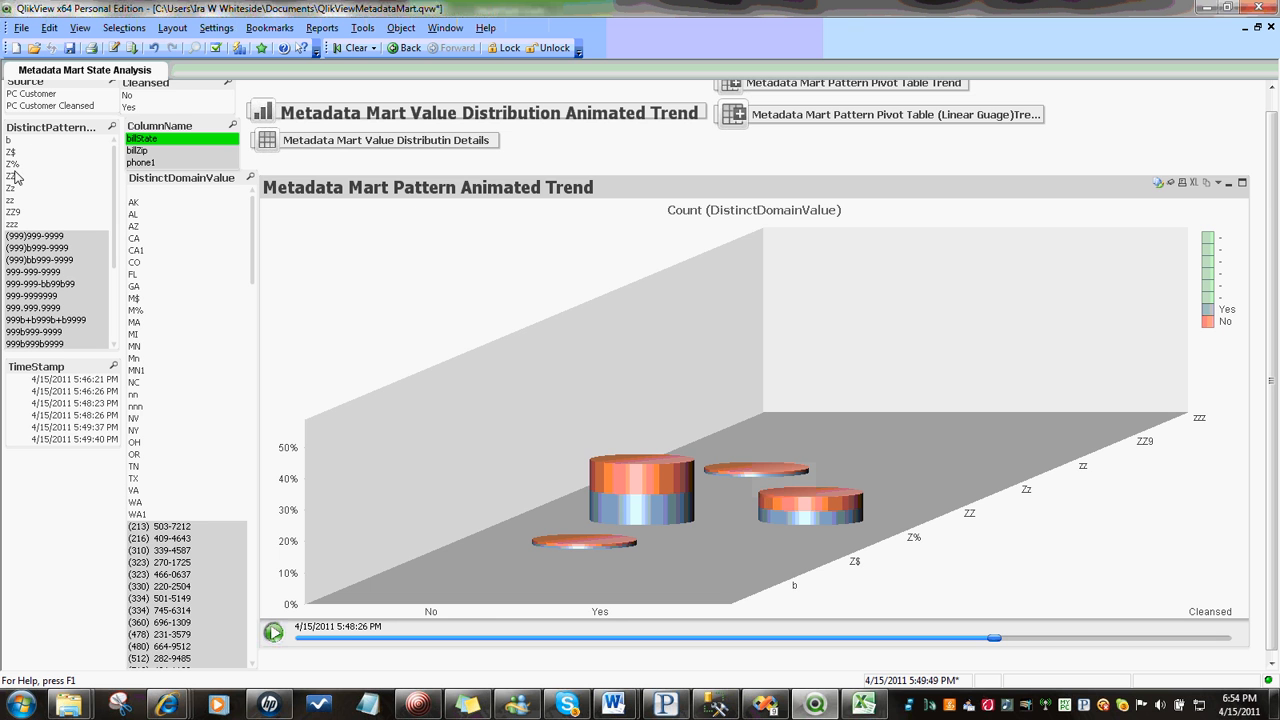
Select Z% in the DistinctPatternValue list box, leaving one Cleansed No bar at 100%
click(36, 166)
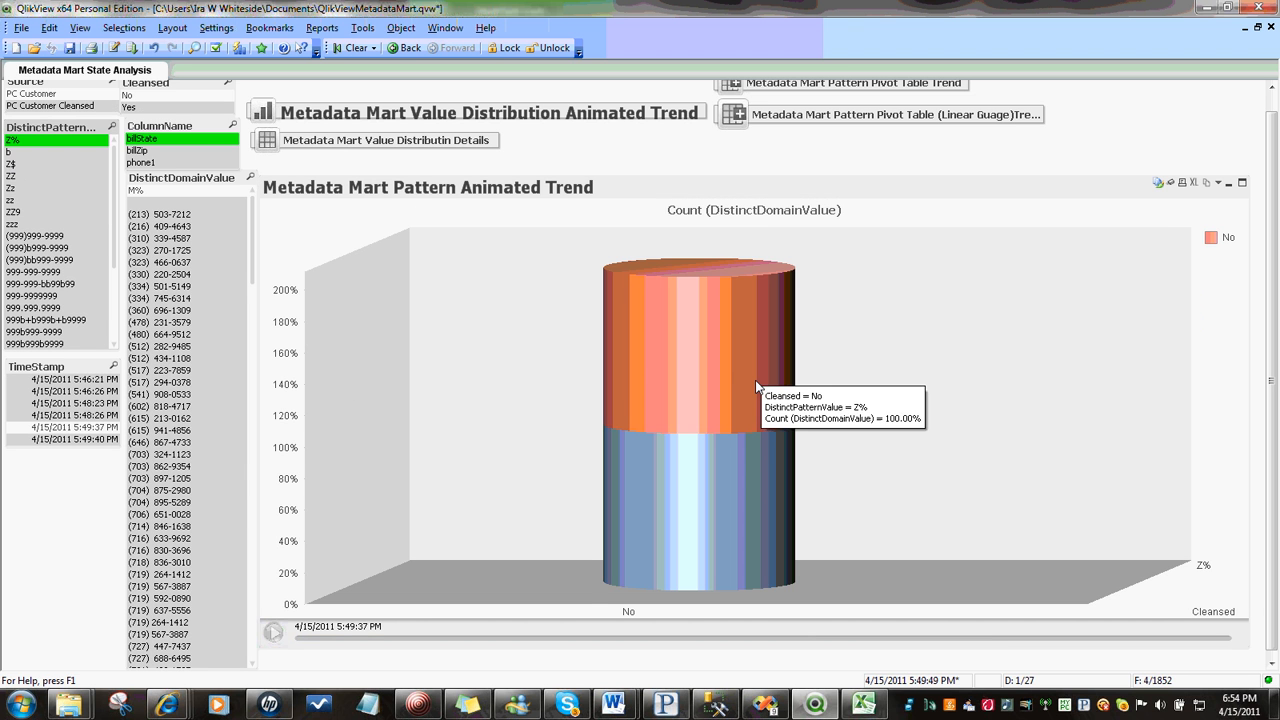
mouse_move(546, 240)
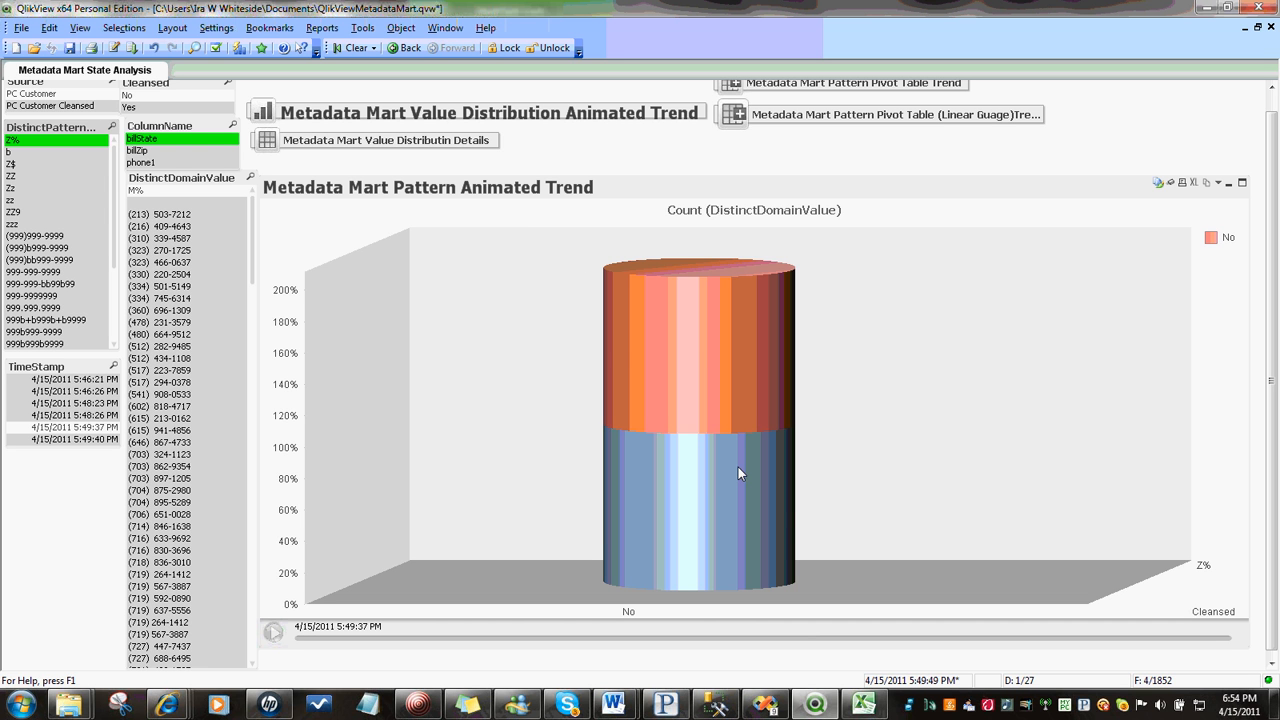
mouse_move(696, 362)
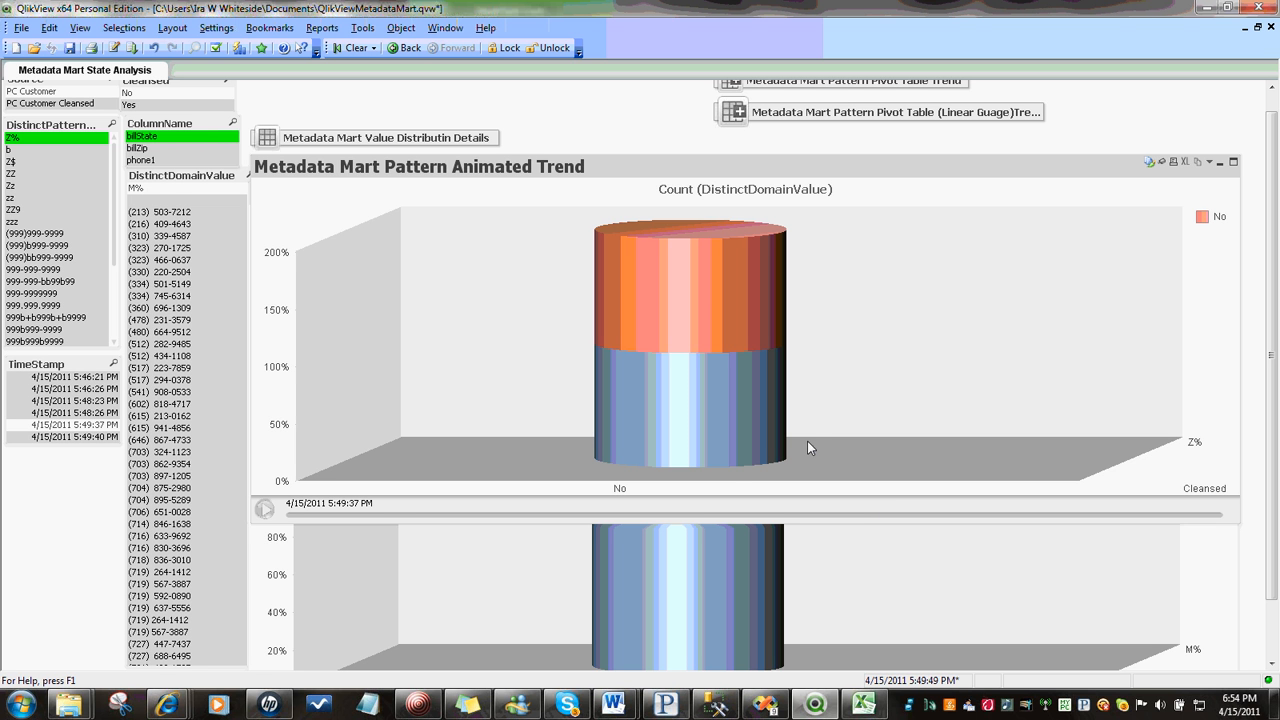
mouse_move(672, 448)
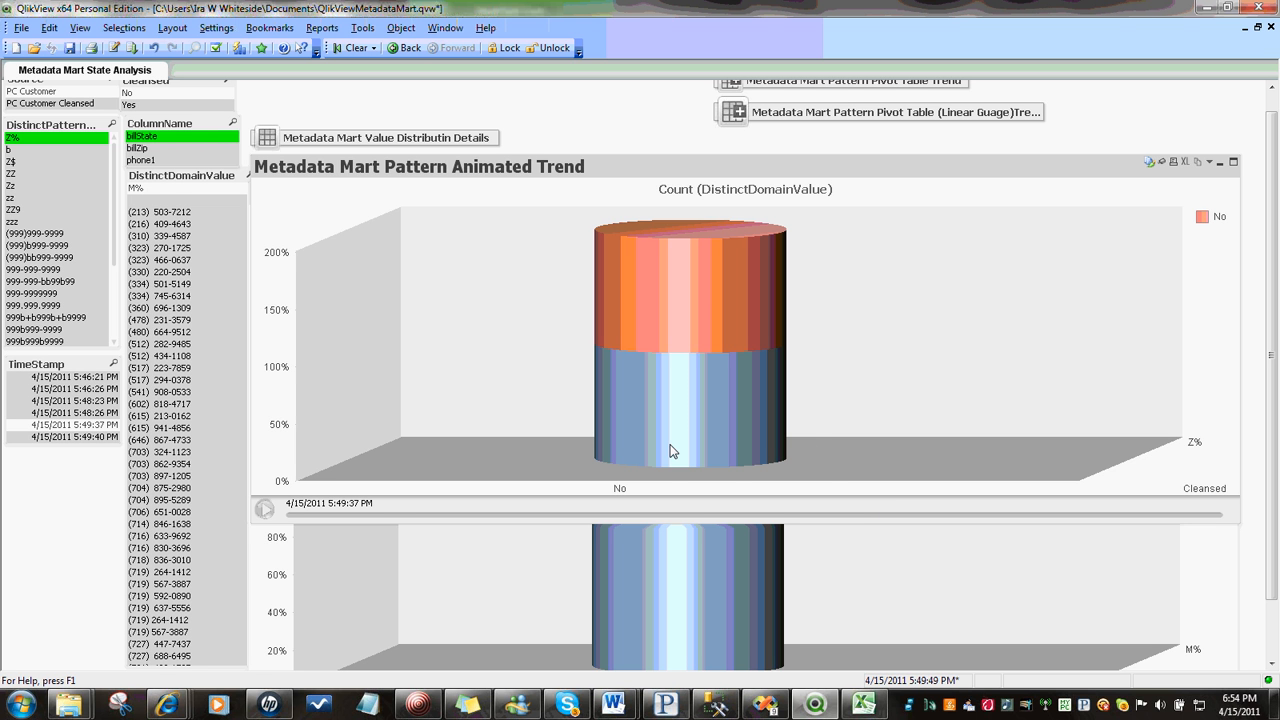
mouse_move(672, 450)
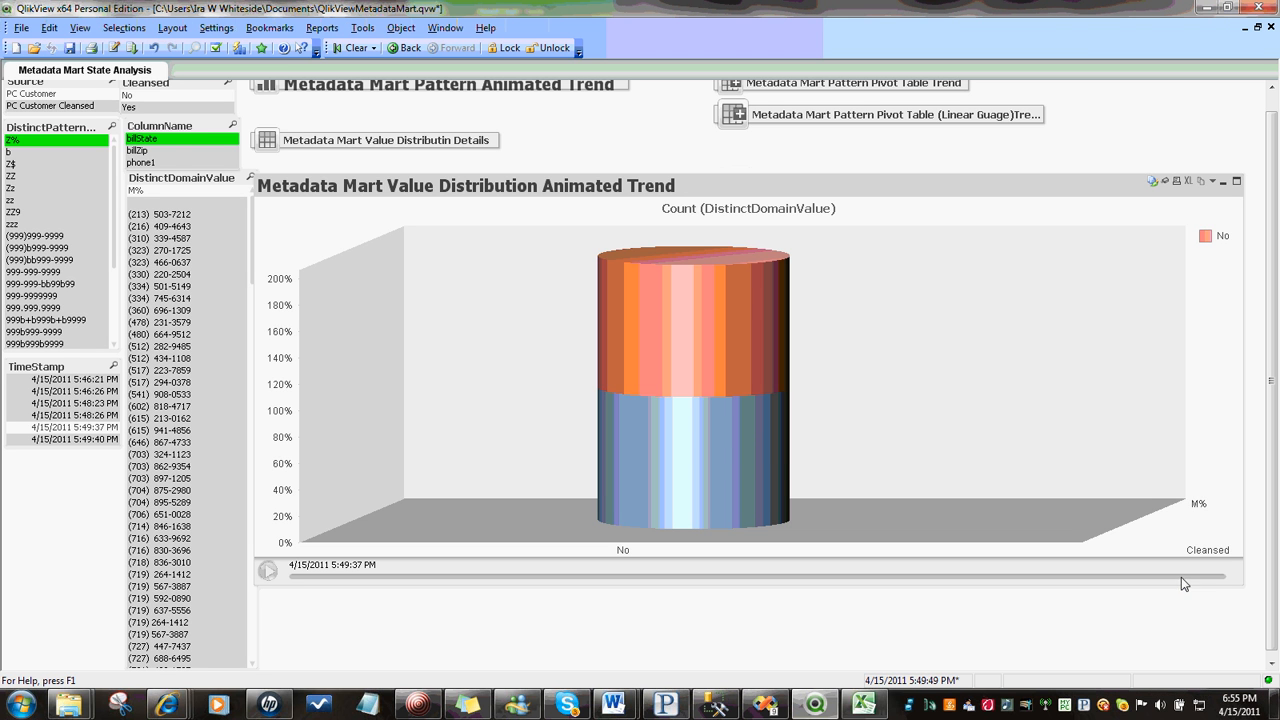
mouse_move(724, 420)
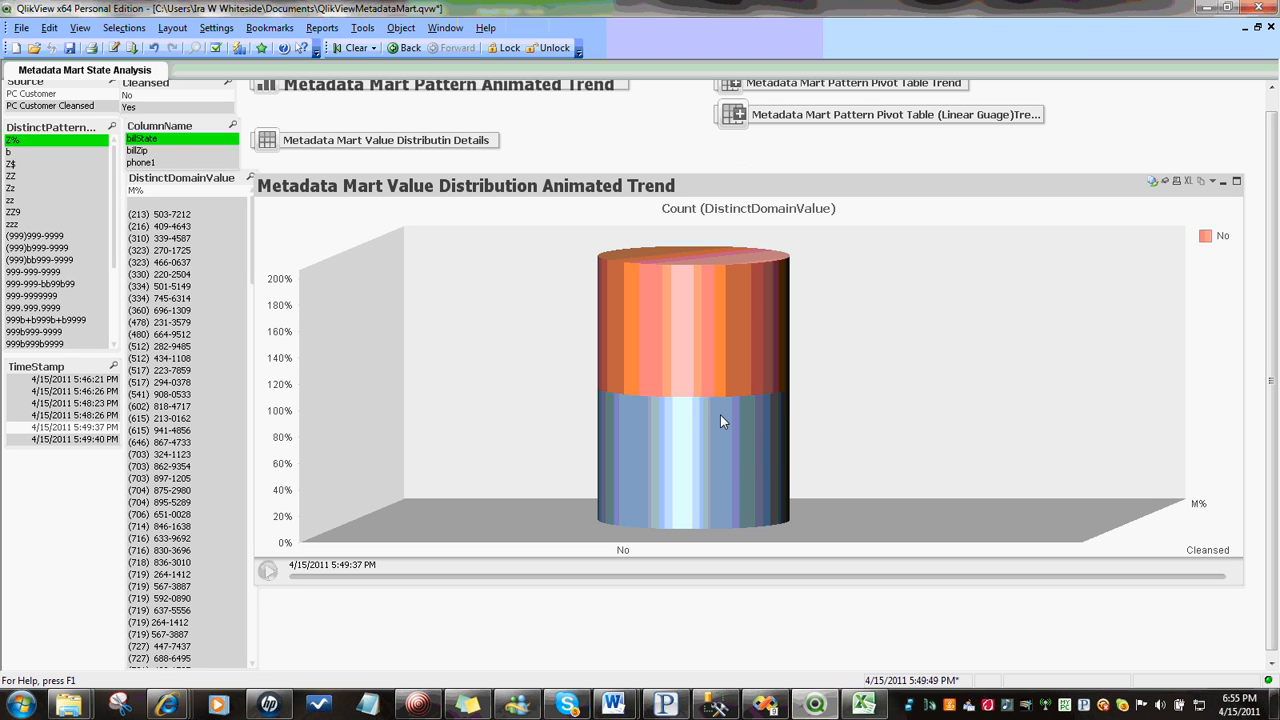
mouse_move(1202, 516)
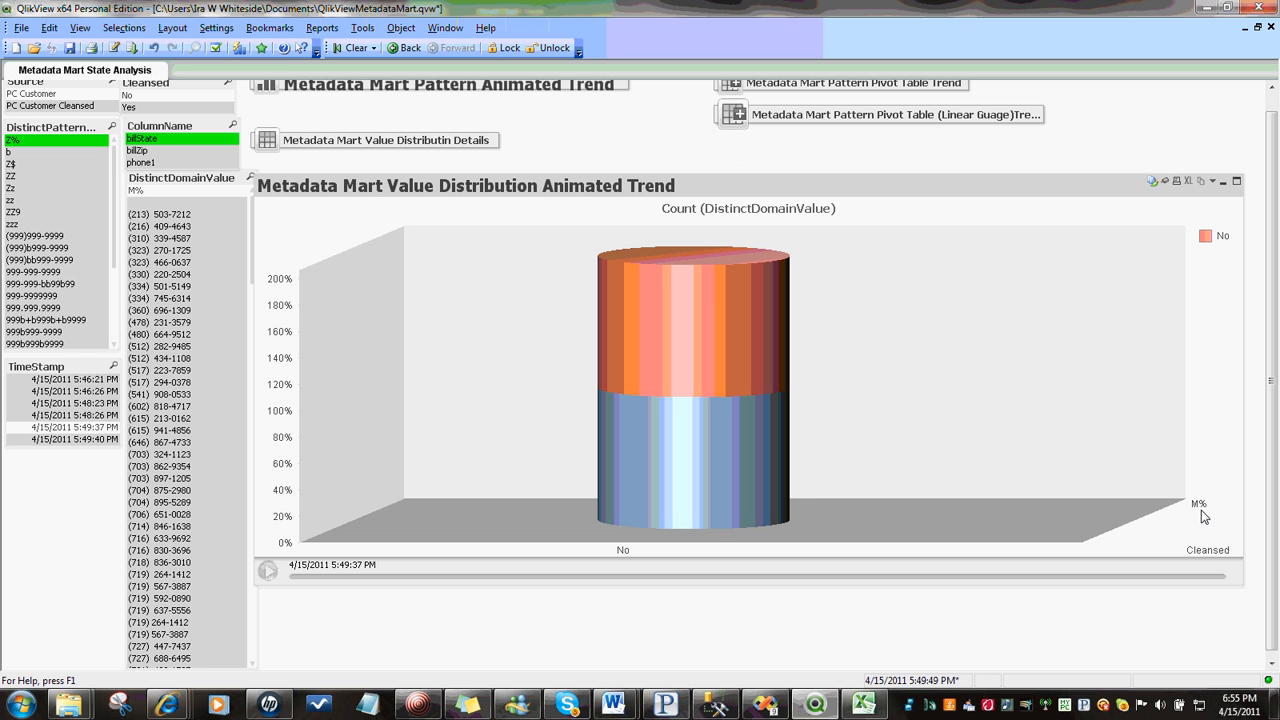
mouse_move(652, 356)
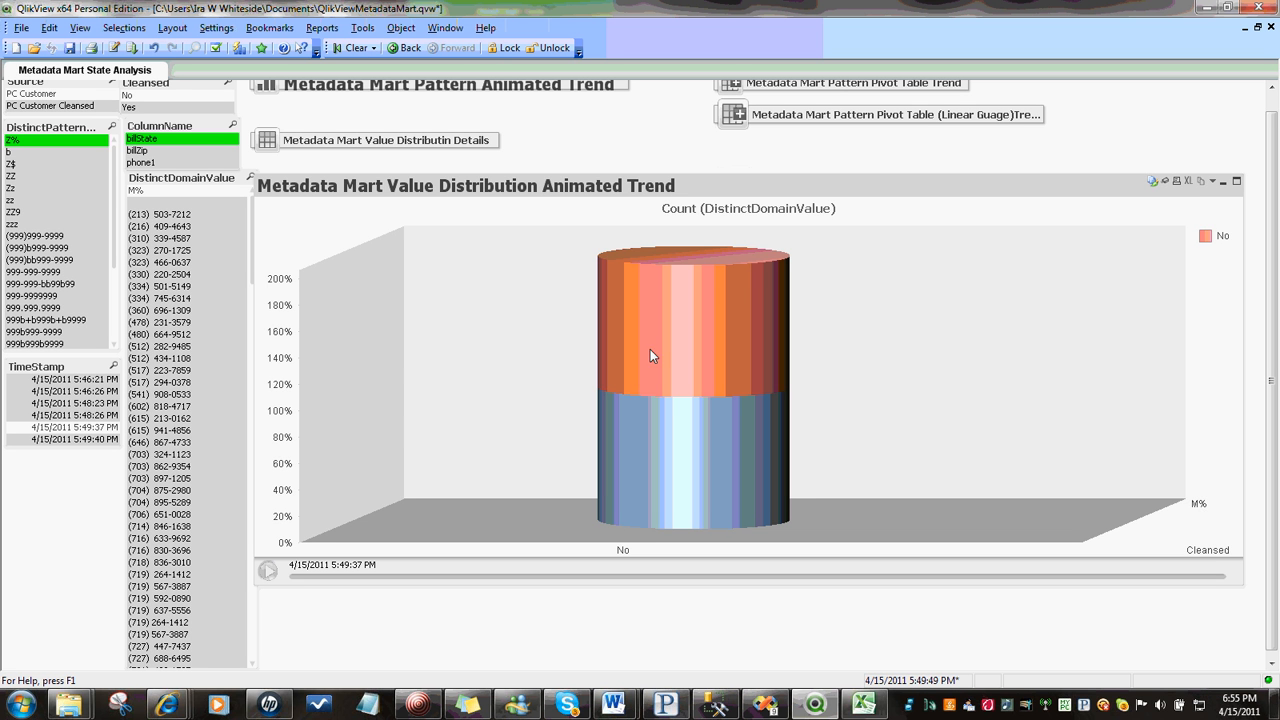
mouse_move(1220, 192)
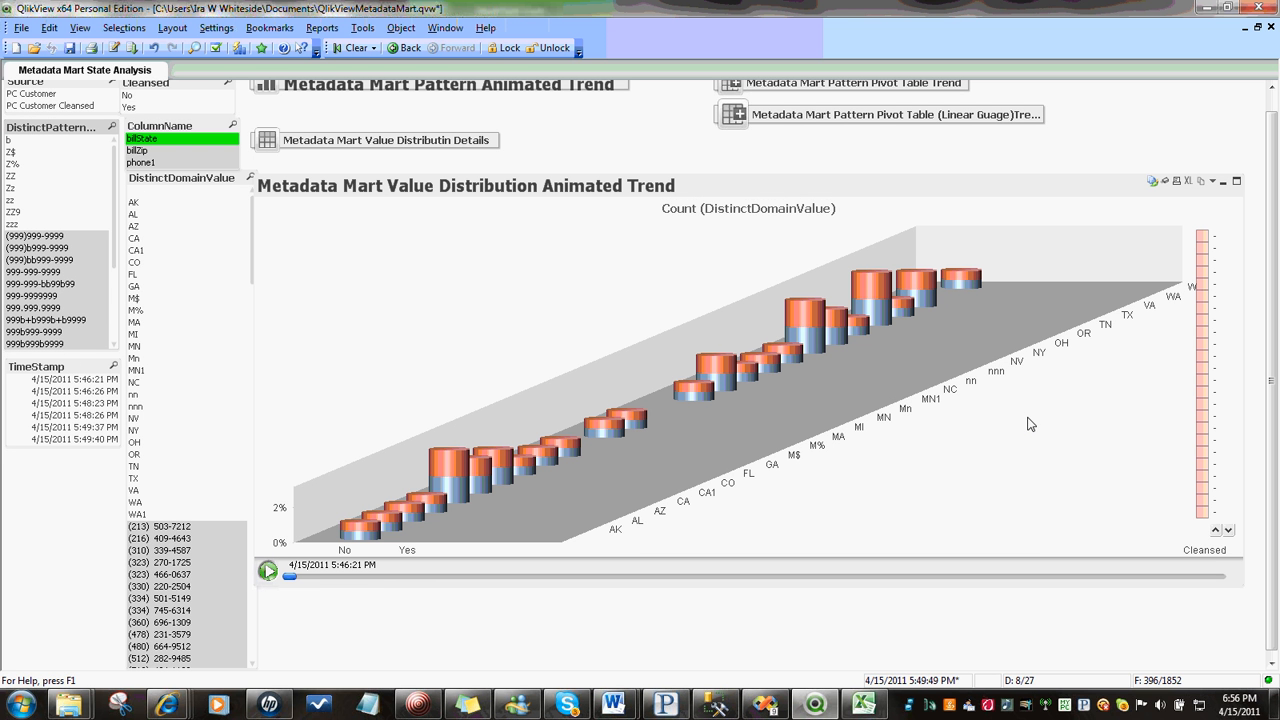
mouse_move(992, 460)
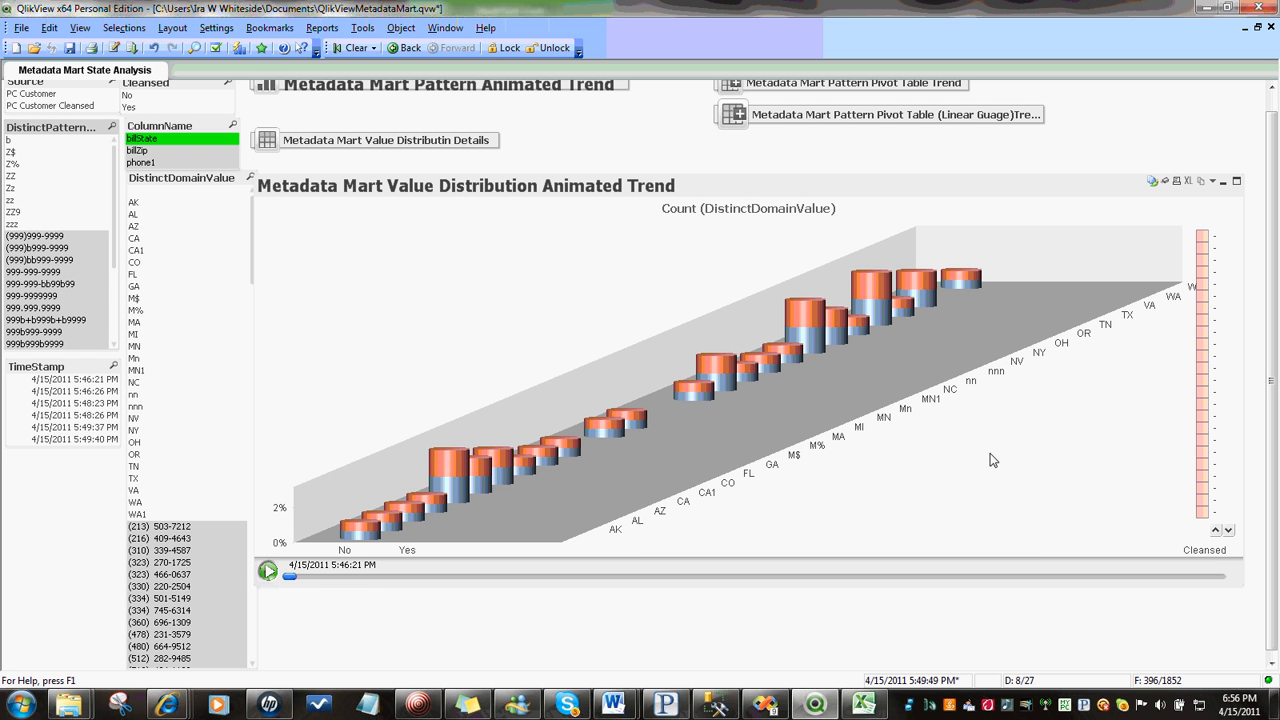
mouse_move(1012, 472)
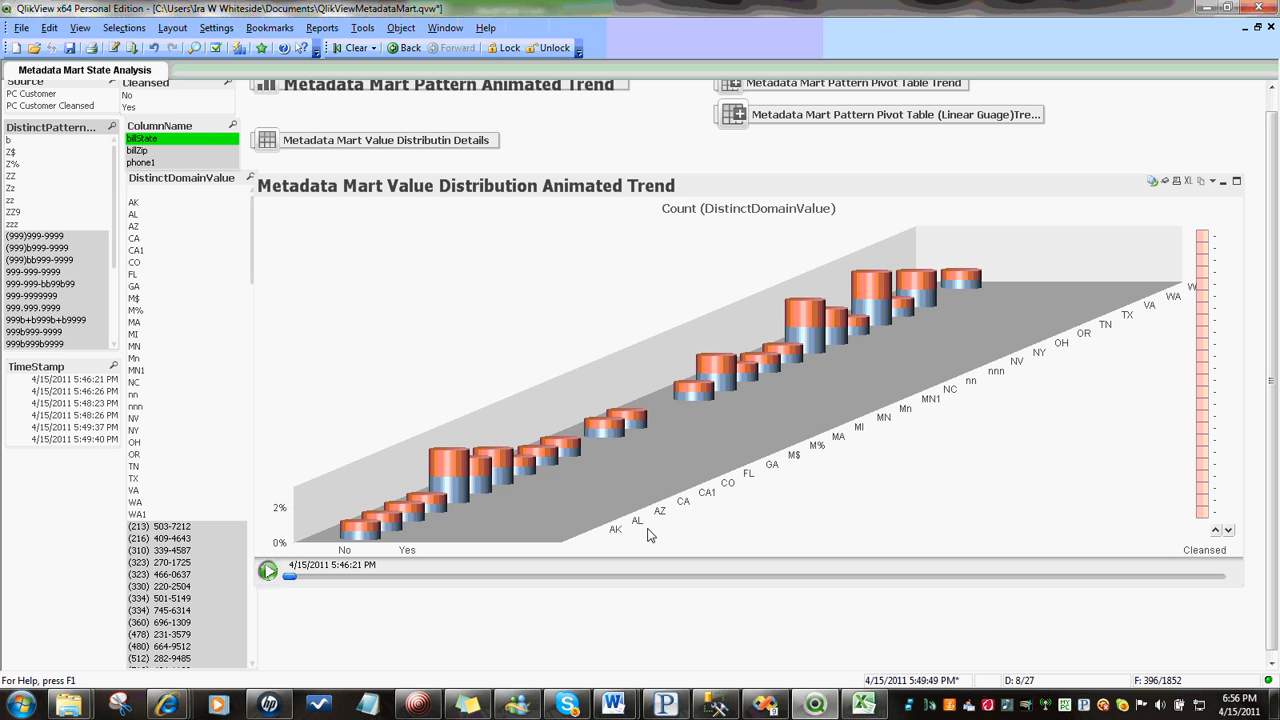
mouse_move(1184, 312)
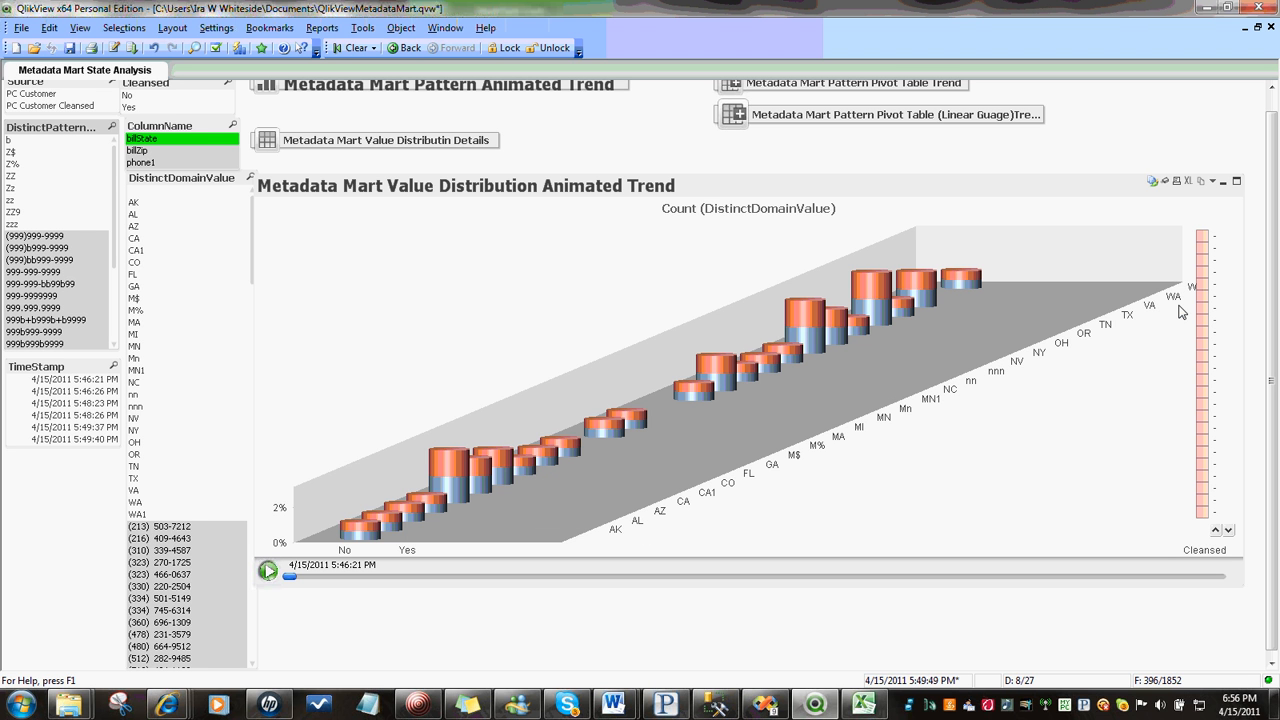
mouse_move(992, 400)
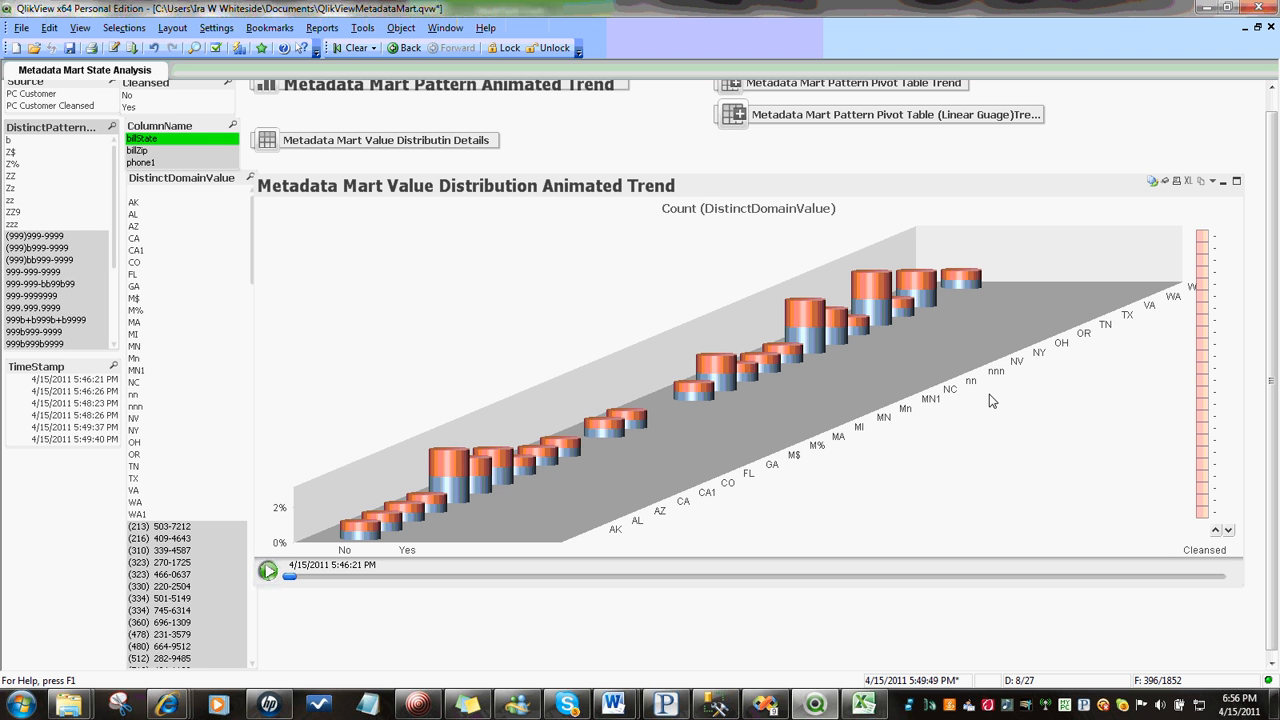
mouse_move(1006, 388)
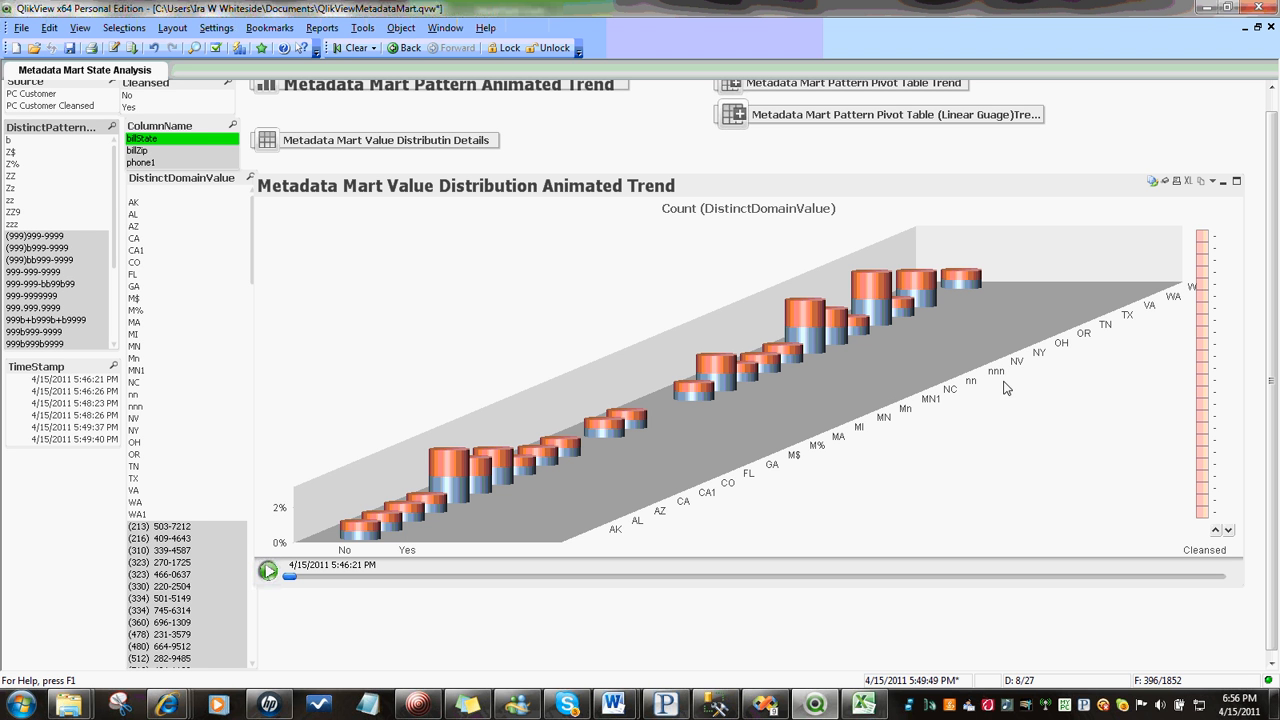
mouse_move(790, 372)
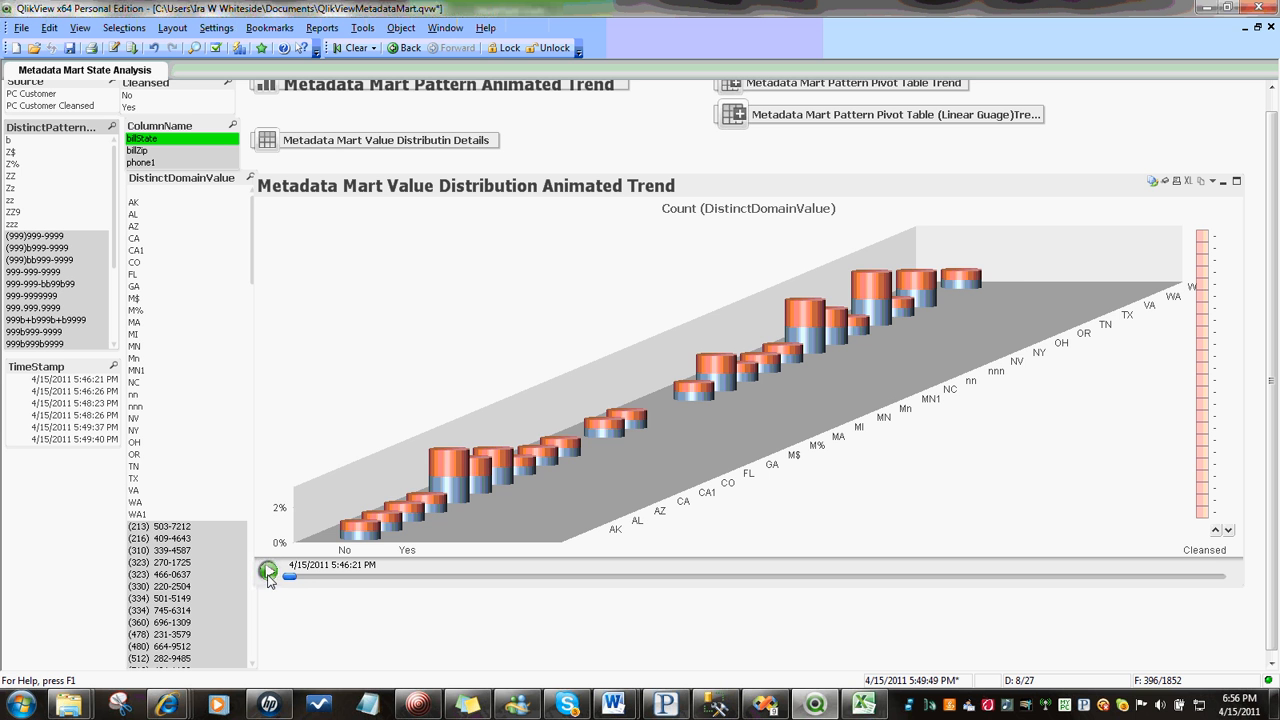
Play the Value Distribution Animated Trend animation and pause it at the 5:48:26 PM snapshot
click(268, 570)
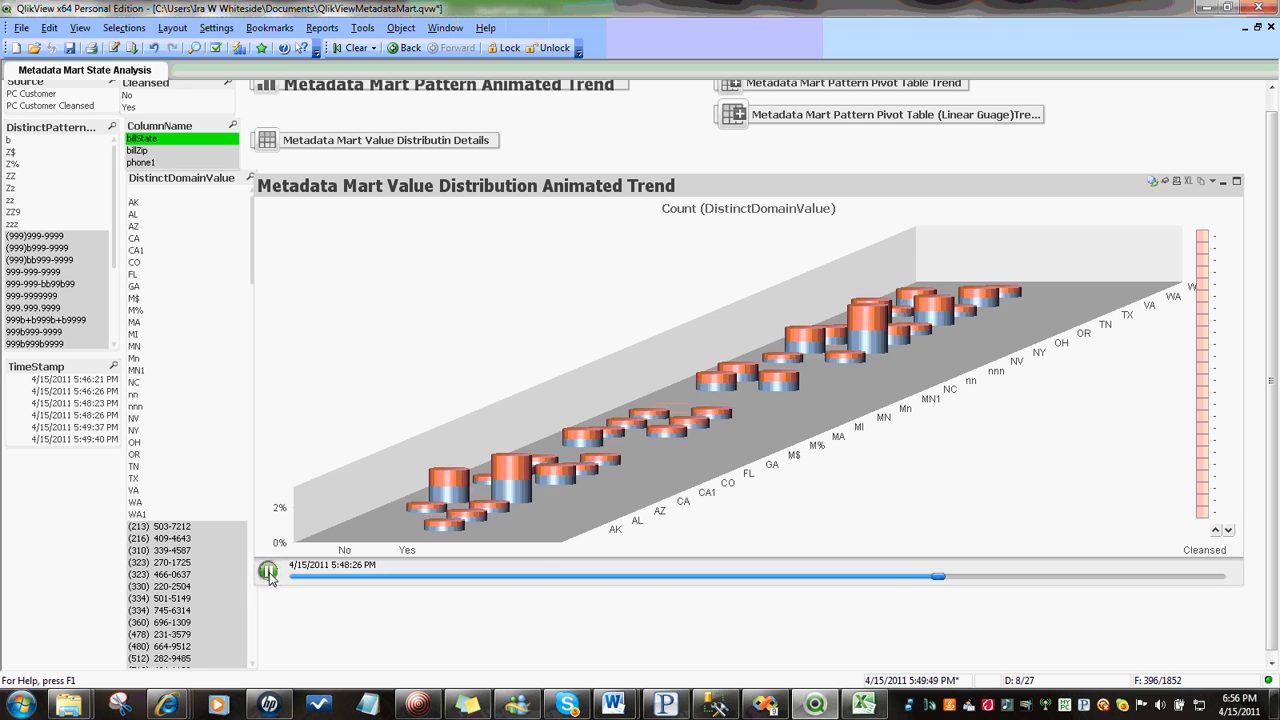
click(268, 570)
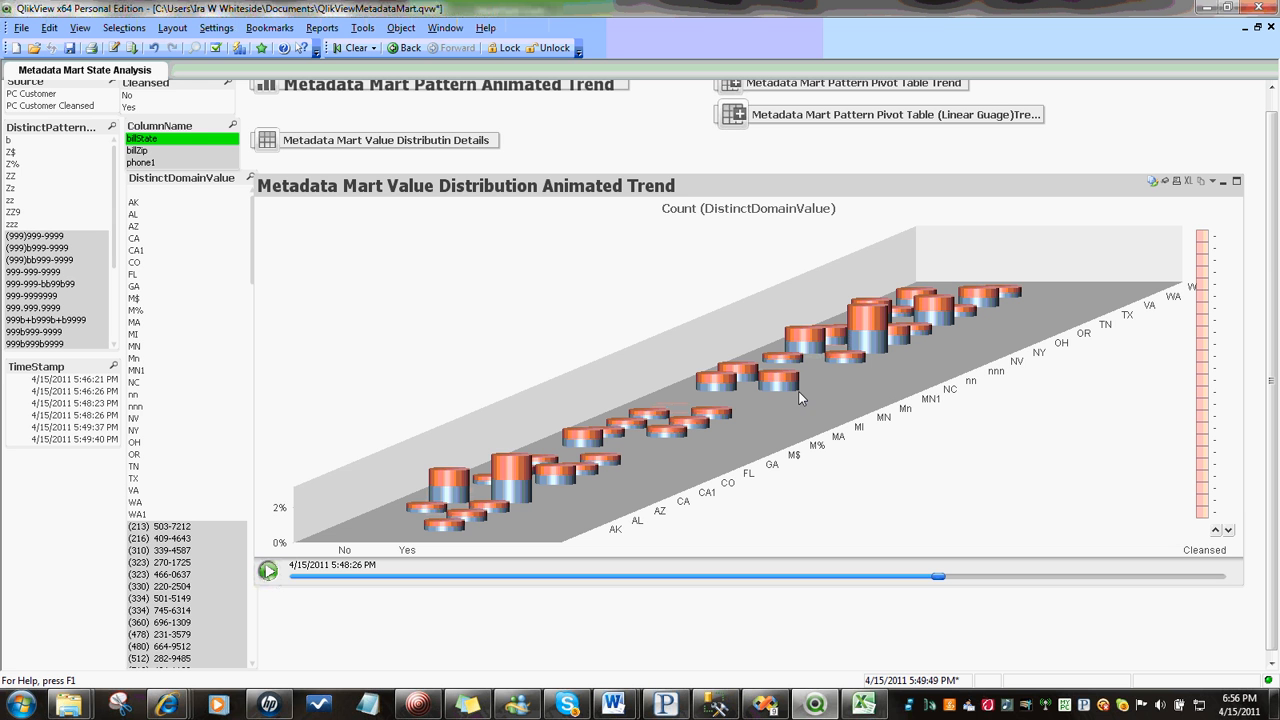
mouse_move(864, 420)
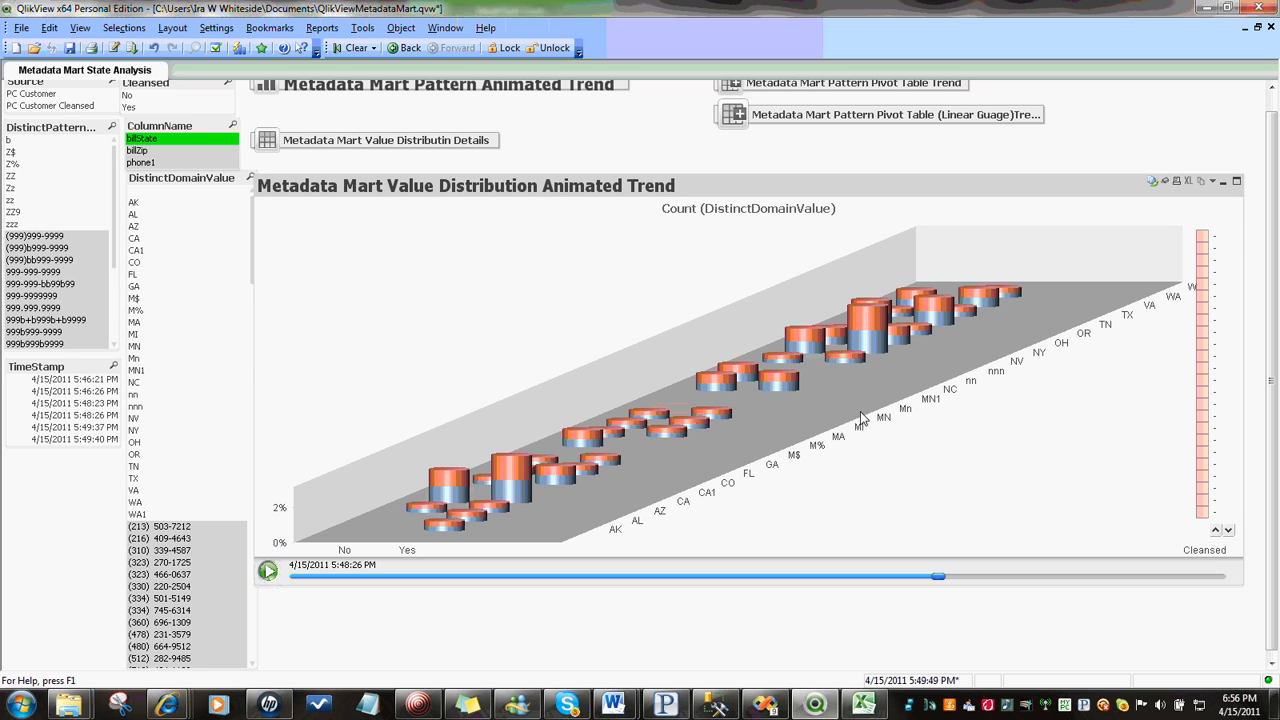
mouse_move(850, 364)
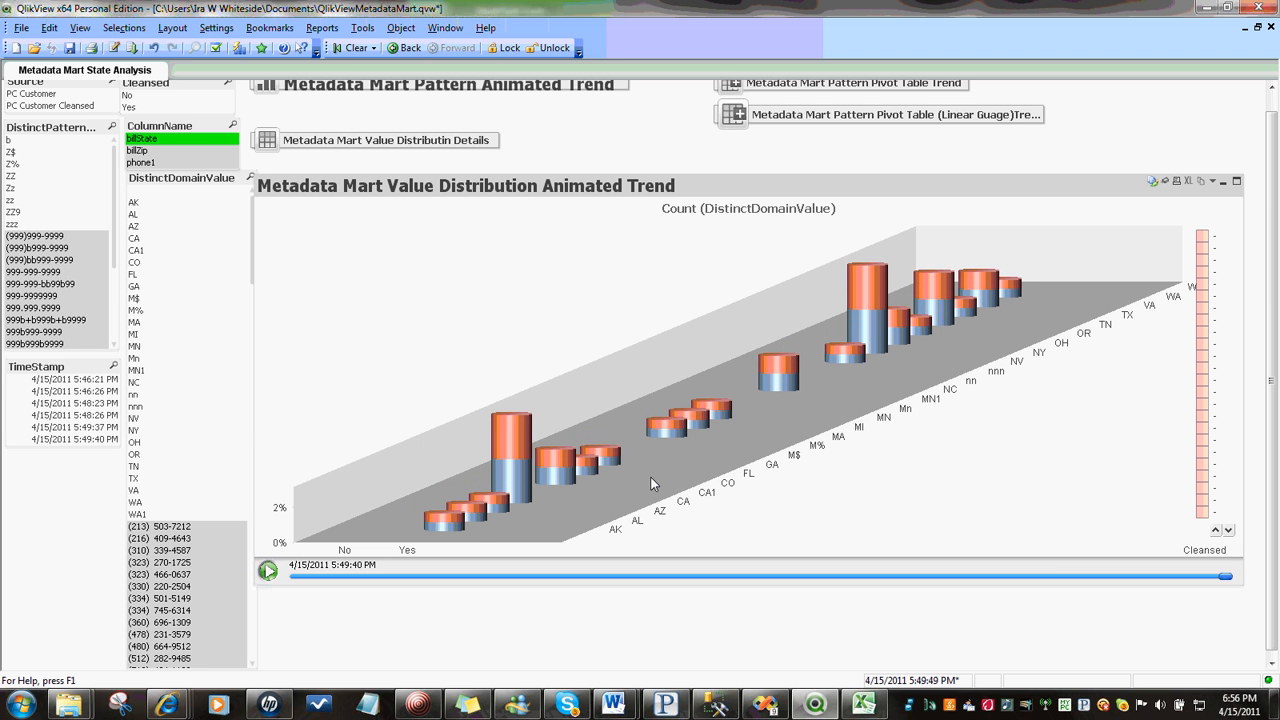
mouse_move(690, 460)
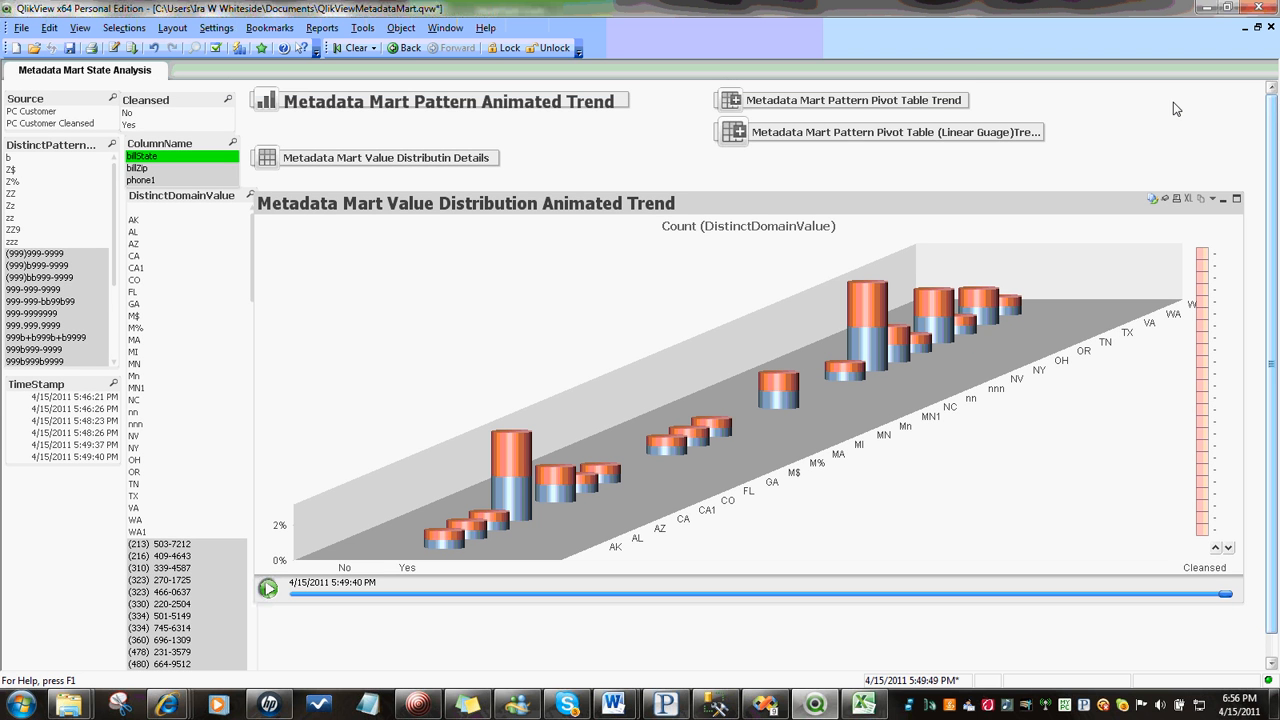
mouse_move(660, 224)
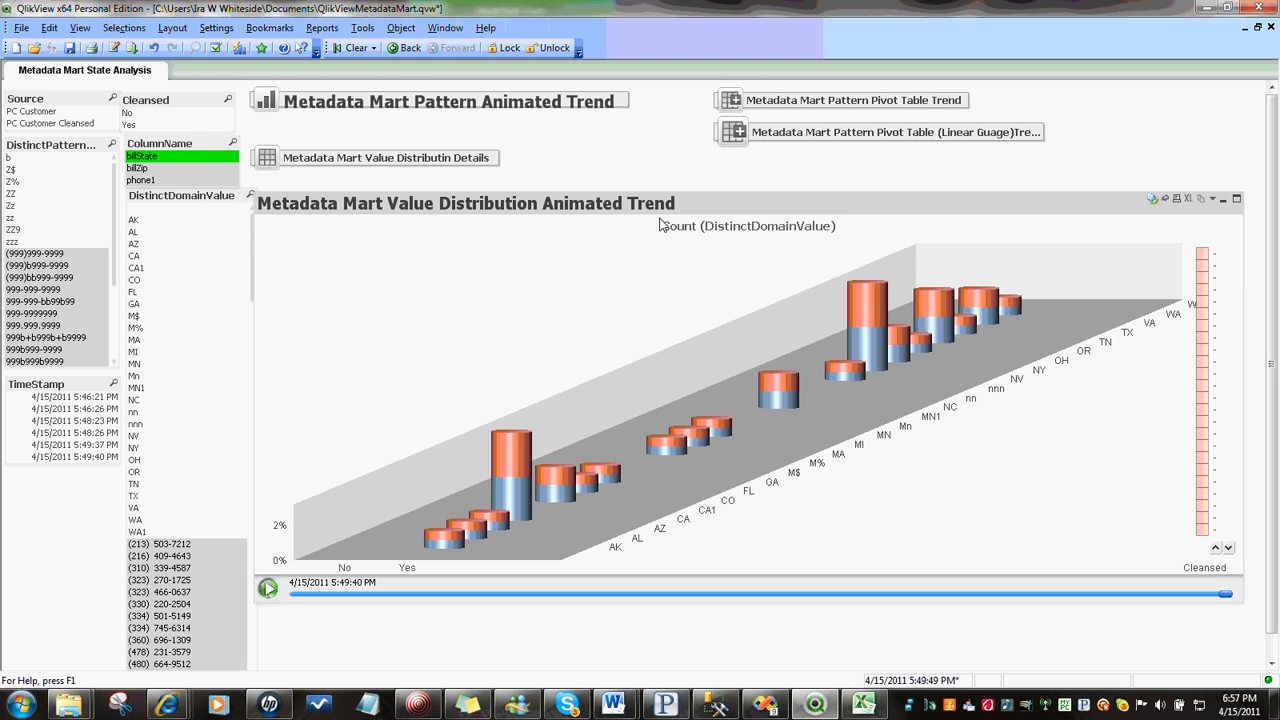
mouse_move(668, 220)
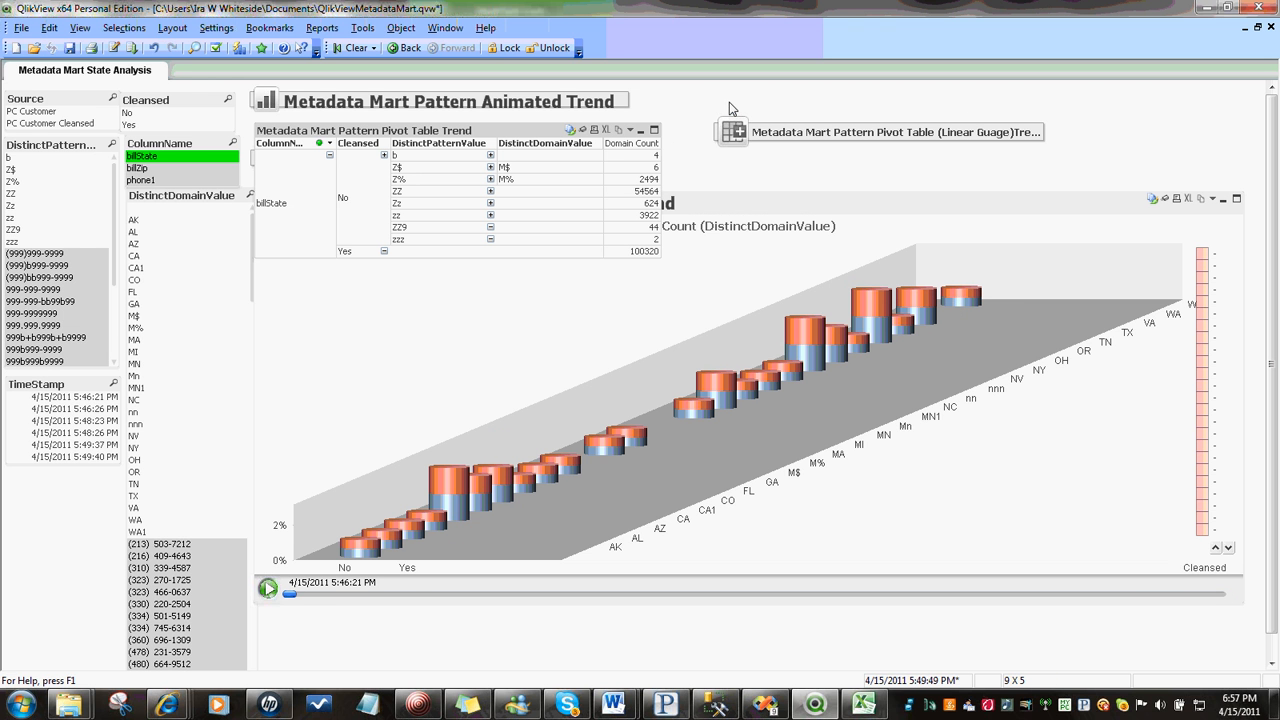
mouse_move(600, 158)
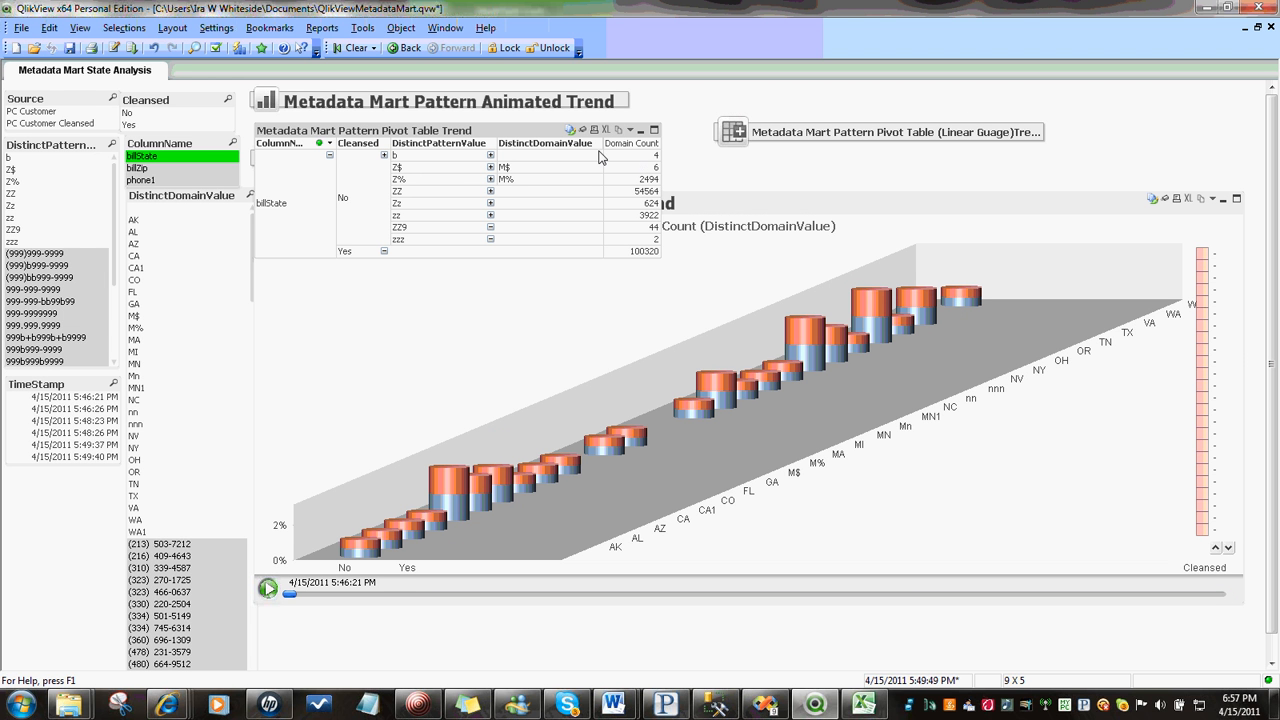
mouse_move(362, 180)
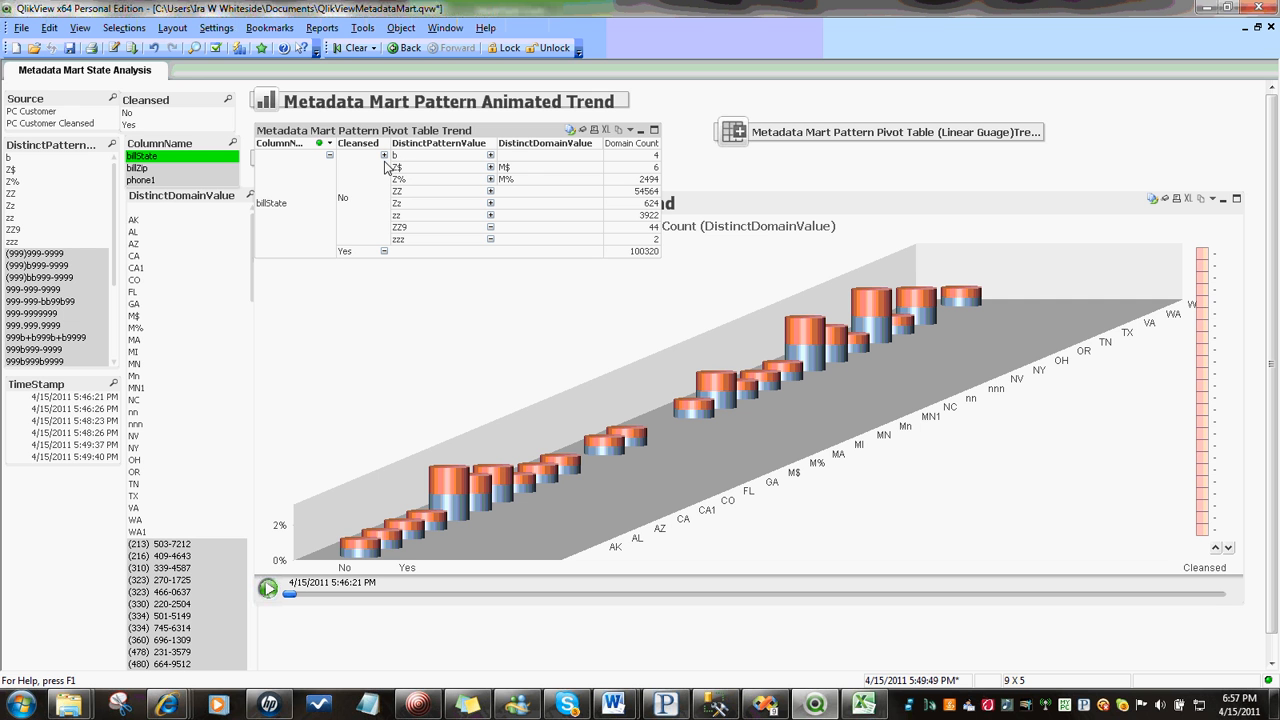
mouse_move(668, 170)
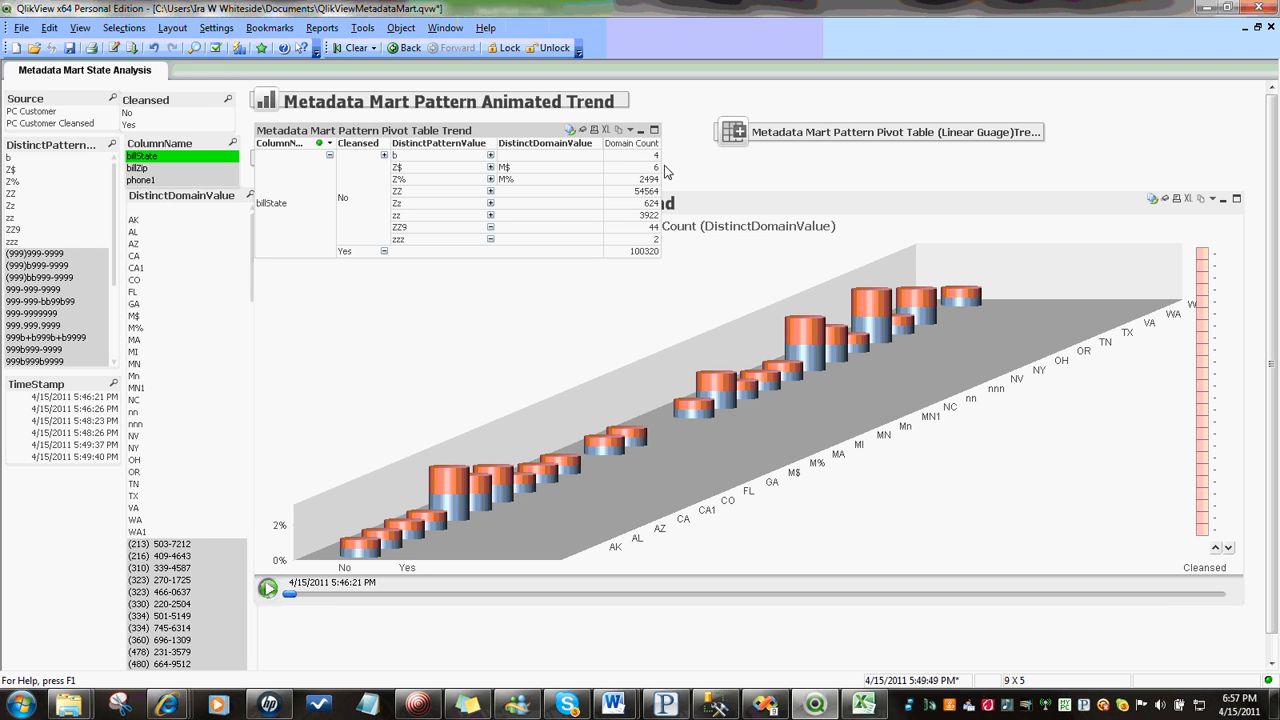
mouse_move(736, 140)
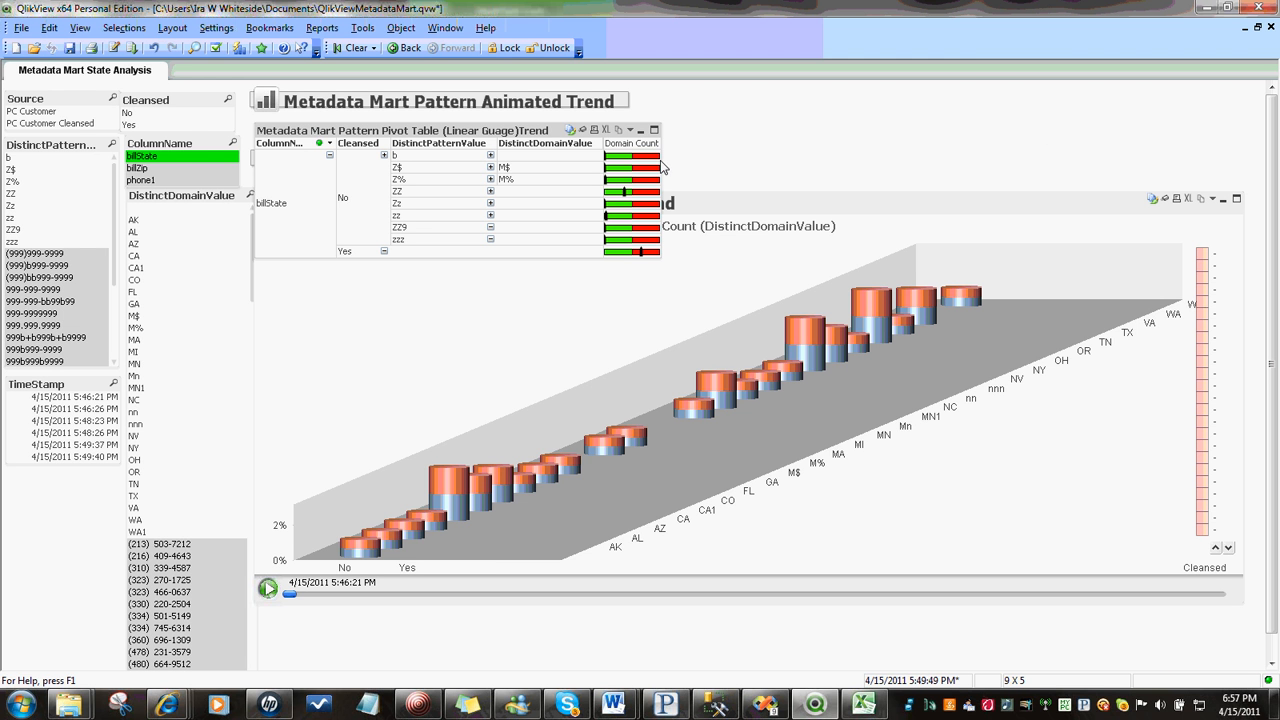
mouse_move(670, 260)
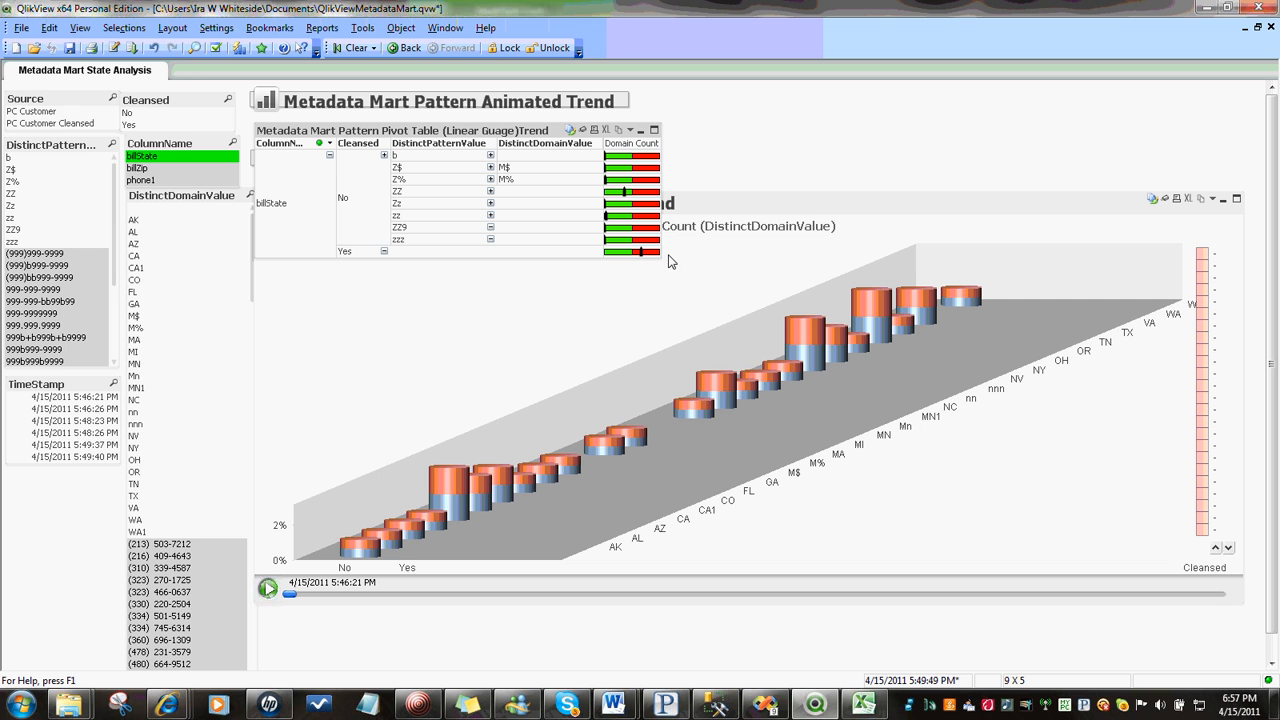
mouse_move(852, 400)
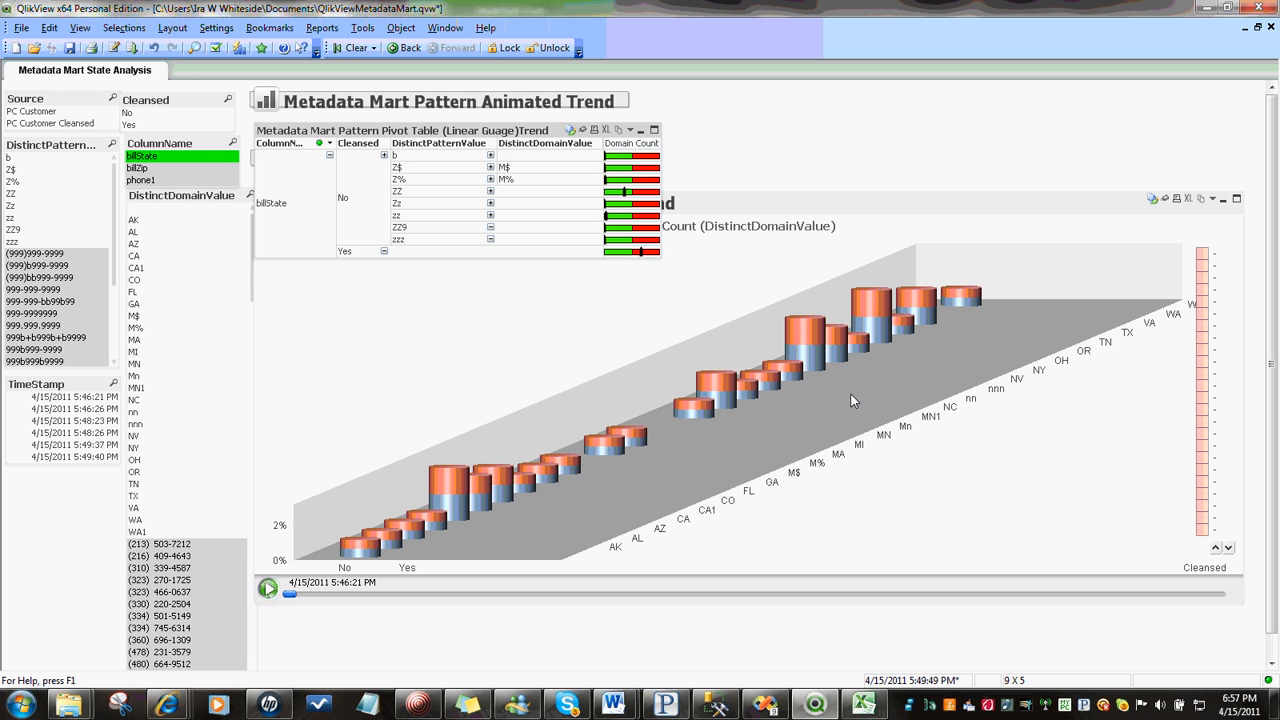
mouse_move(364, 198)
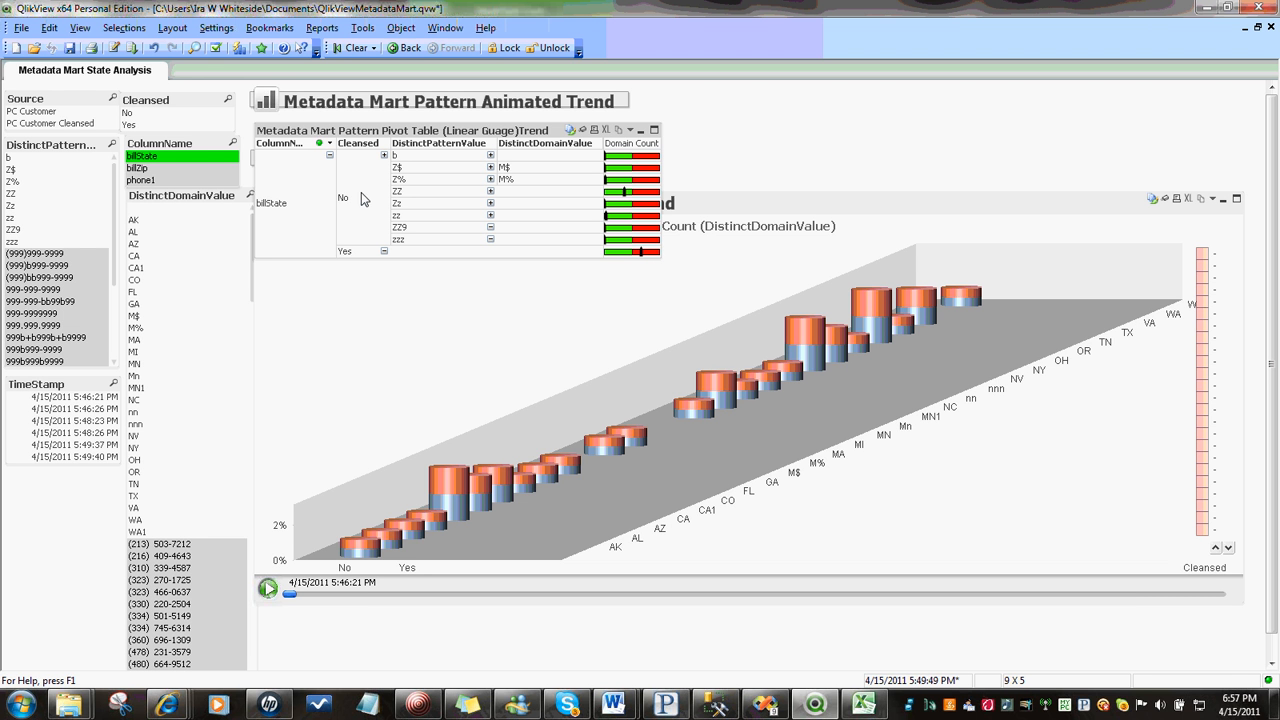
mouse_move(638, 186)
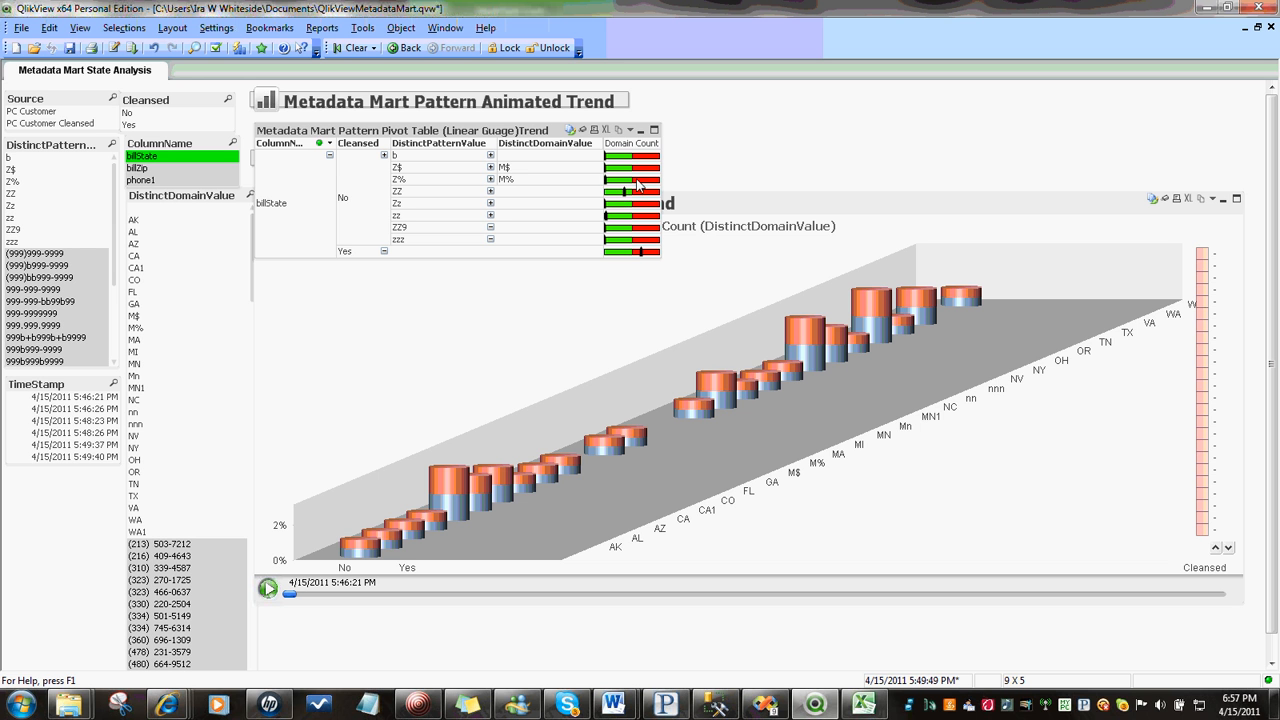
mouse_move(626, 198)
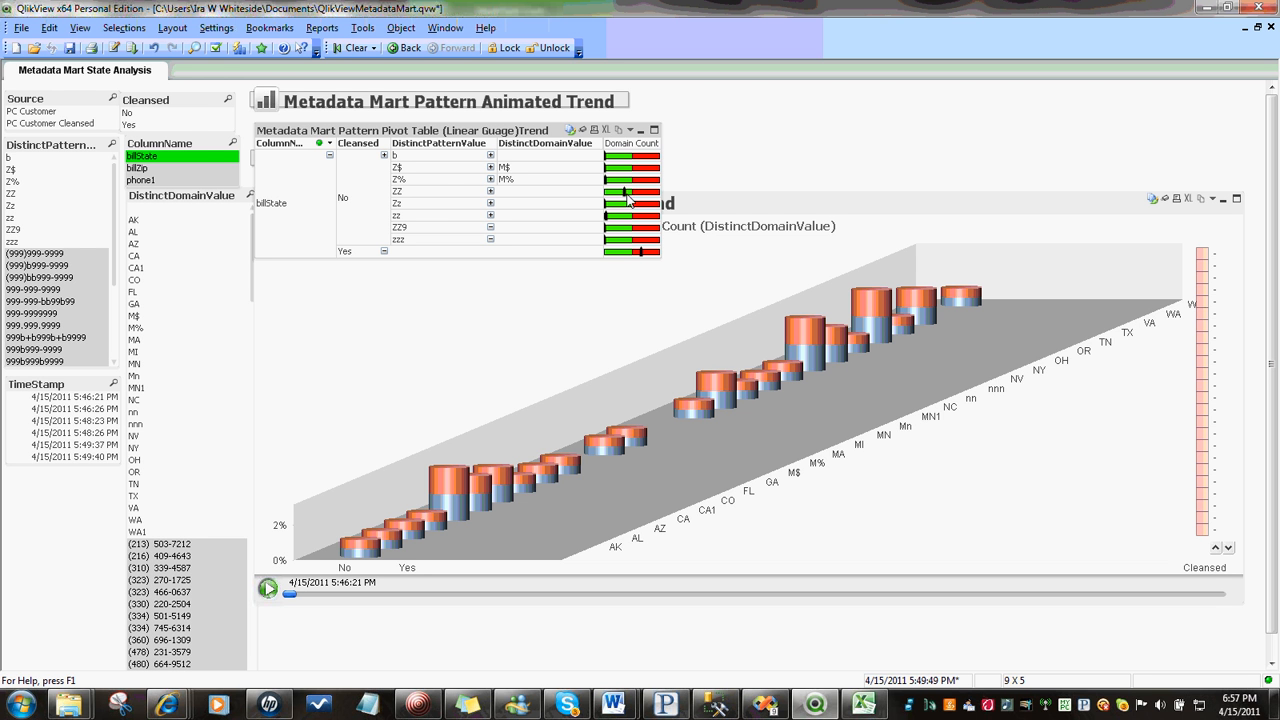
mouse_move(436, 190)
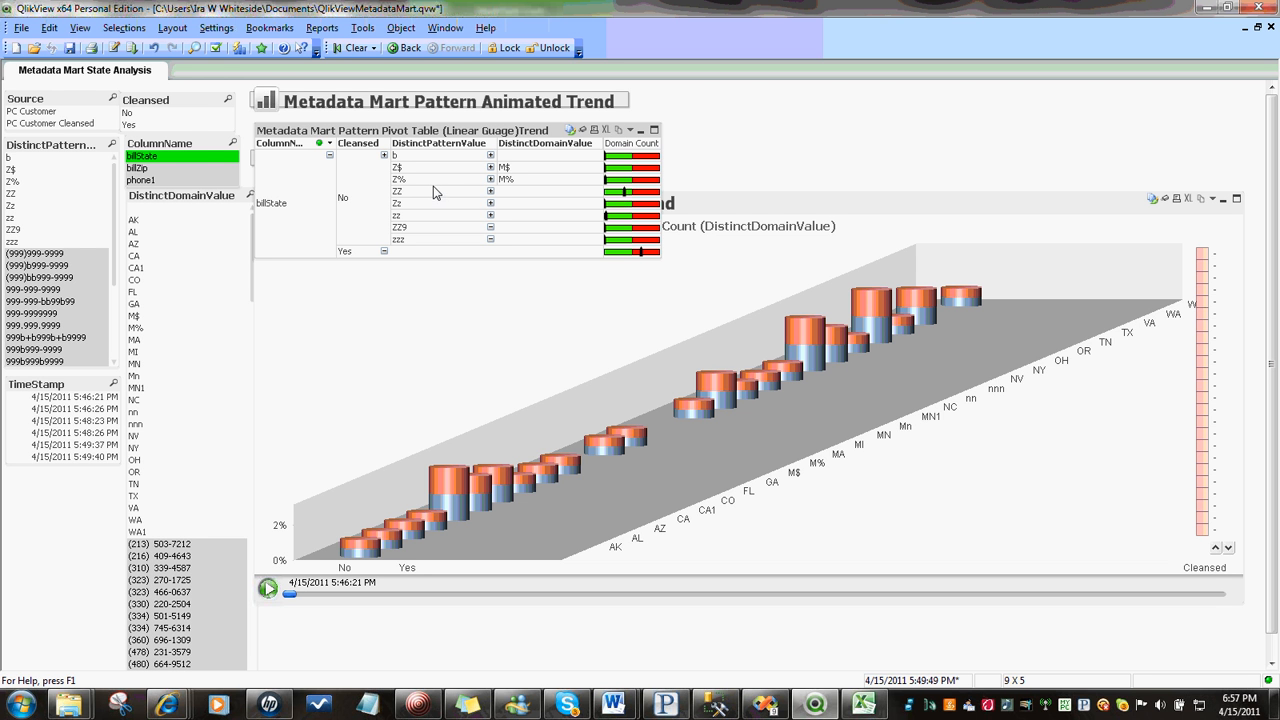
mouse_move(442, 250)
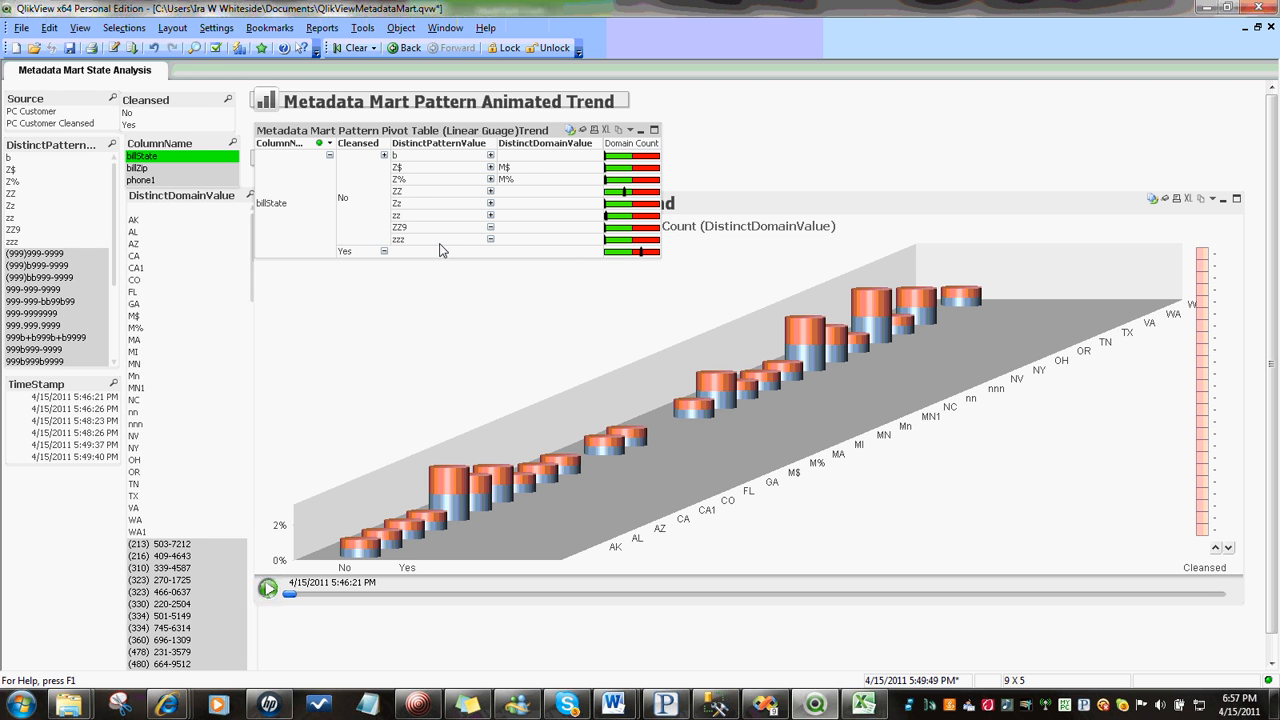
mouse_move(568, 196)
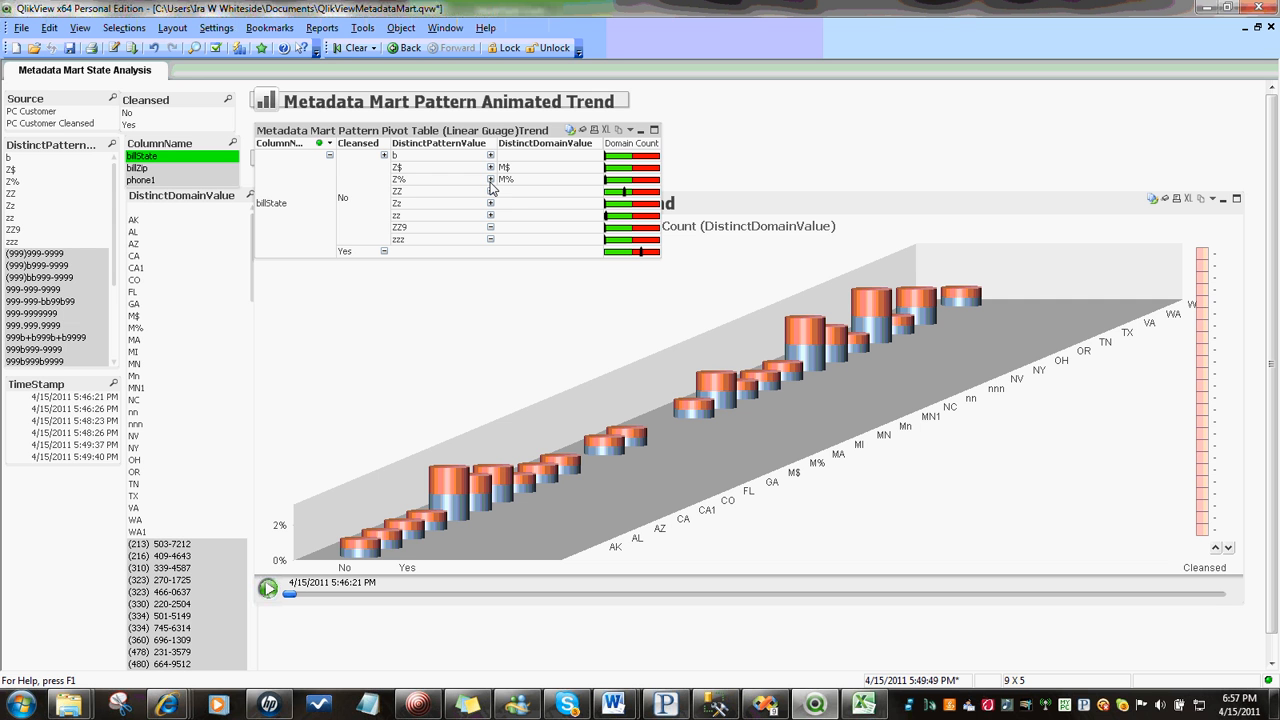
mouse_move(384, 168)
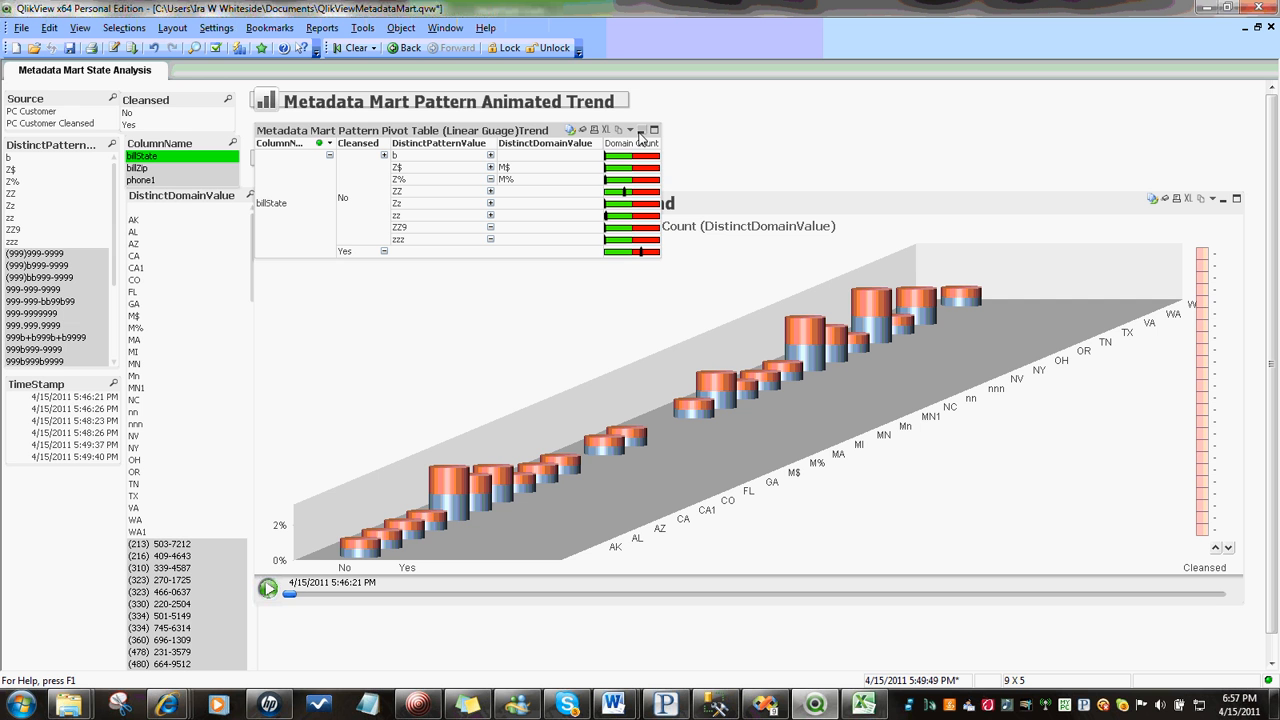
Minimize the chart and pivot tables and restore the Value Distribution Details table
click(640, 130)
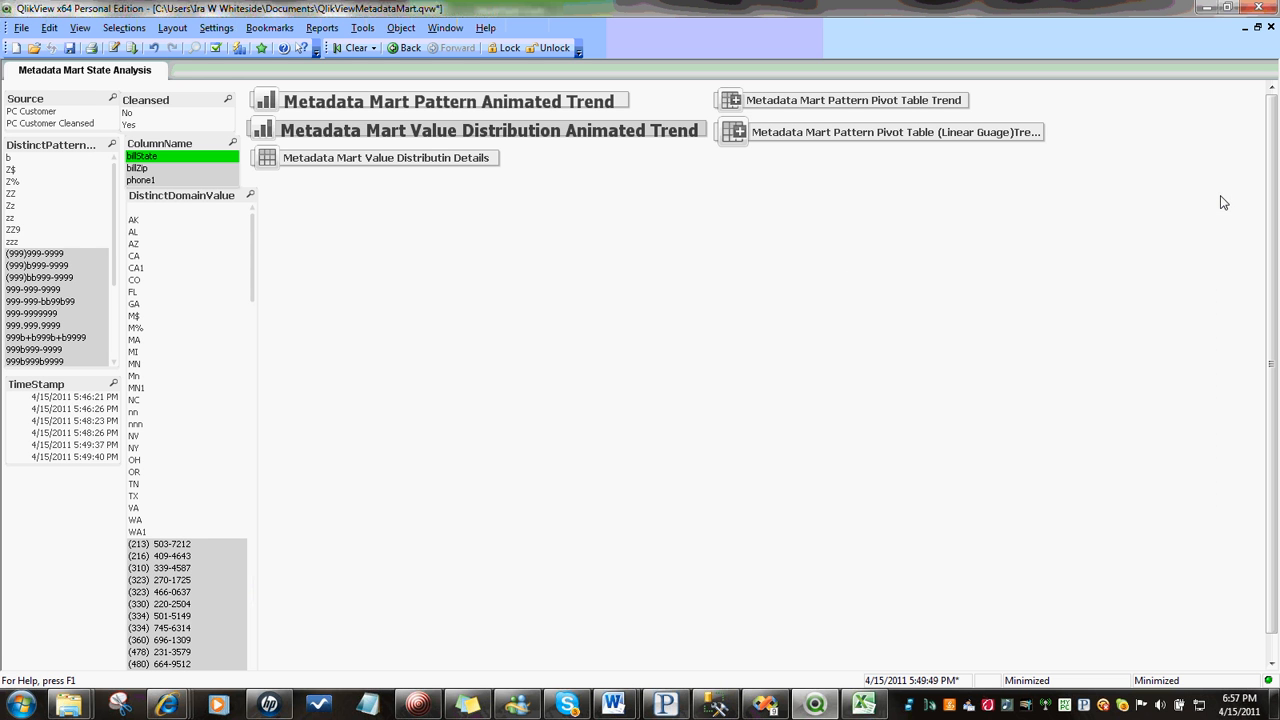
mouse_move(444, 162)
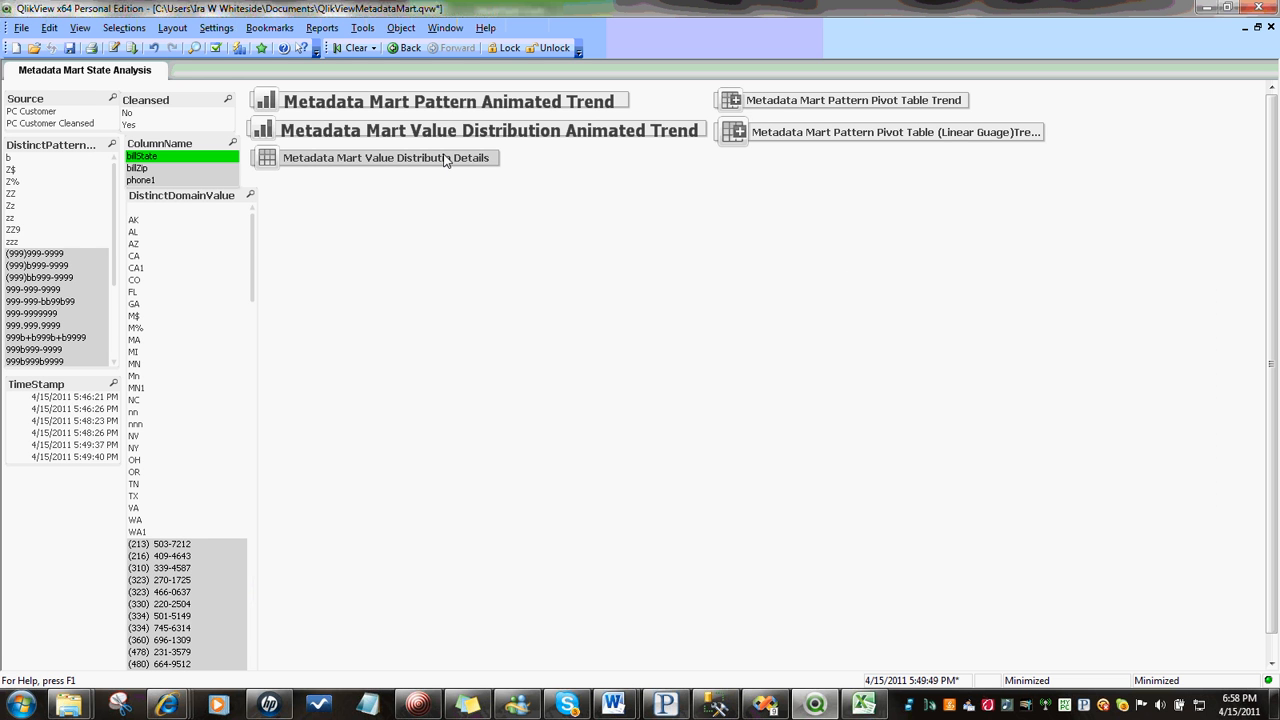
click(386, 158)
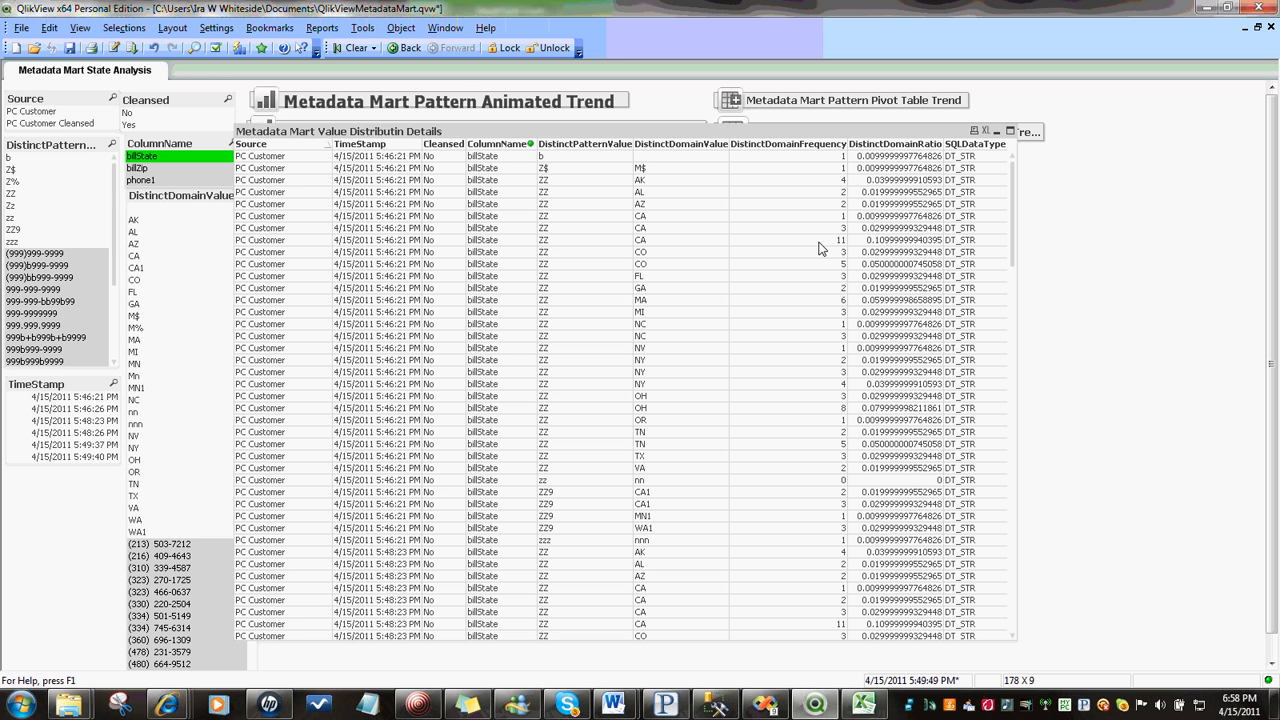
mouse_move(402, 216)
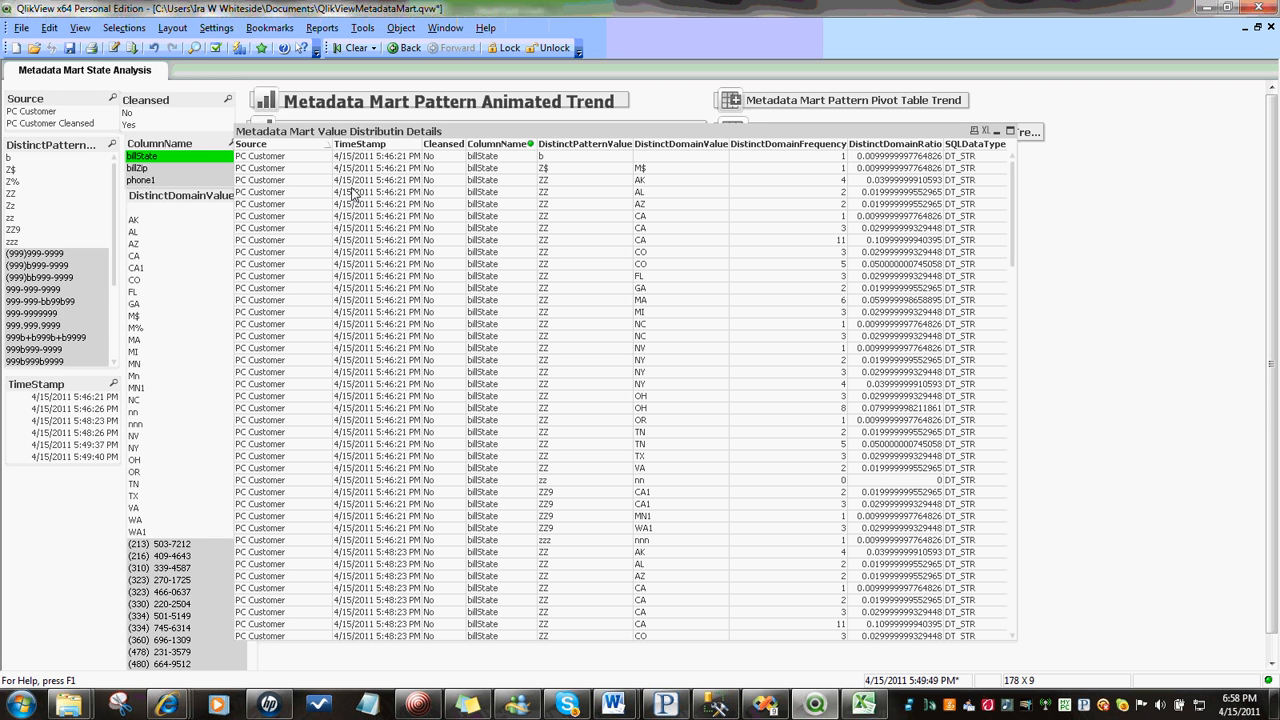
mouse_move(976, 132)
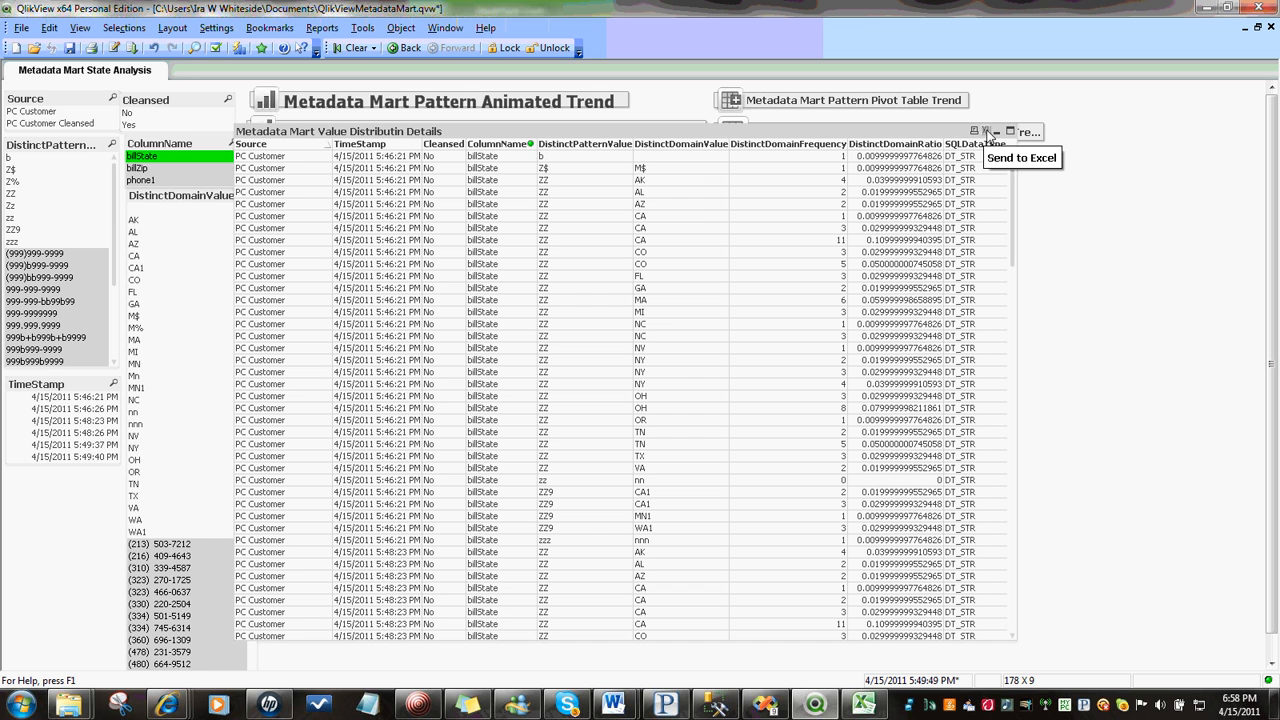
mouse_move(844, 264)
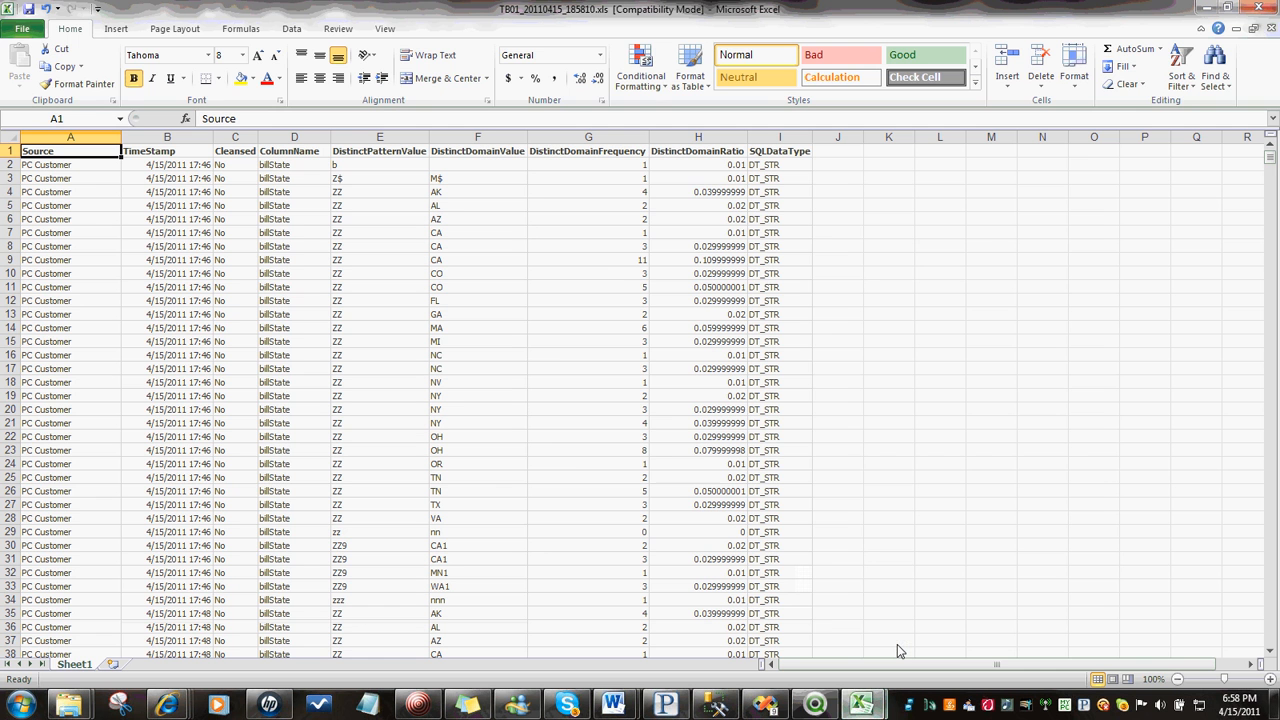
mouse_move(358, 218)
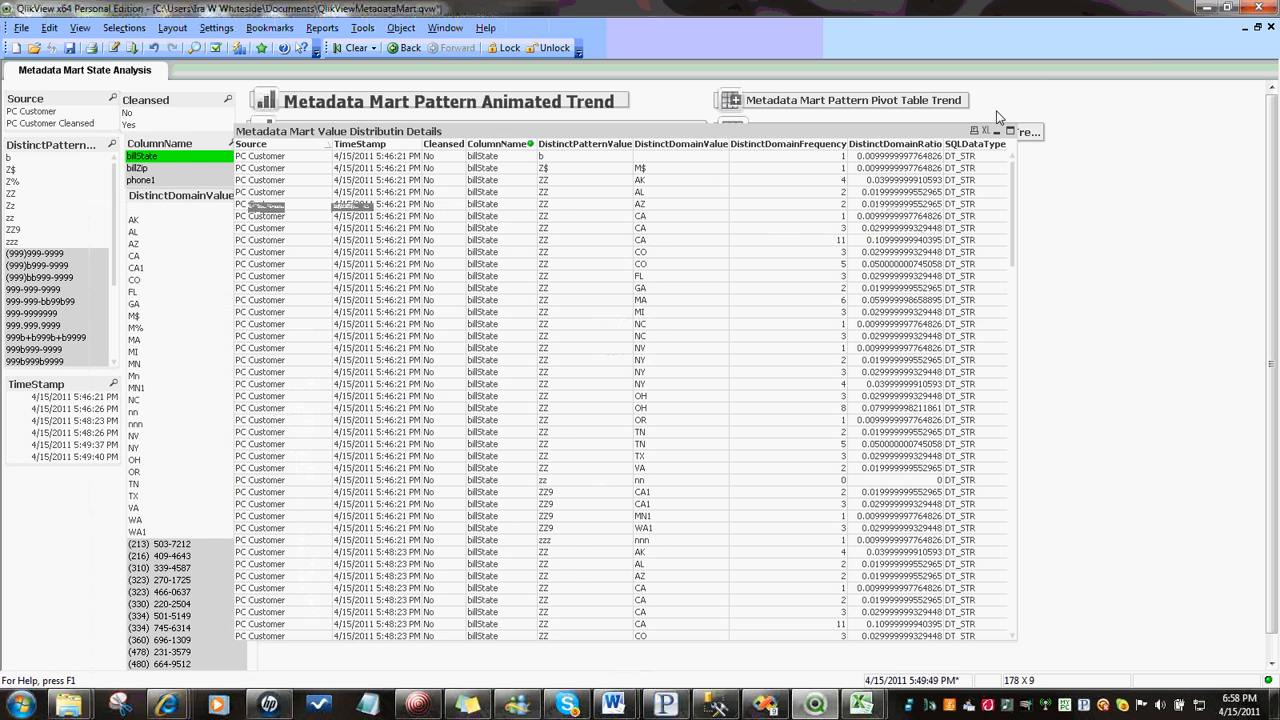
mouse_move(998, 138)
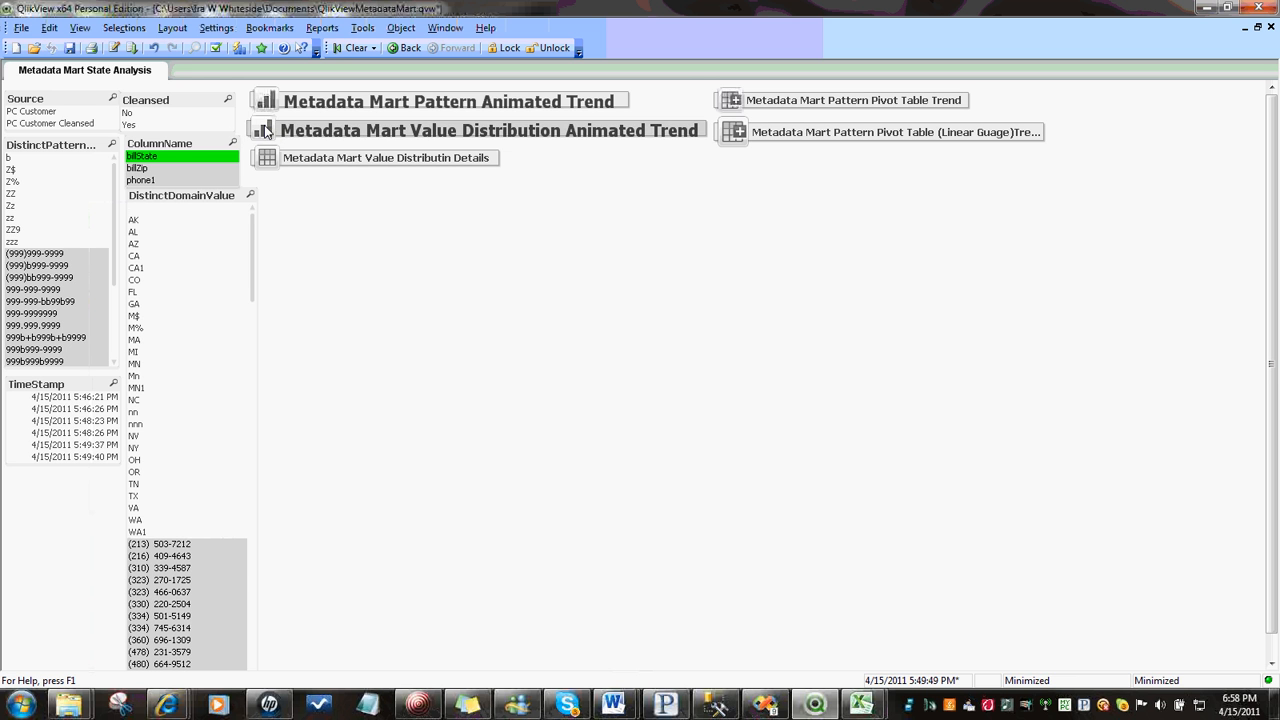
Restore the Value Distribution Animated Trend chart and play its animation past 5:46:21 PM
click(480, 130)
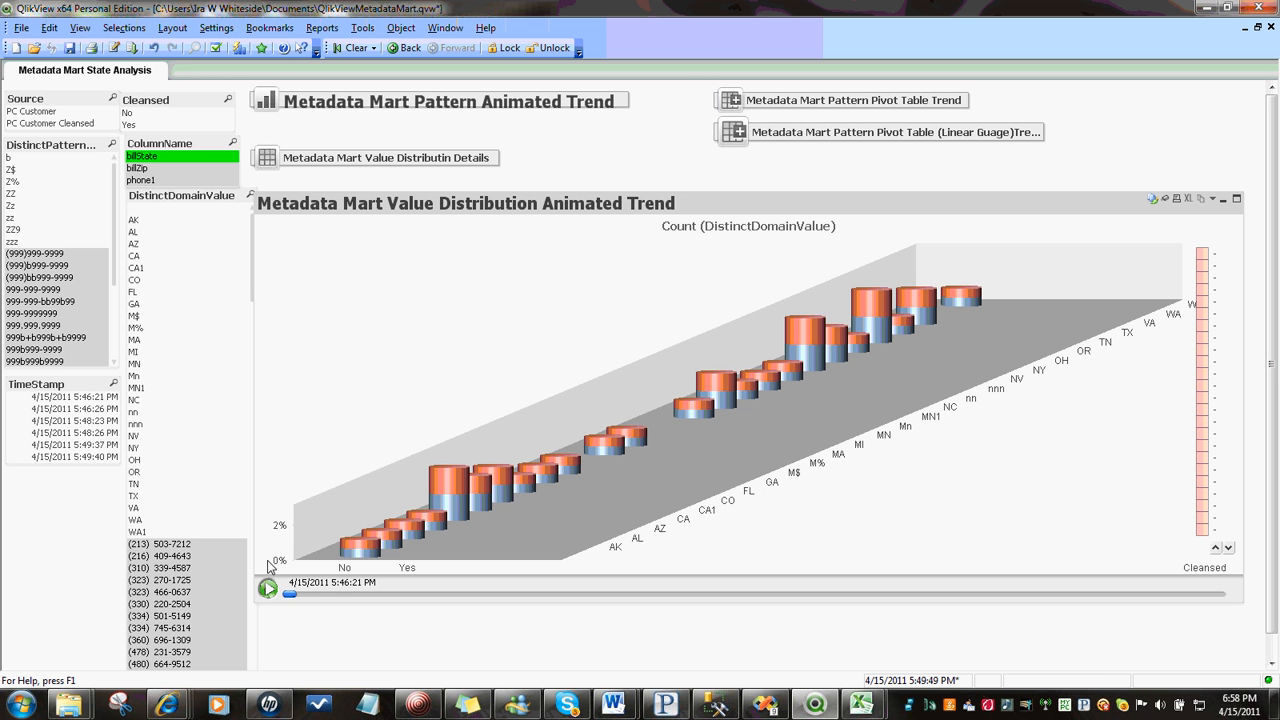
click(268, 588)
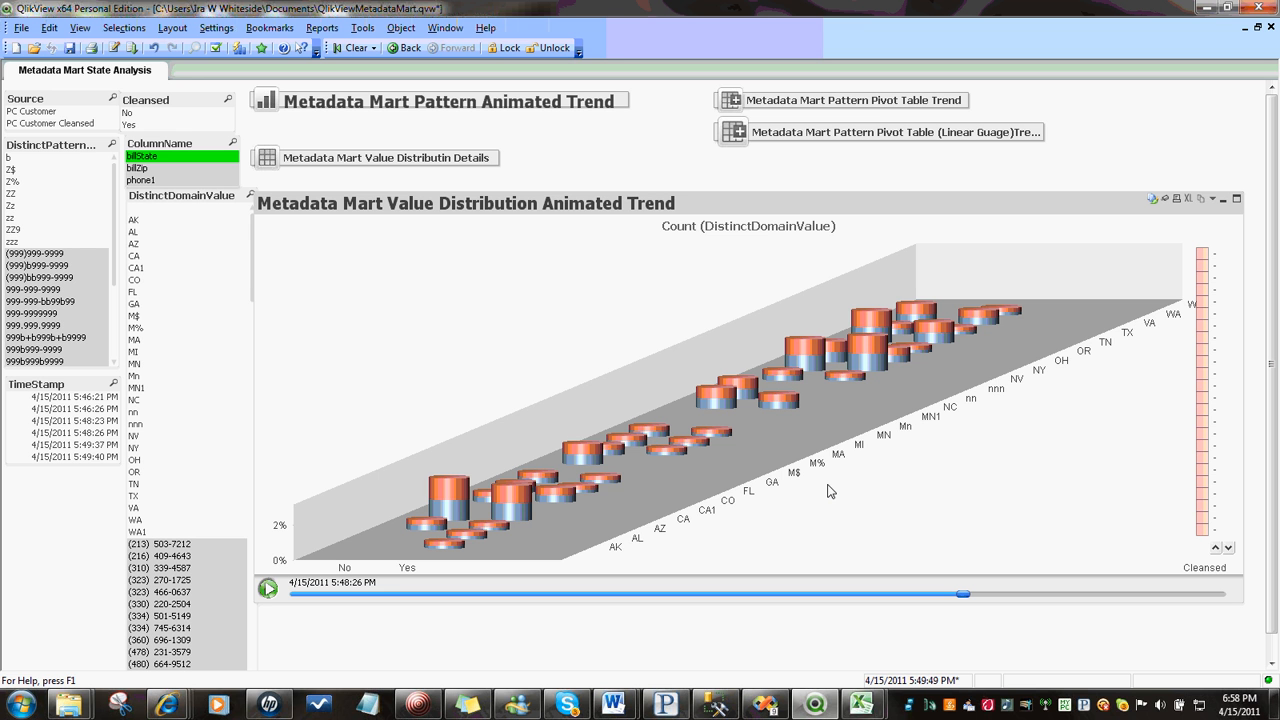
mouse_move(848, 494)
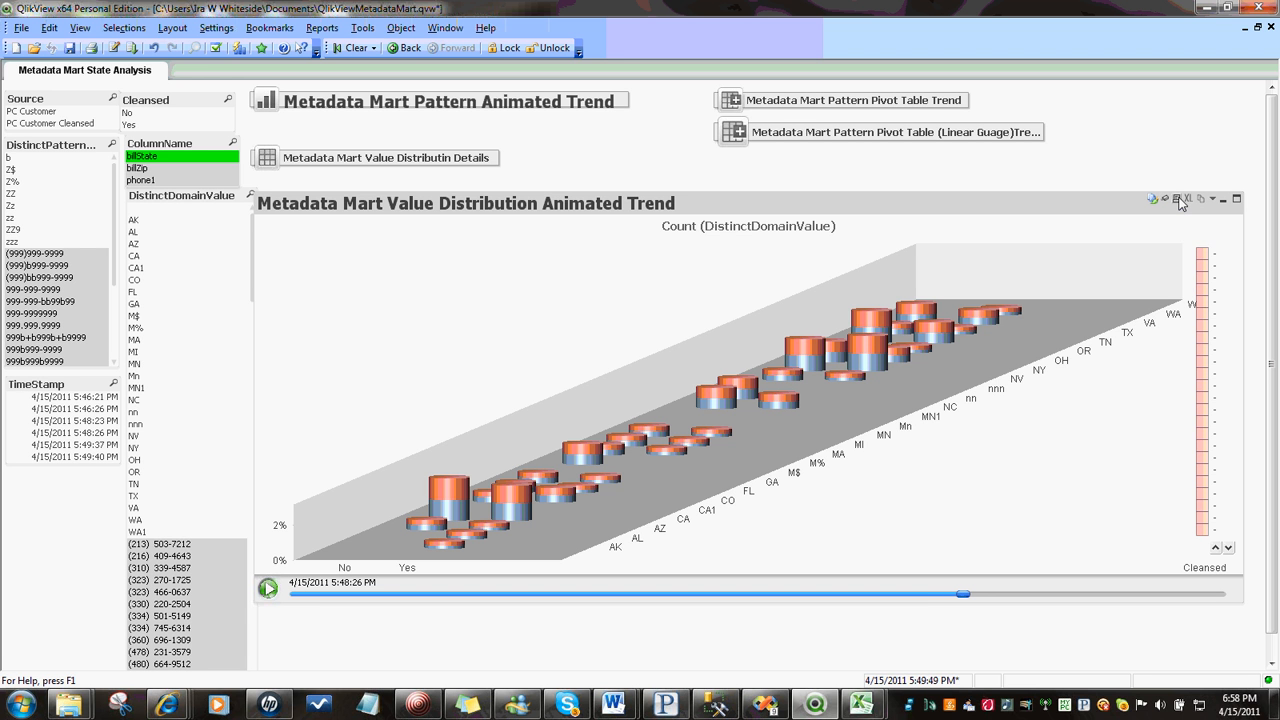
mouse_move(1208, 202)
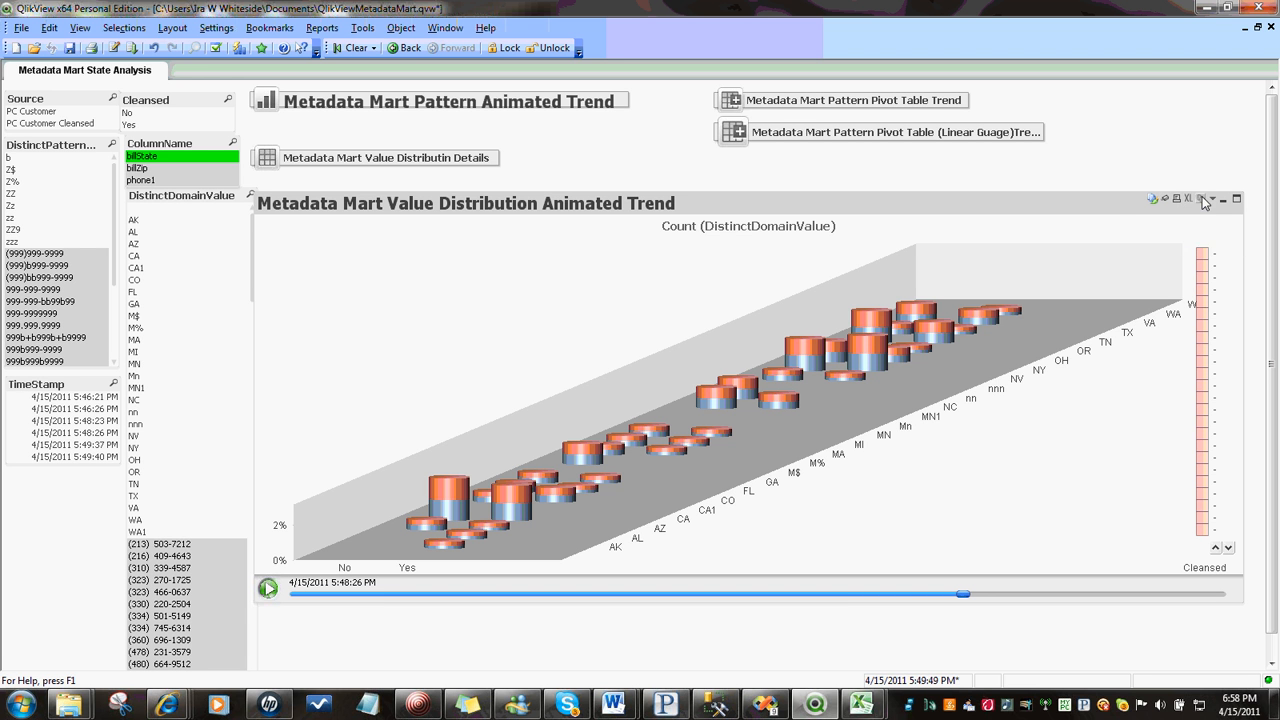
mouse_move(1184, 202)
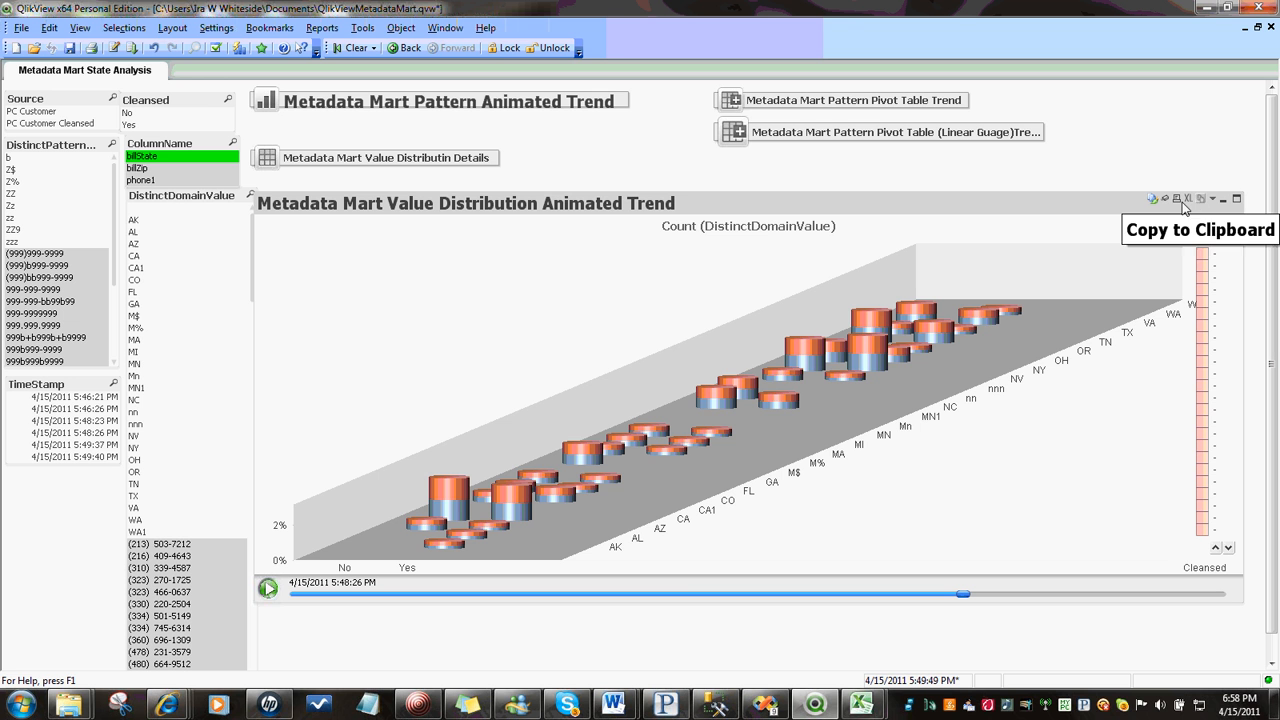
mouse_move(1202, 200)
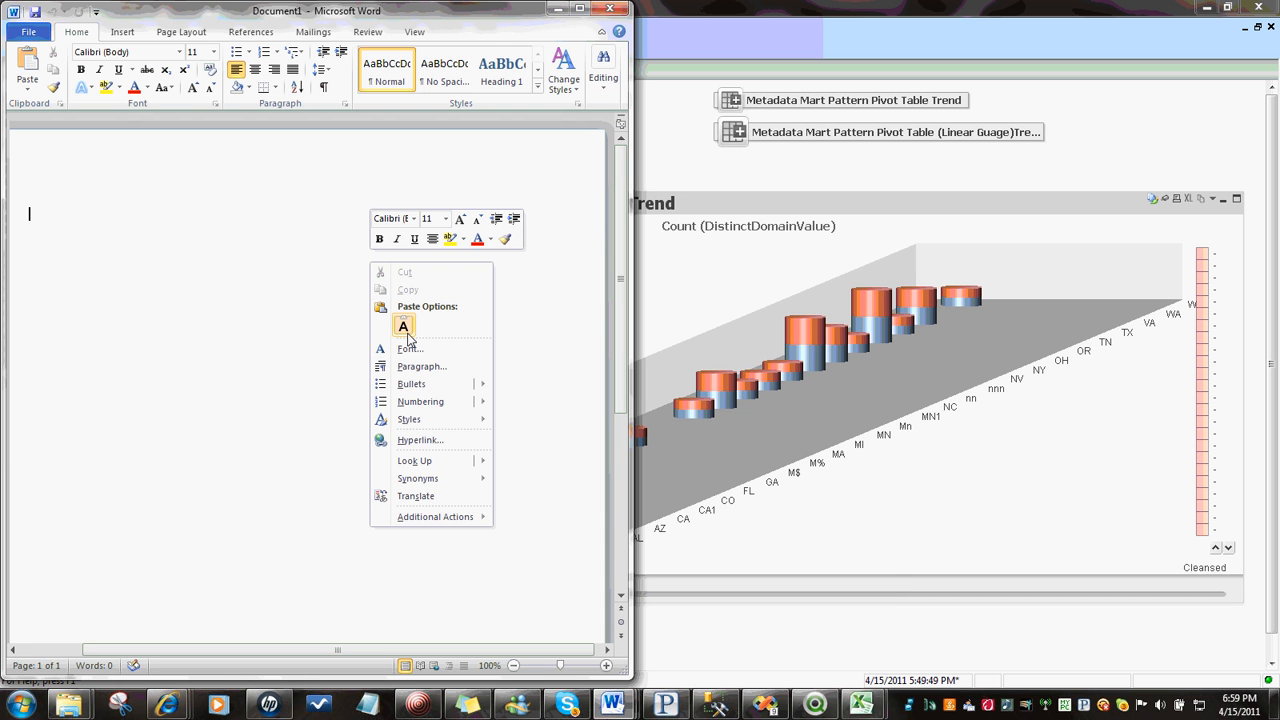
Paste the copied trend data as Keep Text Only rows of timestamps, states and percentages
click(404, 328)
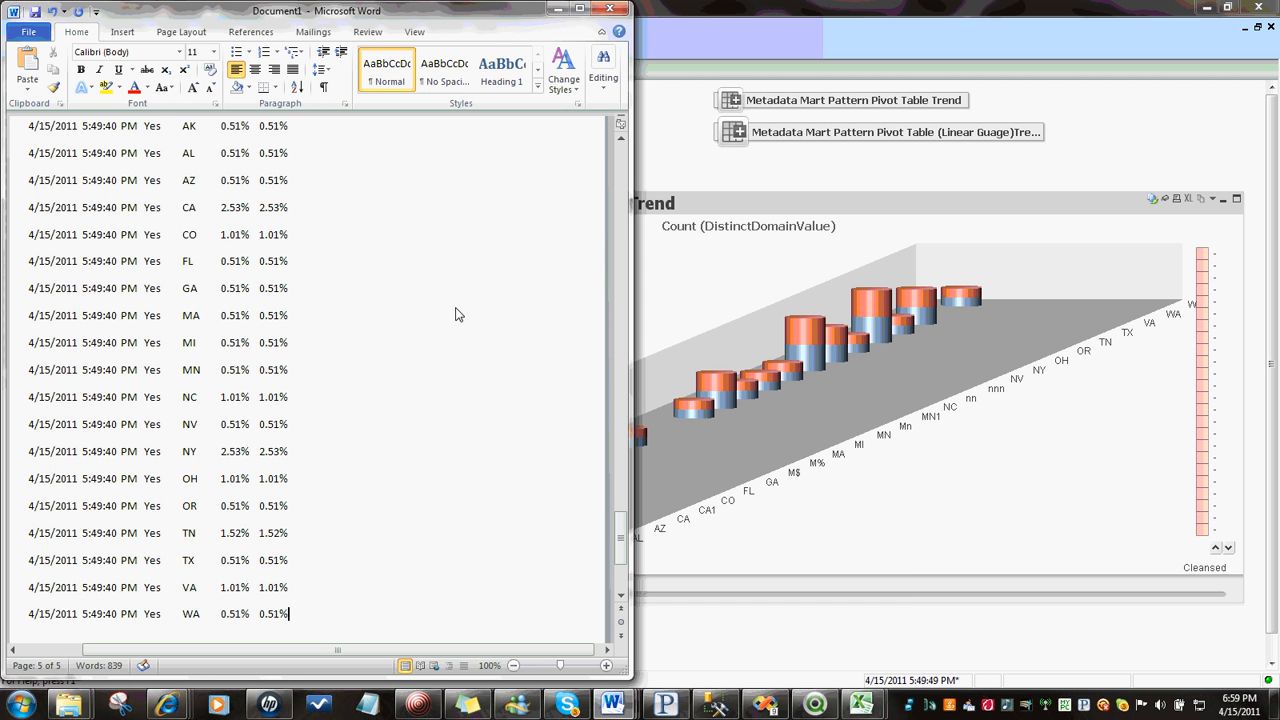
scroll(down, 3)
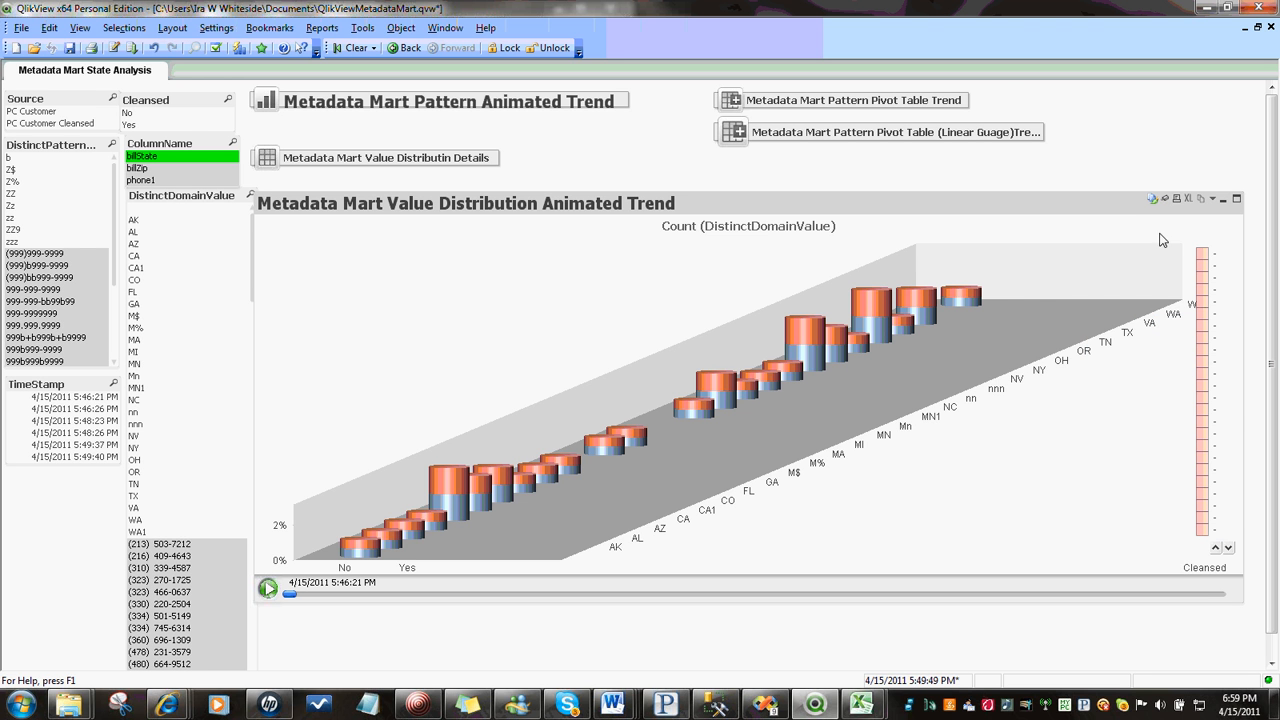
mouse_move(1178, 198)
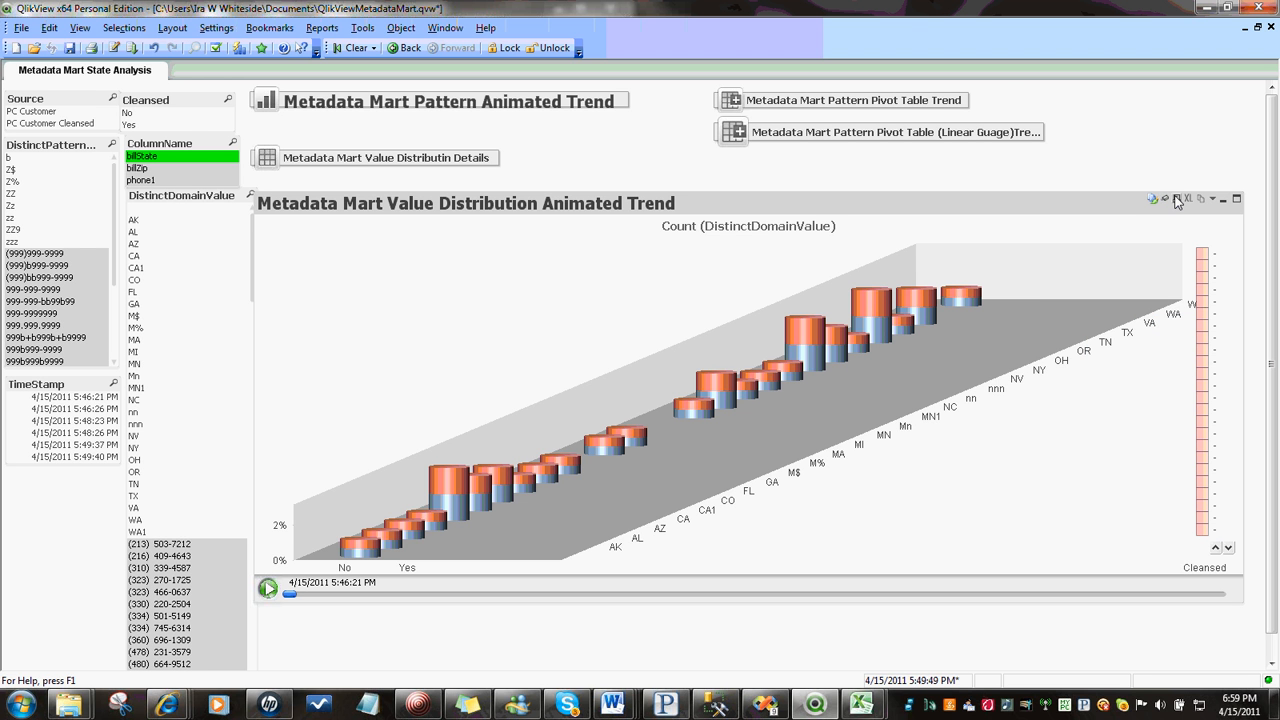
mouse_move(1186, 198)
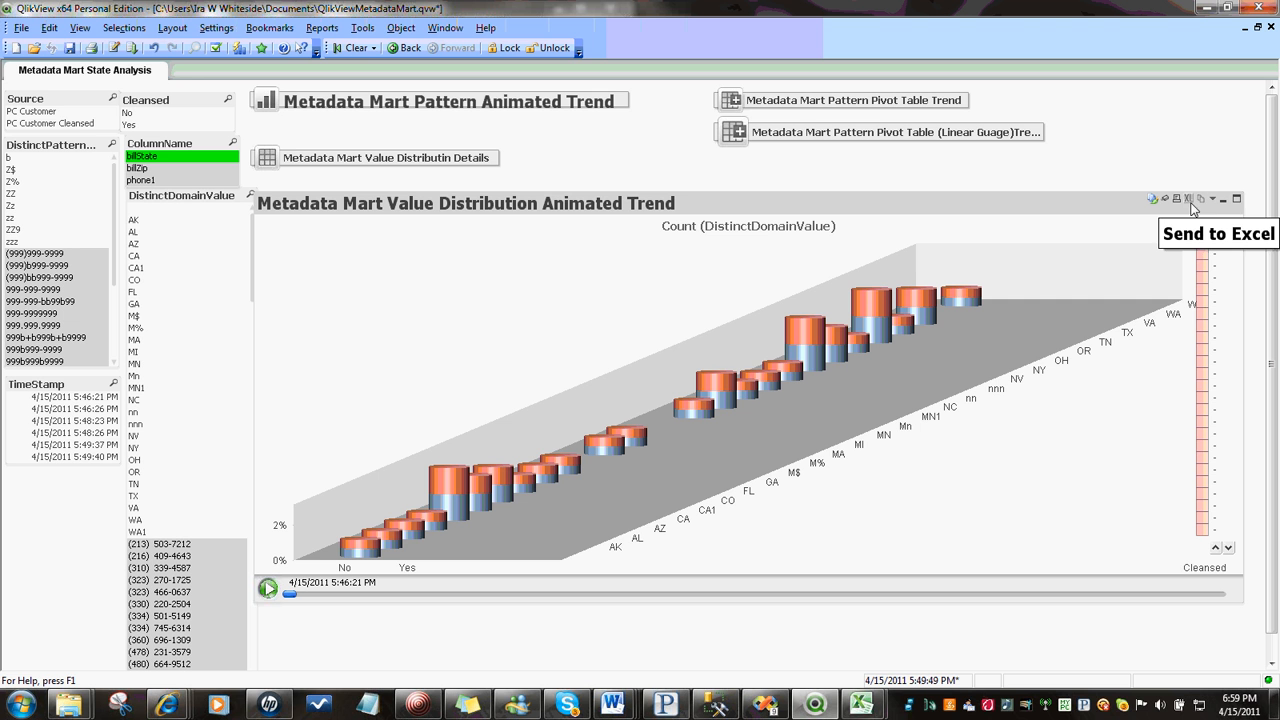
mouse_move(1214, 212)
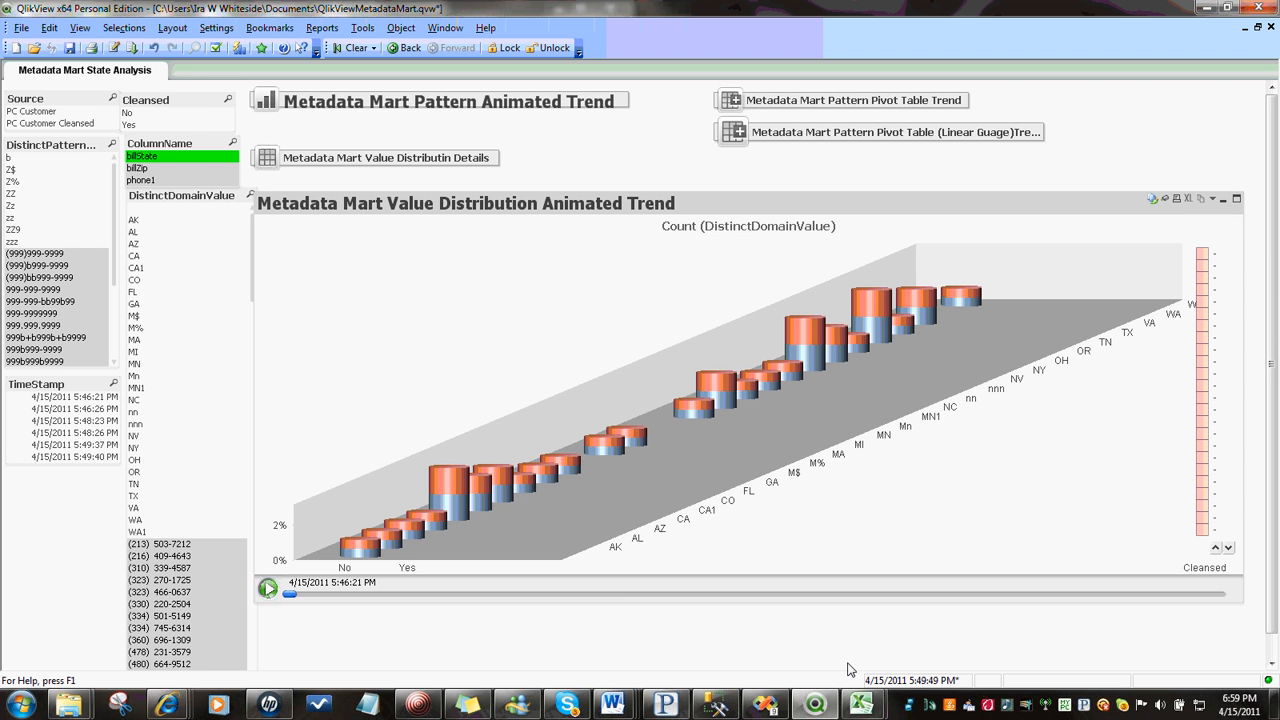
mouse_move(610, 702)
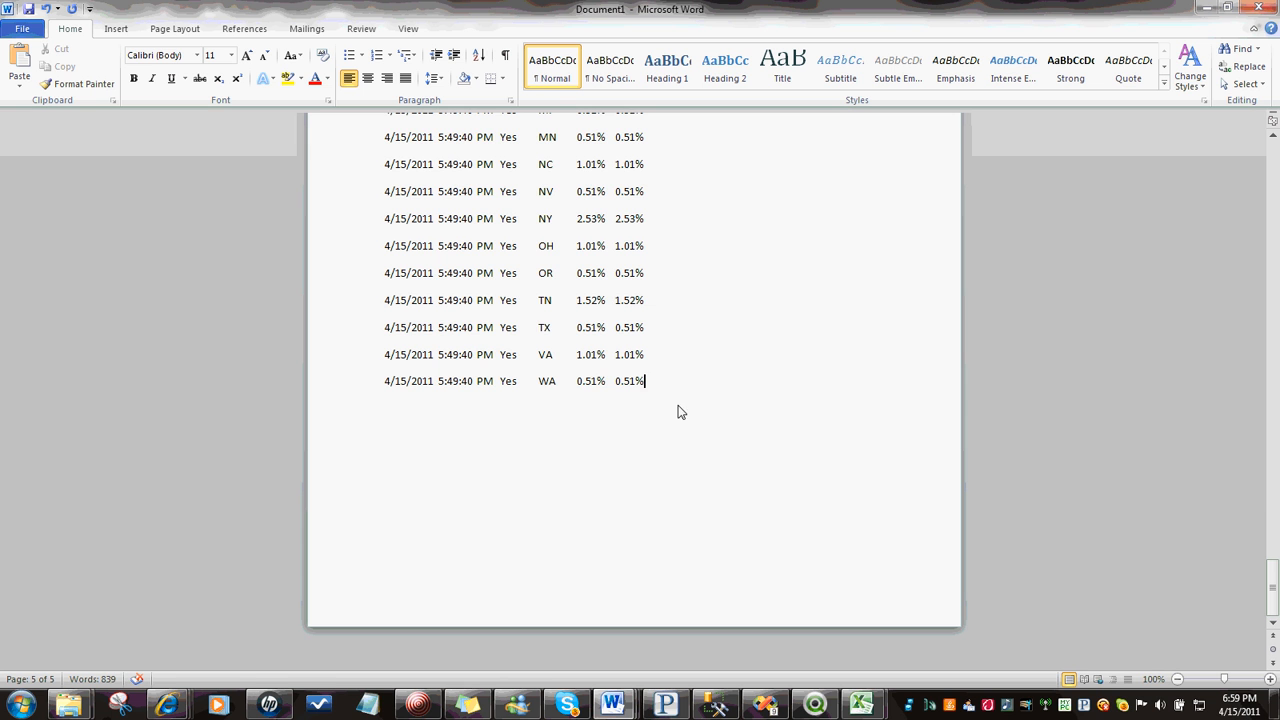
Paste the clipboard contents onto the new page after the pasted trend rows
scroll(down, 3)
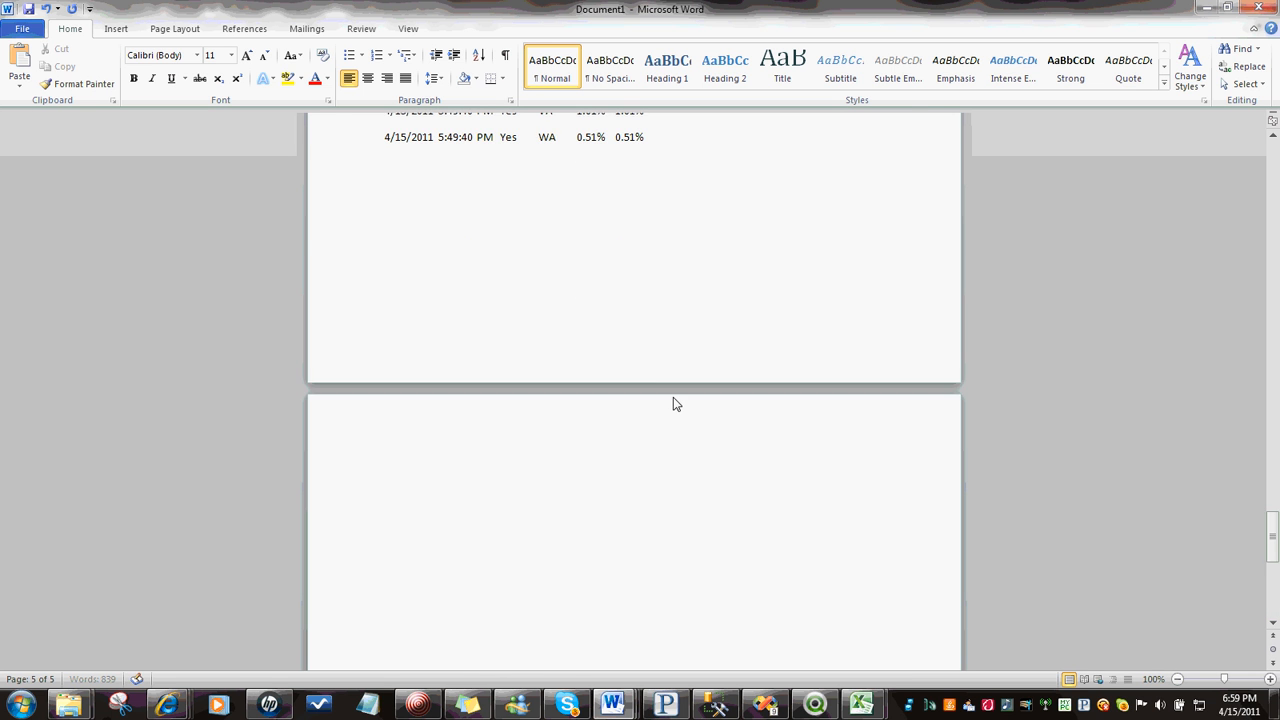
right_click(384, 344)
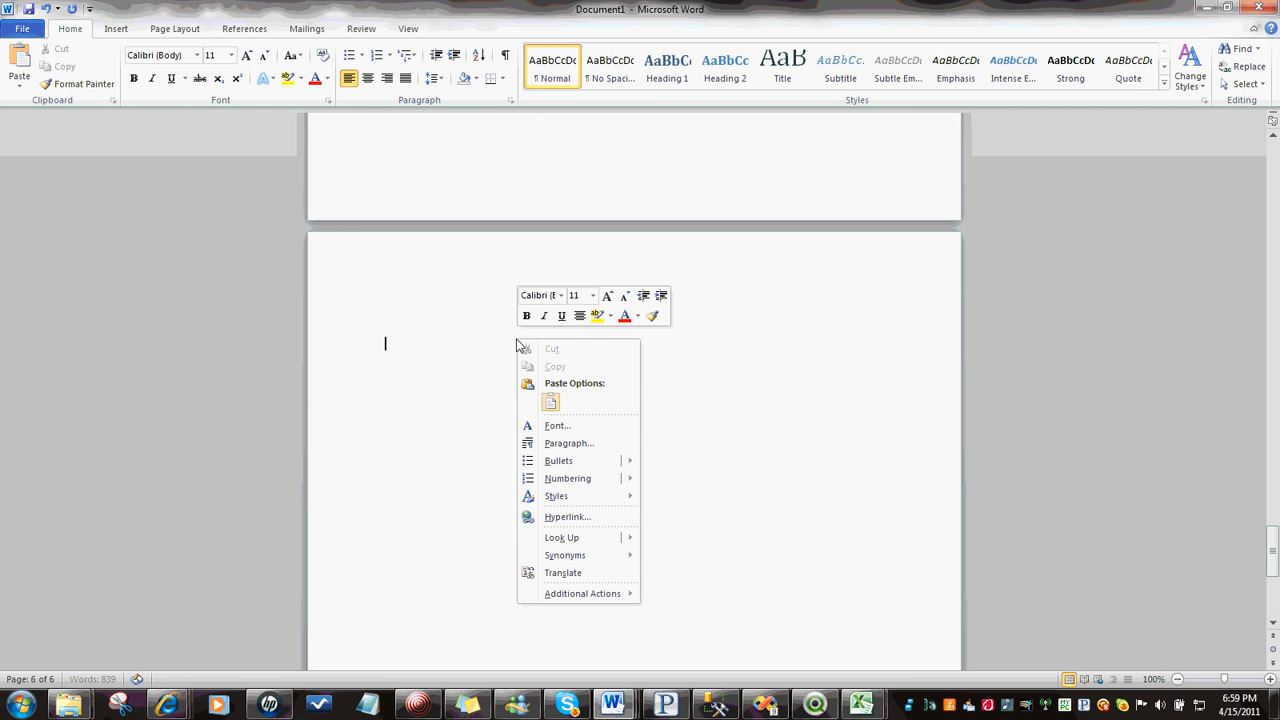
click(556, 404)
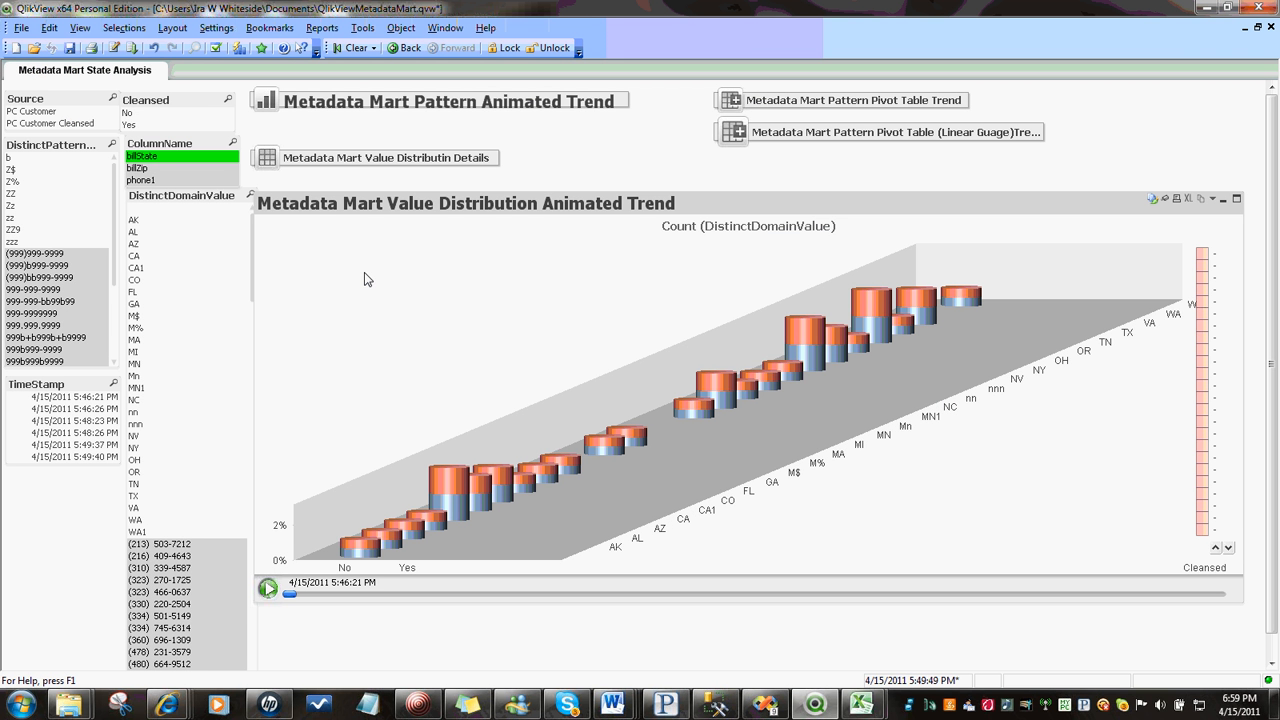
mouse_move(420, 288)
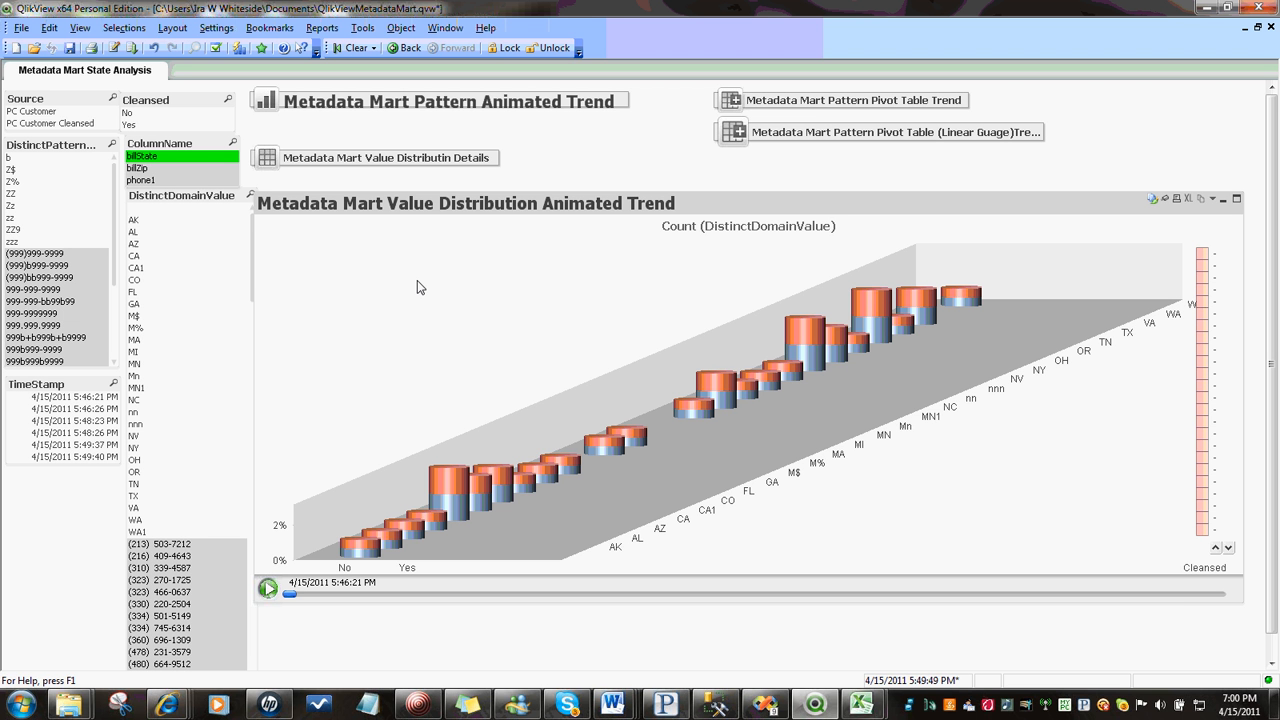
mouse_move(596, 254)
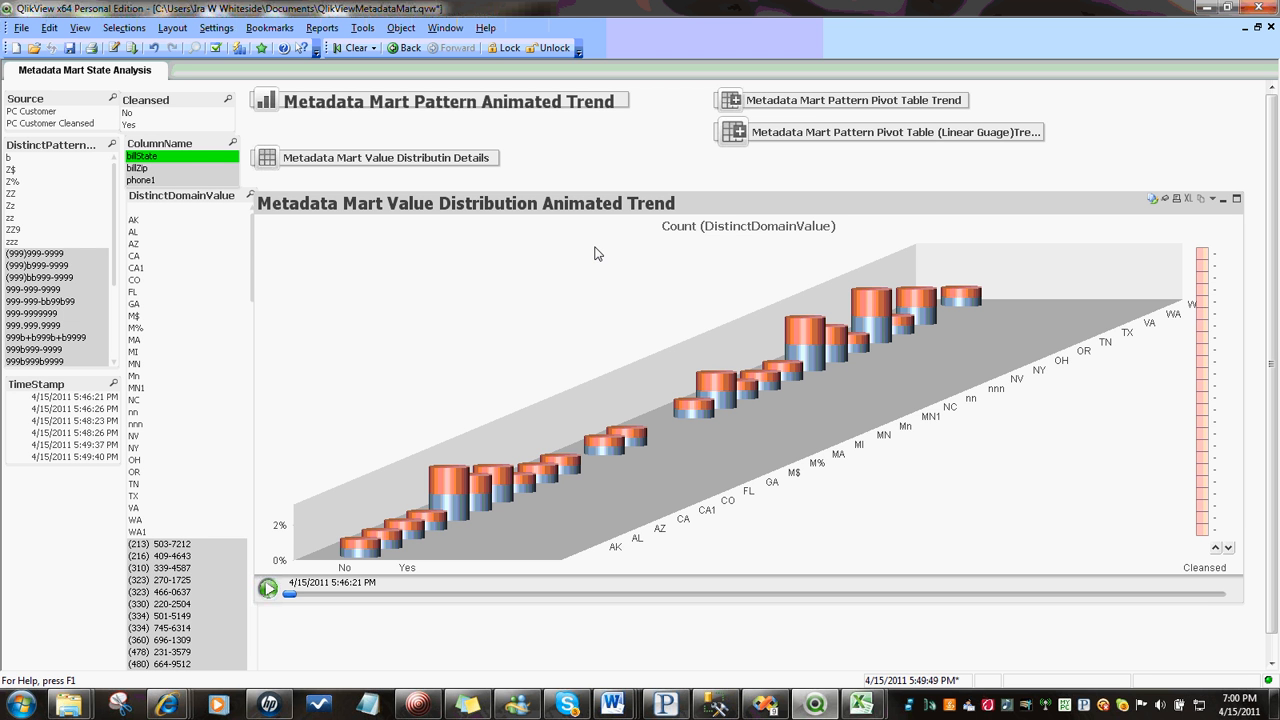
mouse_move(702, 276)
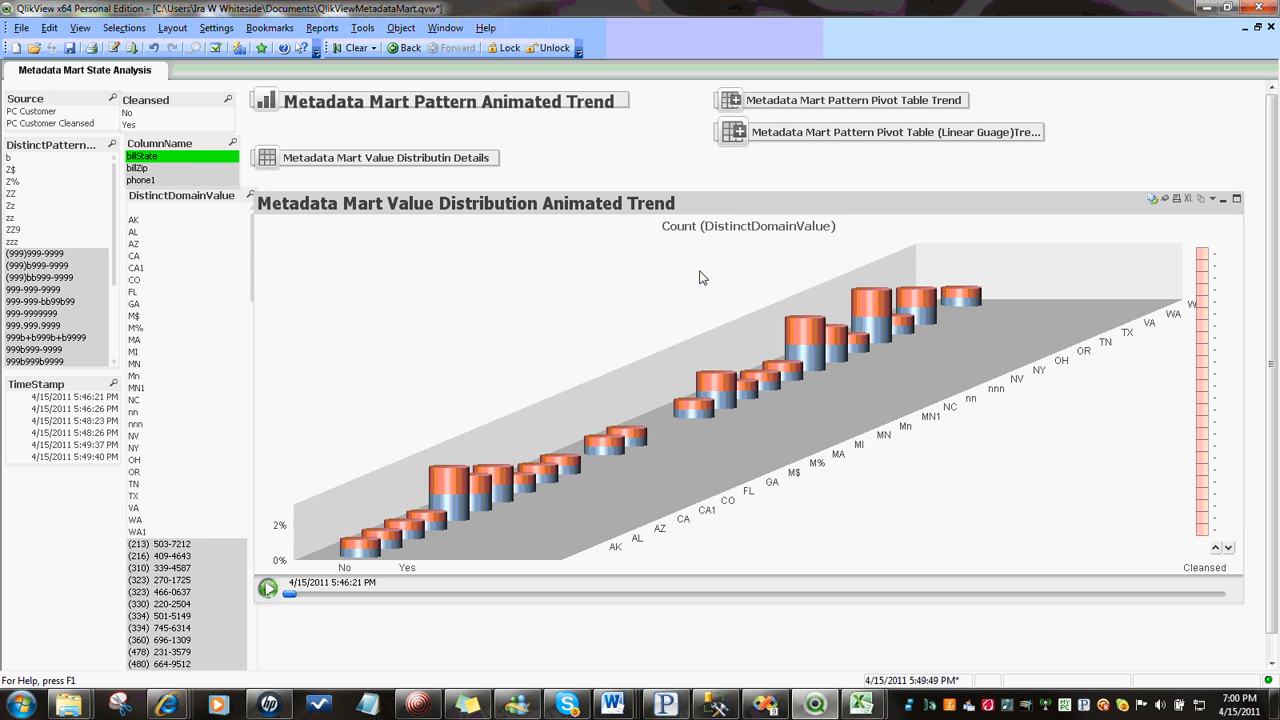
mouse_move(620, 300)
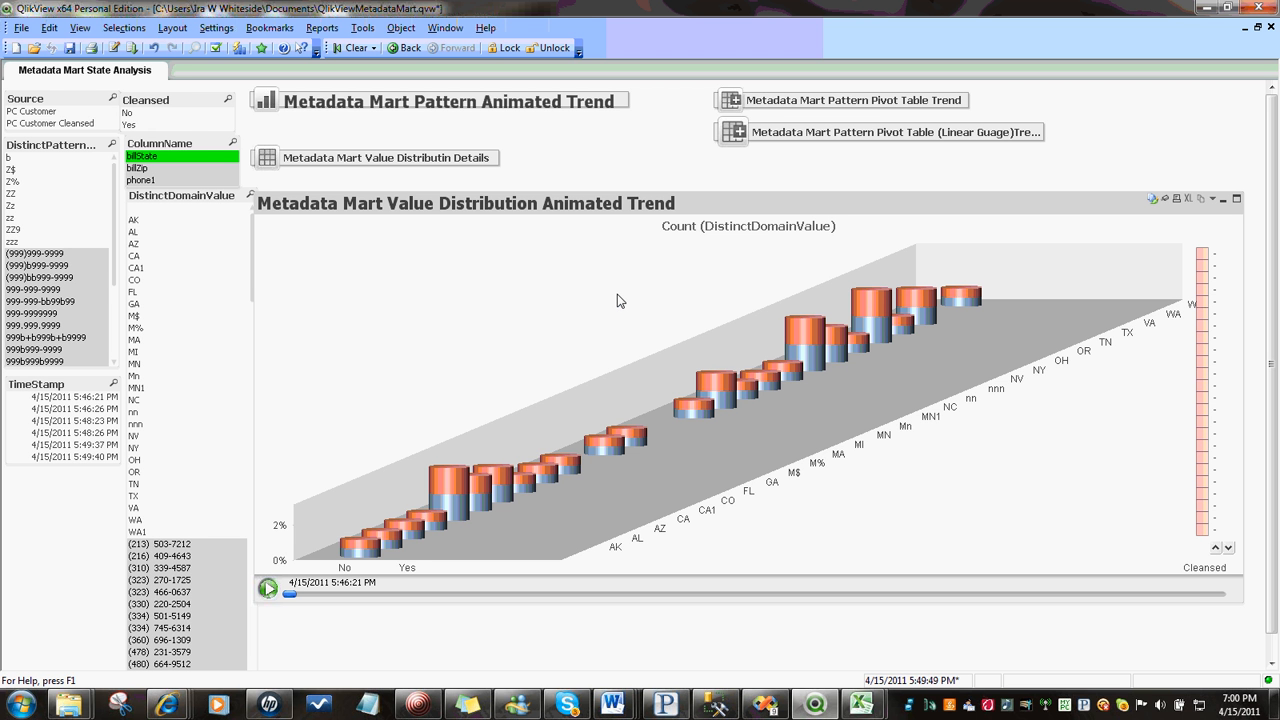
mouse_move(644, 298)
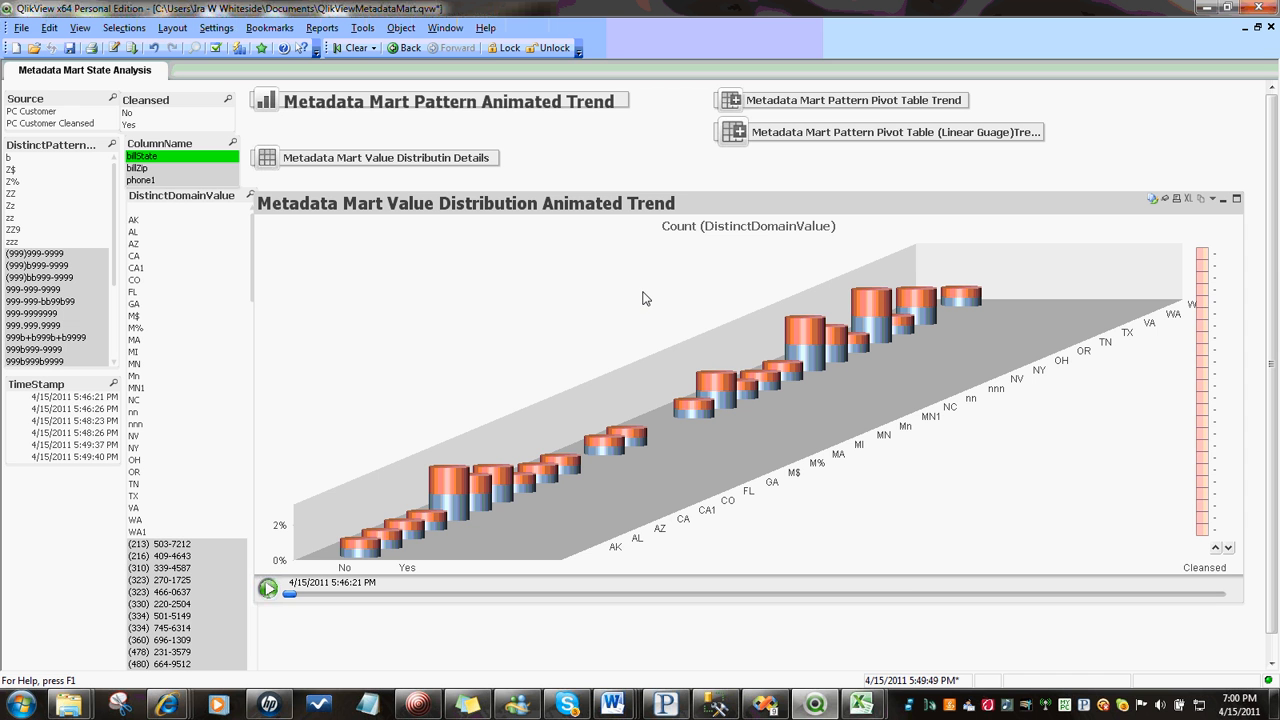
mouse_move(764, 704)
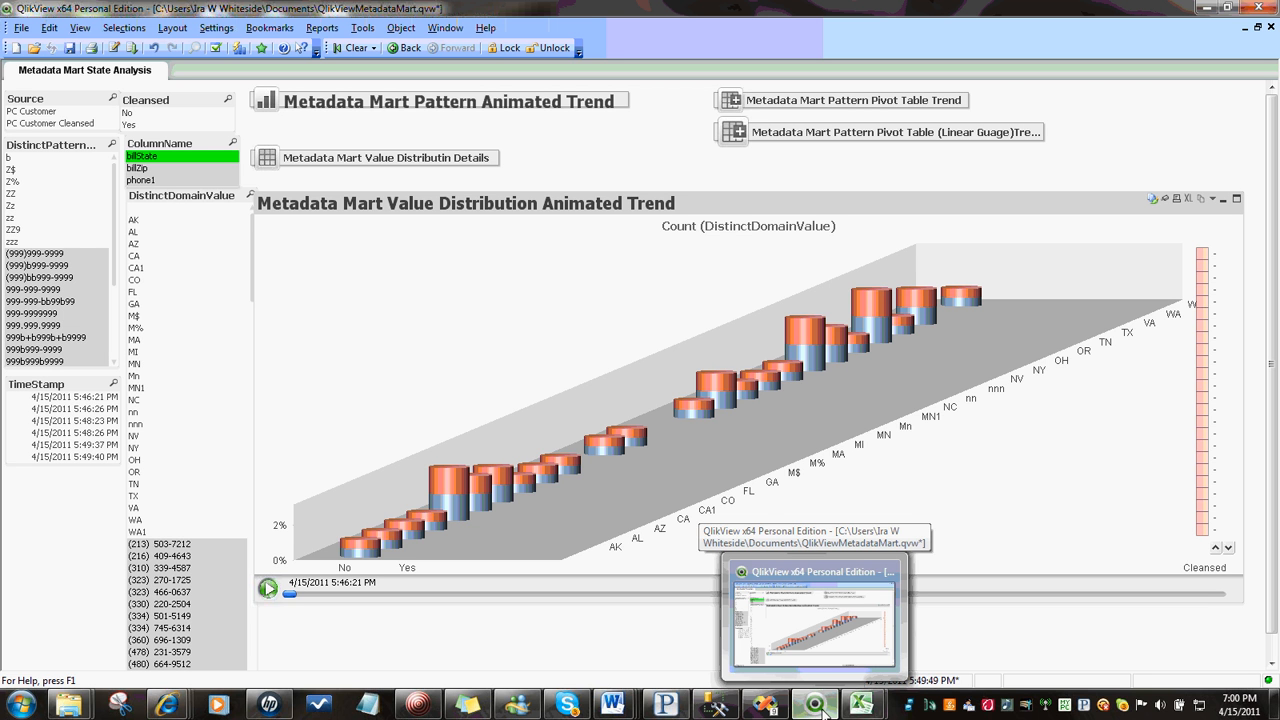
click(418, 704)
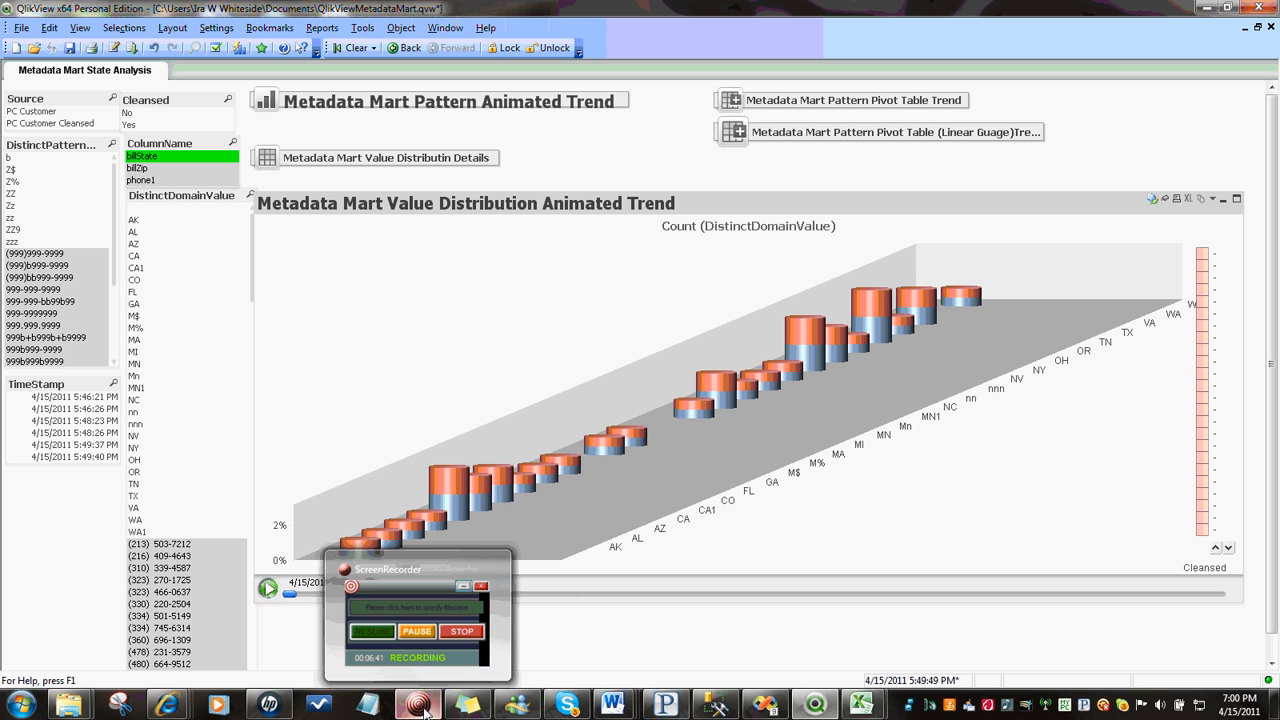